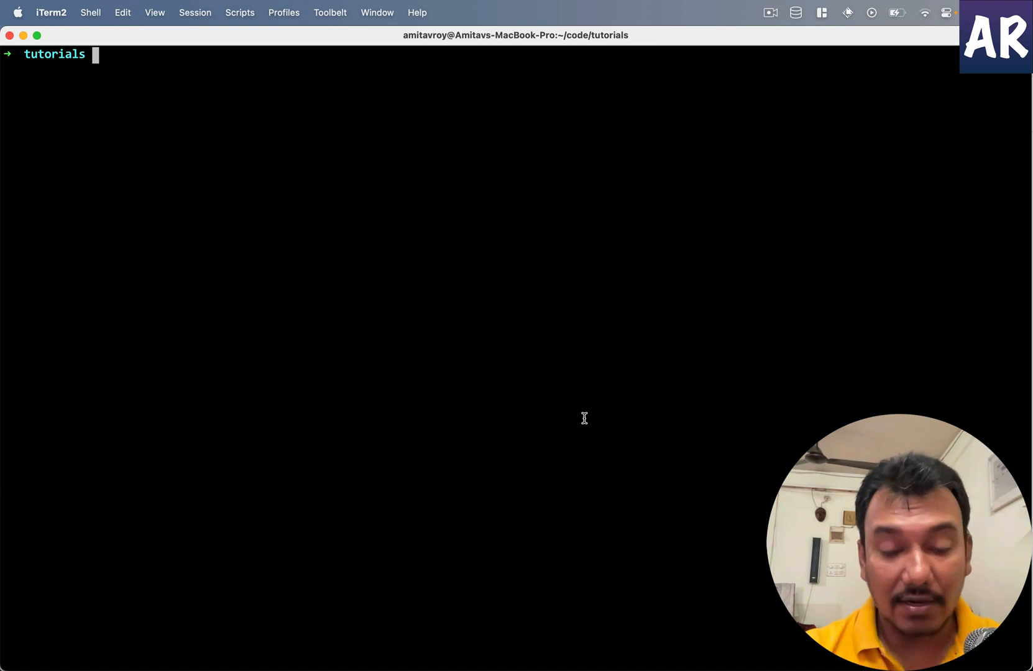
- Run composer create-project laravel/laravel saloon to scaffold the new project
type("composer c")
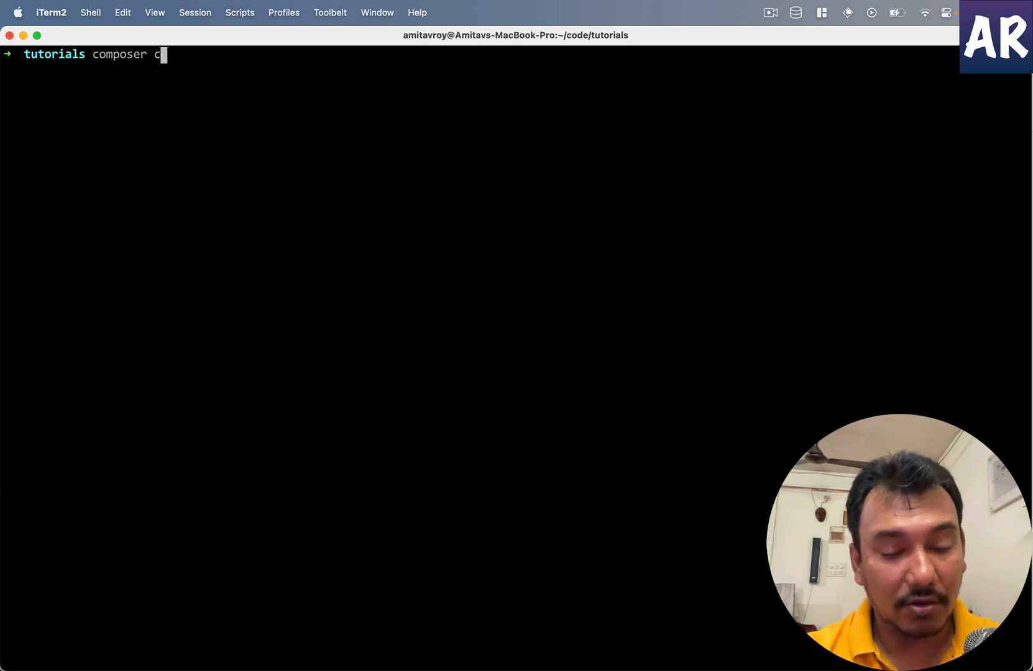
type("reate")
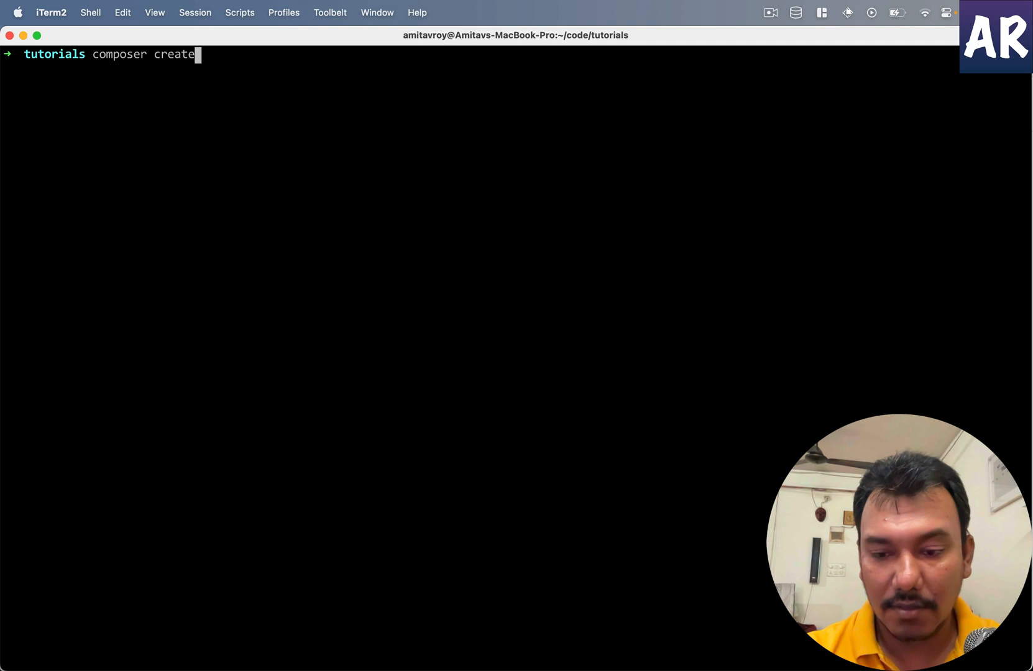
type("-pro")
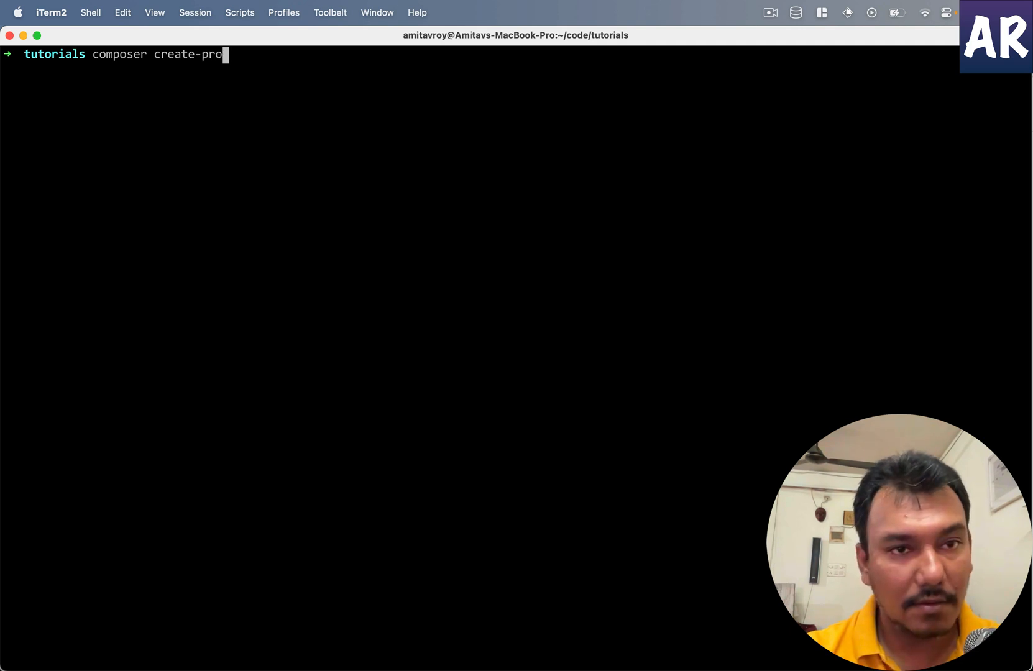
type("ject laravel/l")
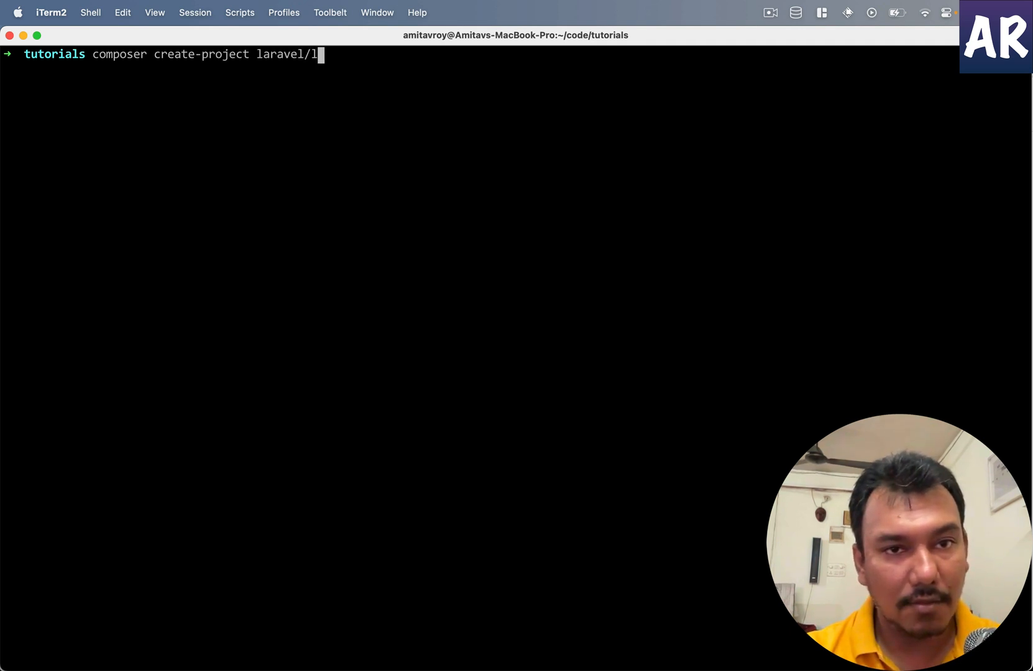
type("aravel")
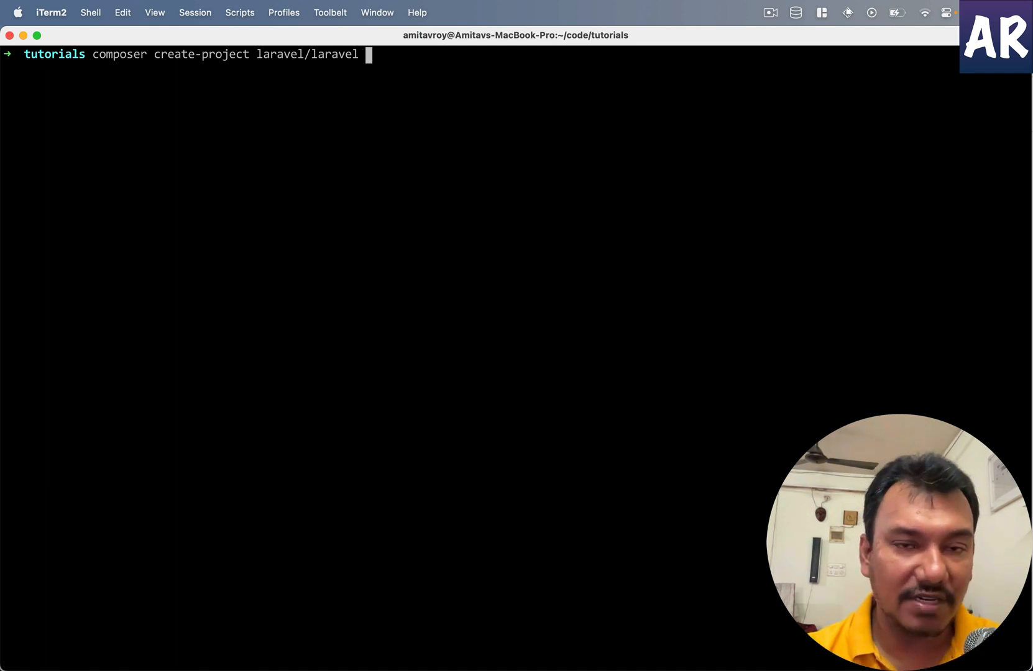
type("saloon")
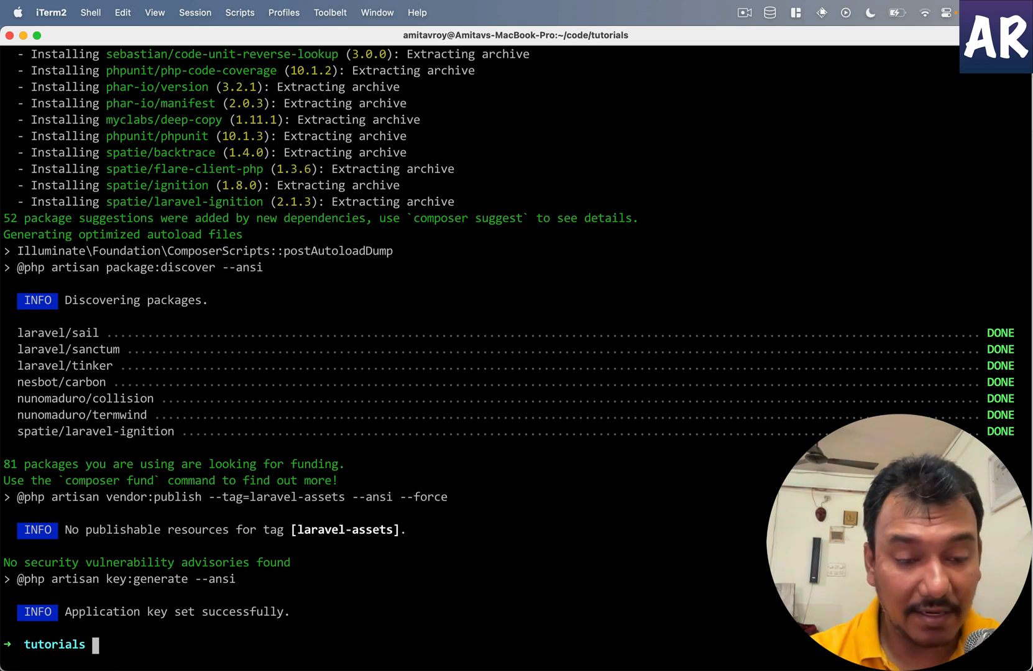
- Move into the saloon folder, then view the Installation page on docs.saloon.dev
type("cd saloon")
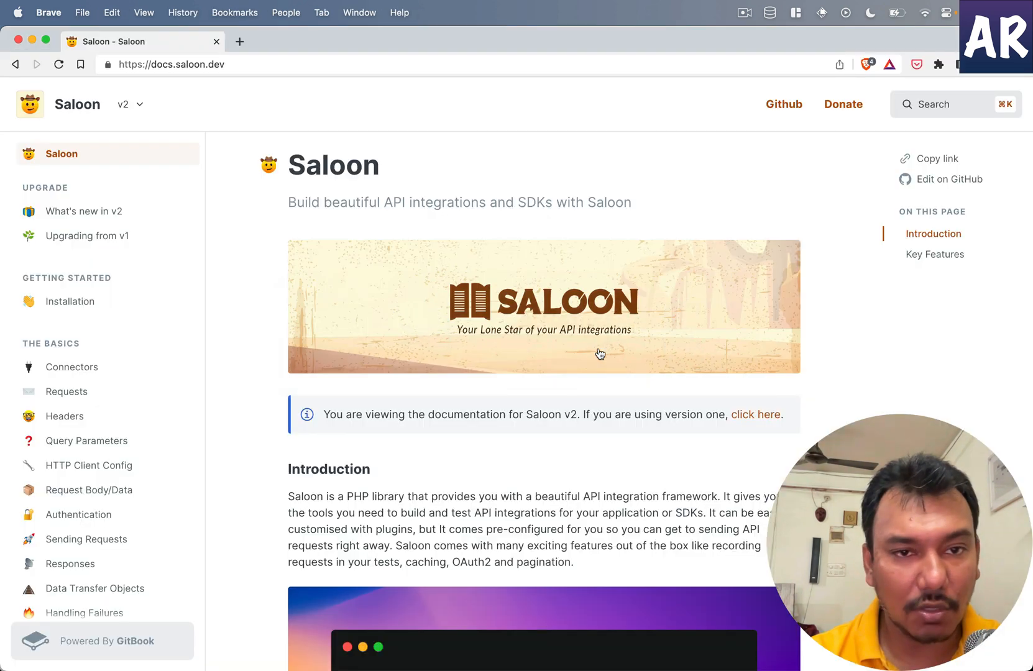
left_click(70, 301)
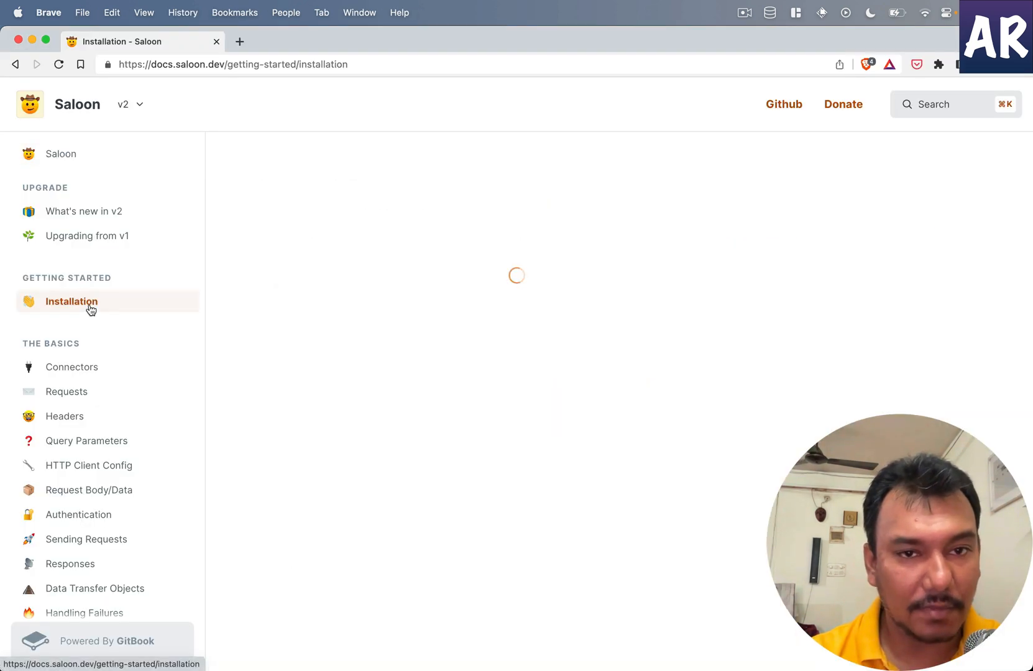
left_click(71, 301)
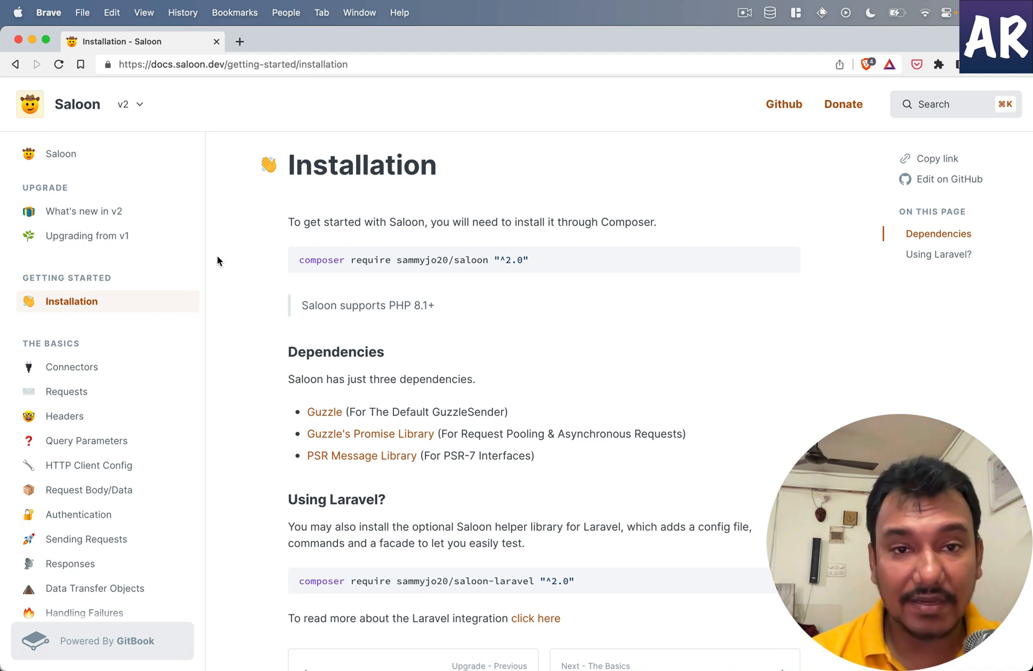
mouse_move(267, 256)
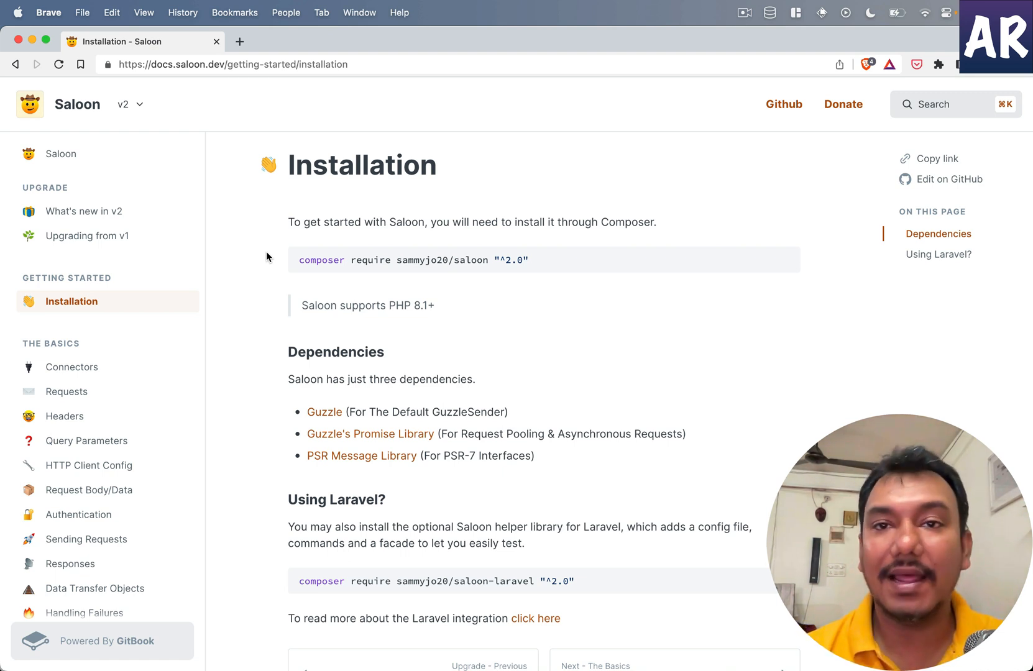
scroll("down", 3)
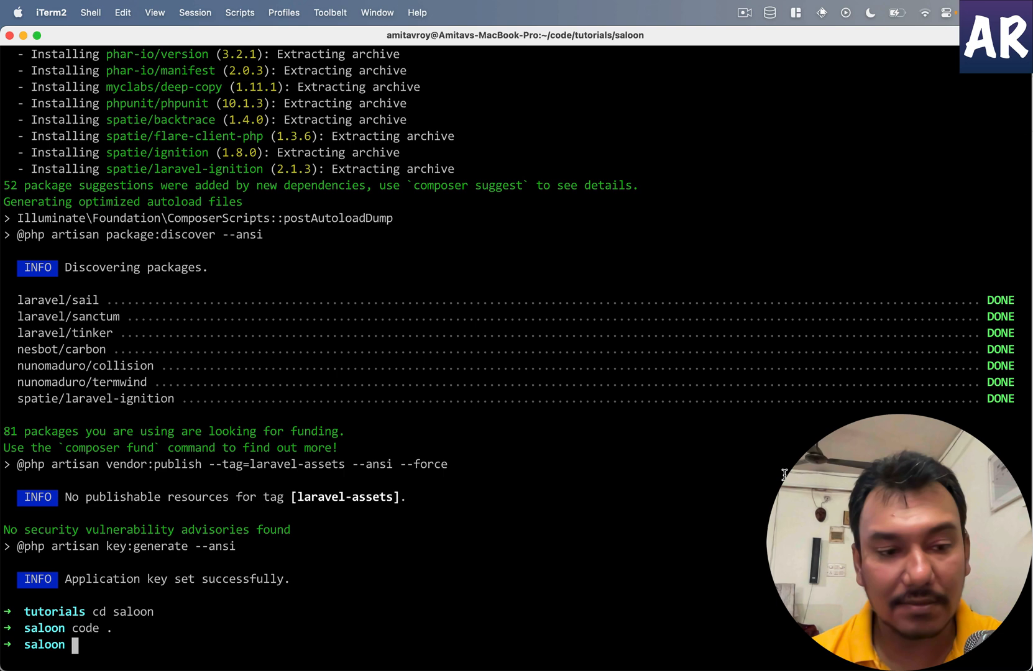
- Install sammyjo20/saloon-laravel "^2.0" with composer require, then switch apps
type("composer require sammyjo20/saloon-laravel \"^2.0\"")
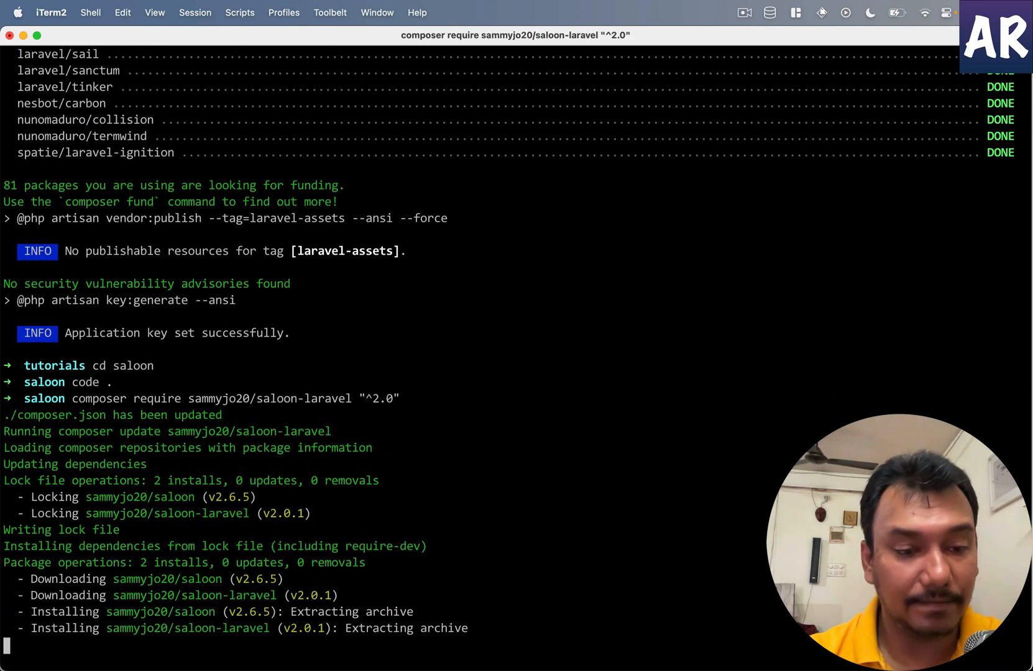
scroll("down", 3)
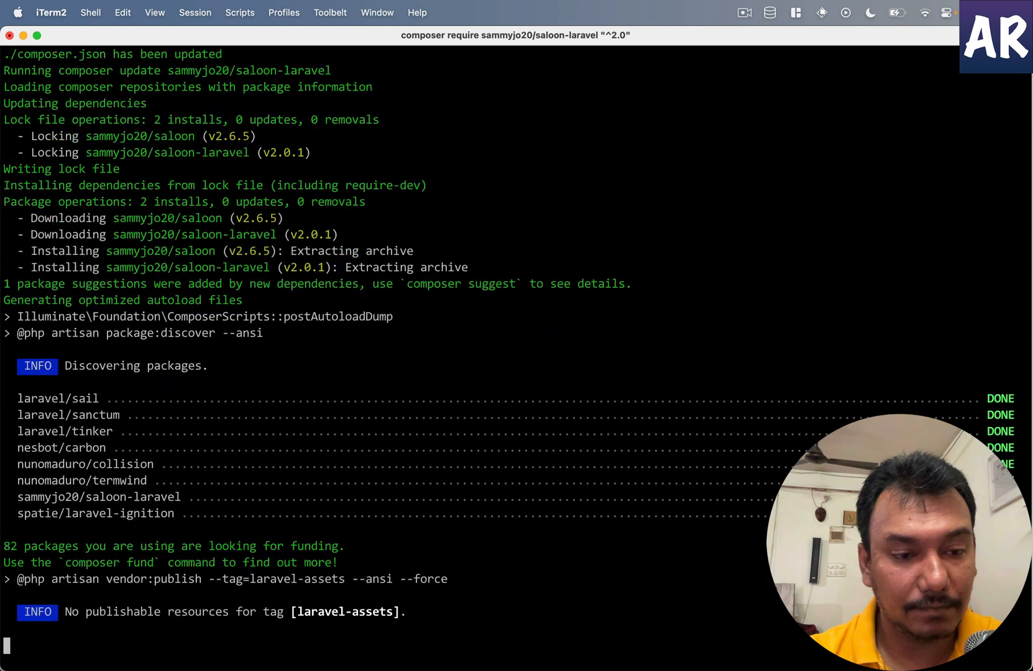
key("cmd+tab")
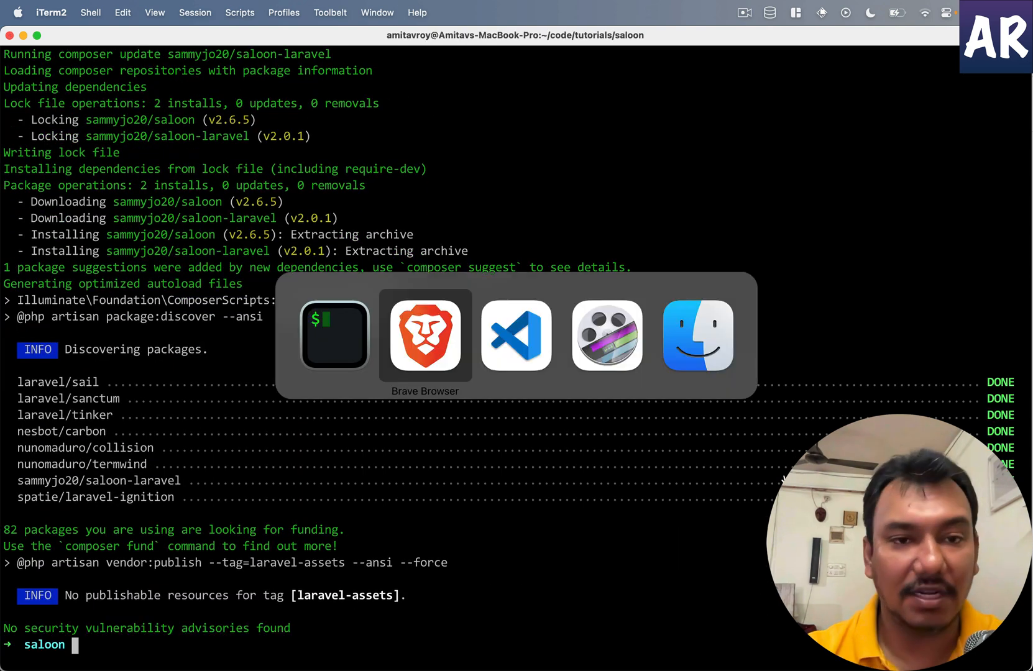
- Locate and view the root composer.json via Quick Open, now listing saloon-laravel ^2.0
left_click(517, 334)
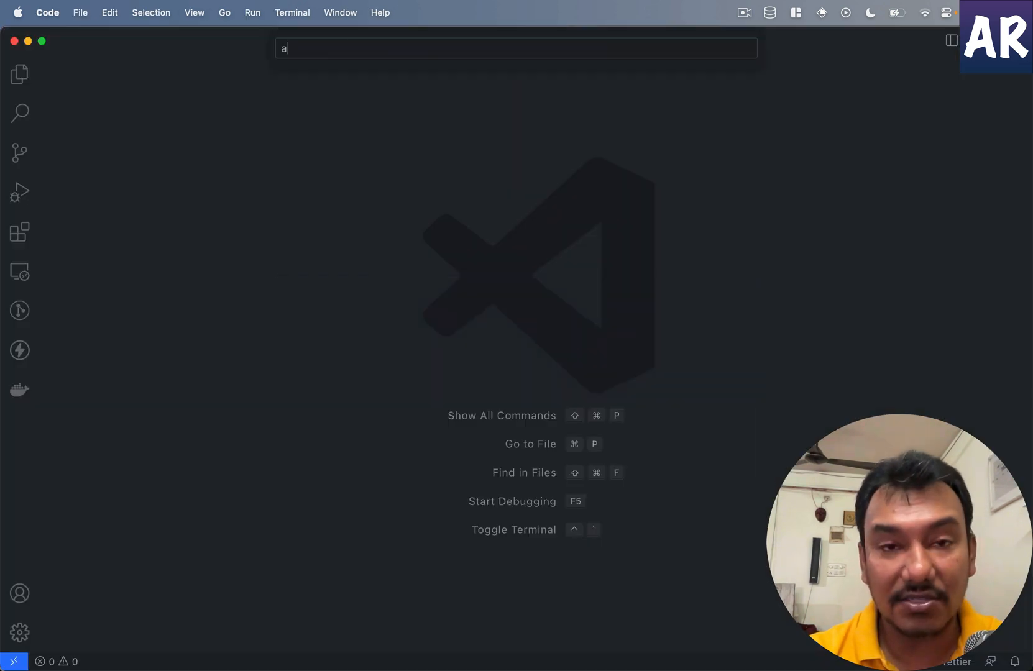
type("pack")
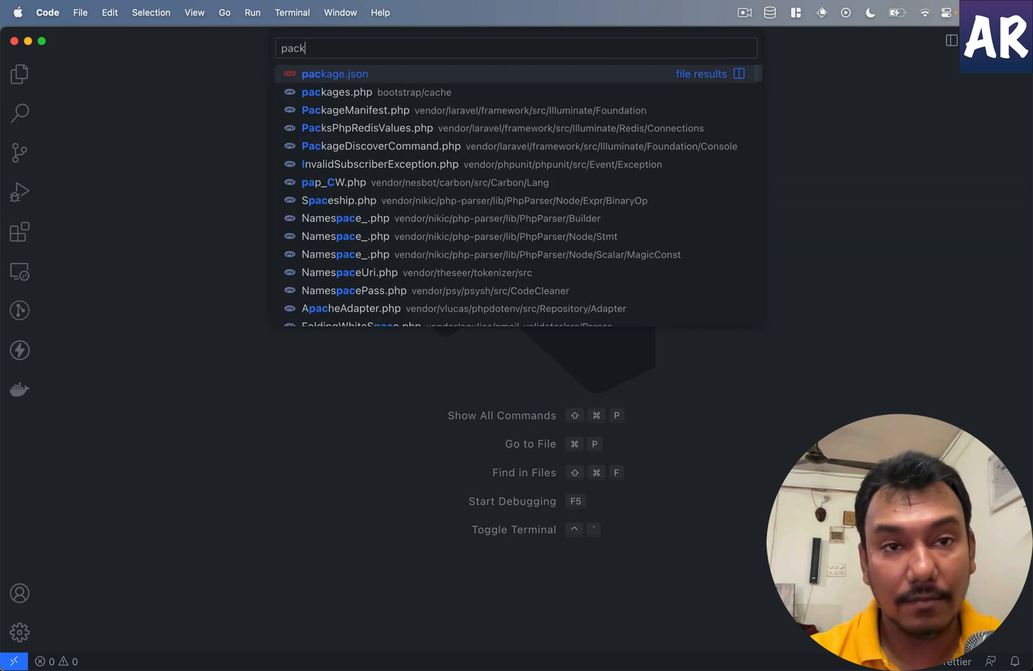
type("composer.js")
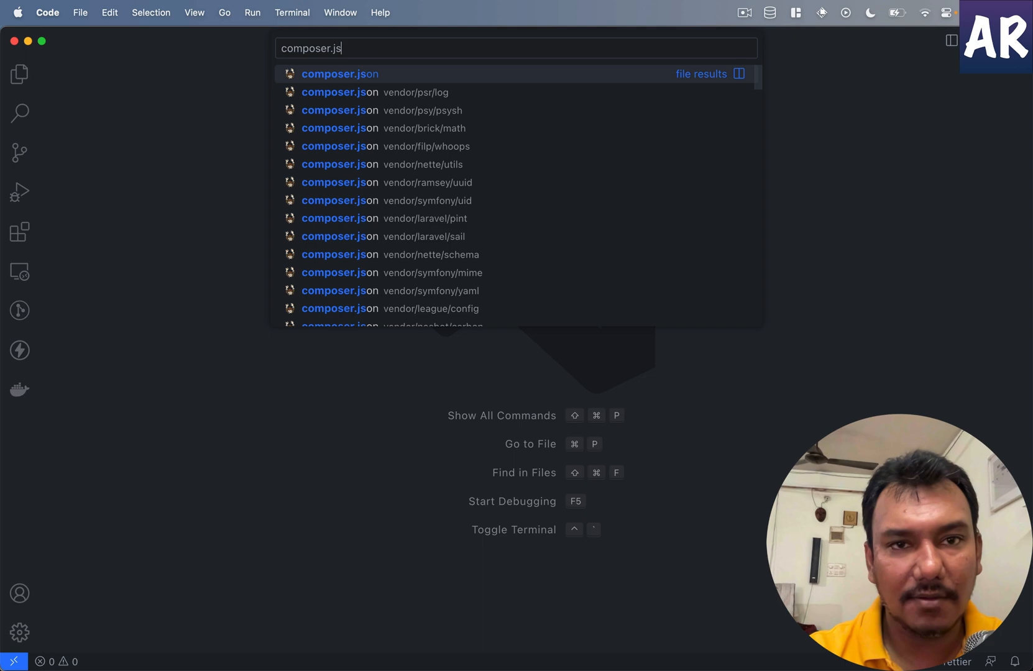
left_click(340, 74)
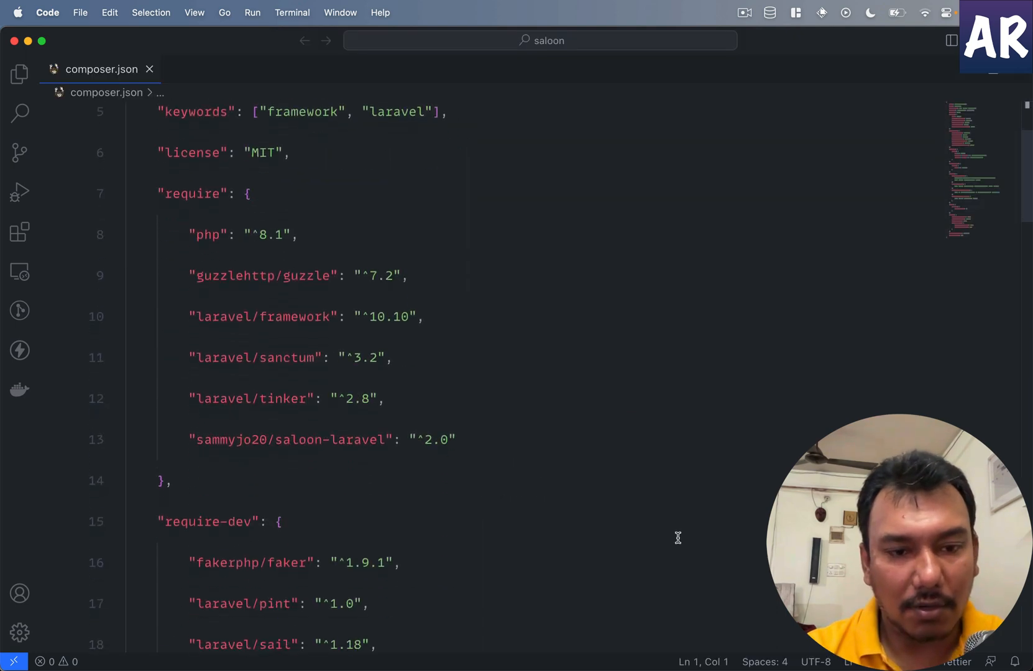
double_click(276, 439)
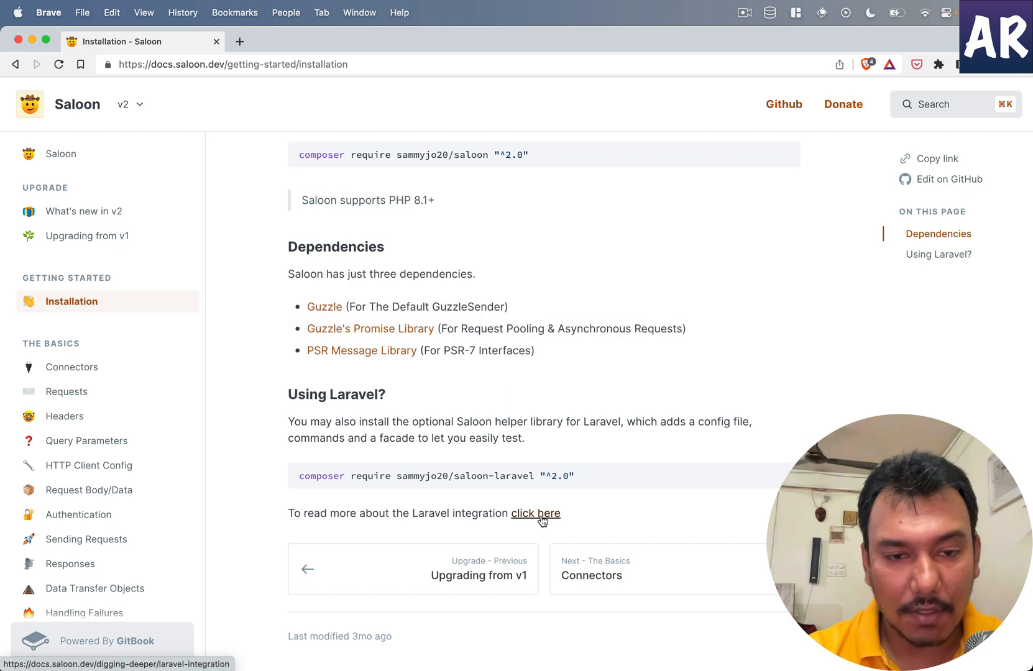
- View the Laravel Integration guide in a new tab and publish saloon-config via vendor:publish
right_click(535, 514)
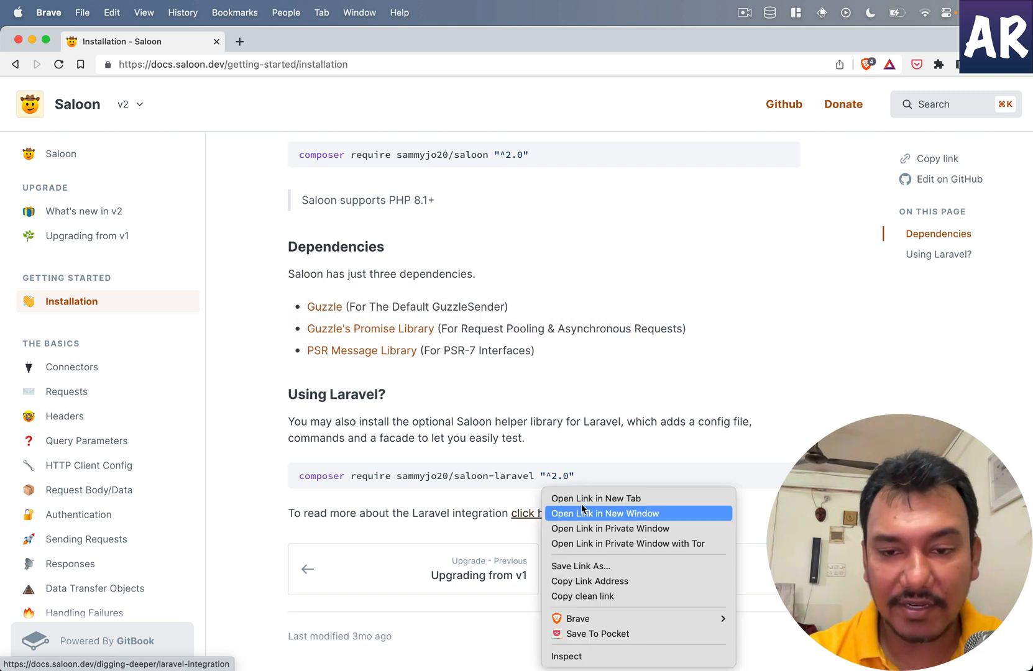
left_click(594, 497)
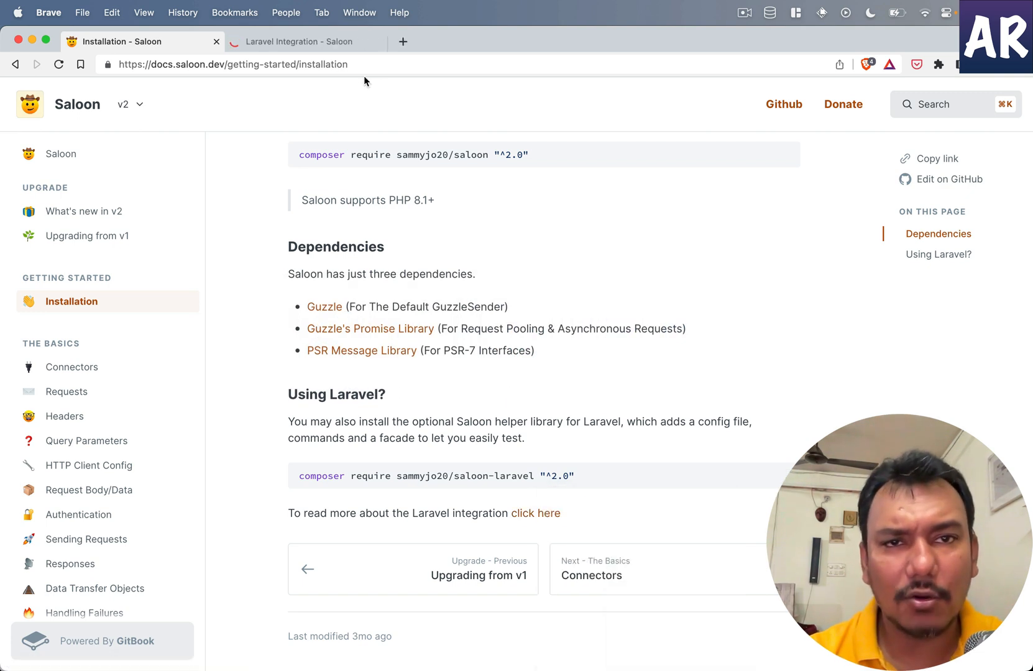
left_click(299, 41)
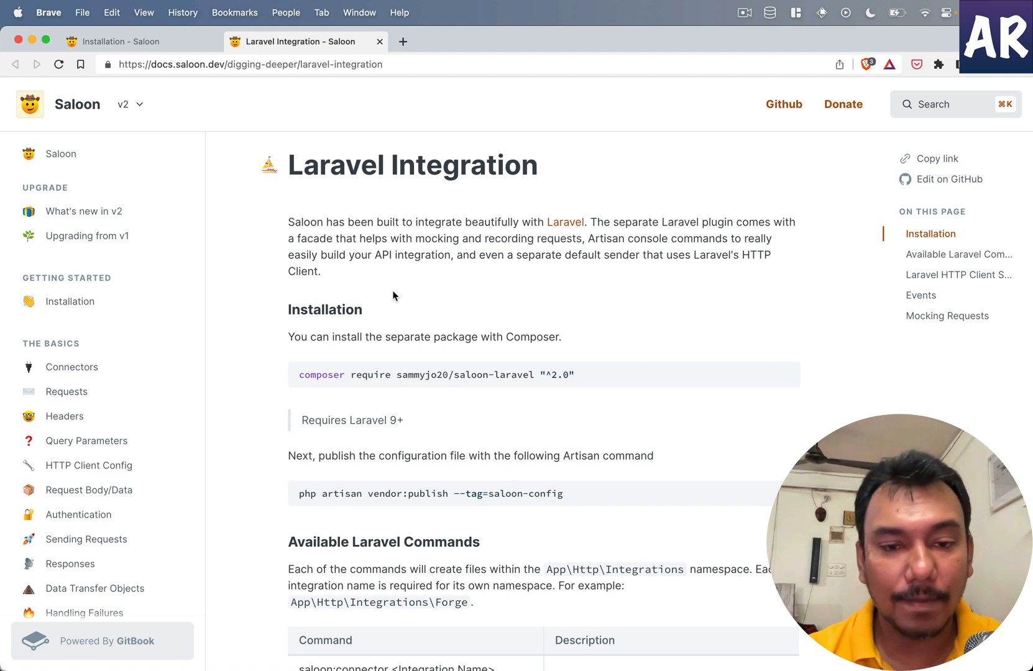
mouse_move(666, 504)
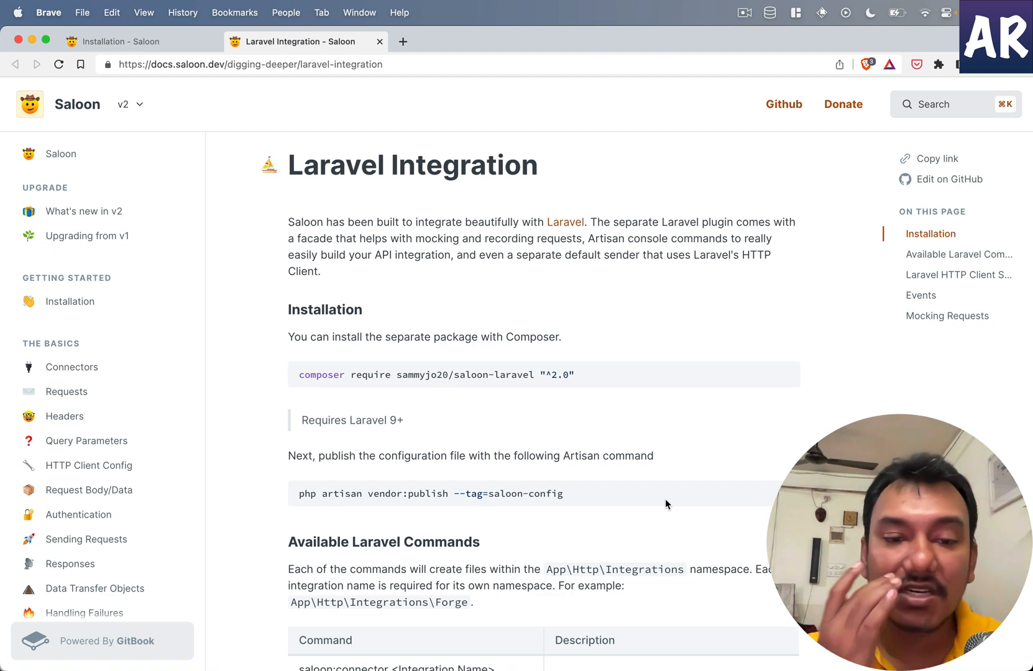
scroll("down", 3)
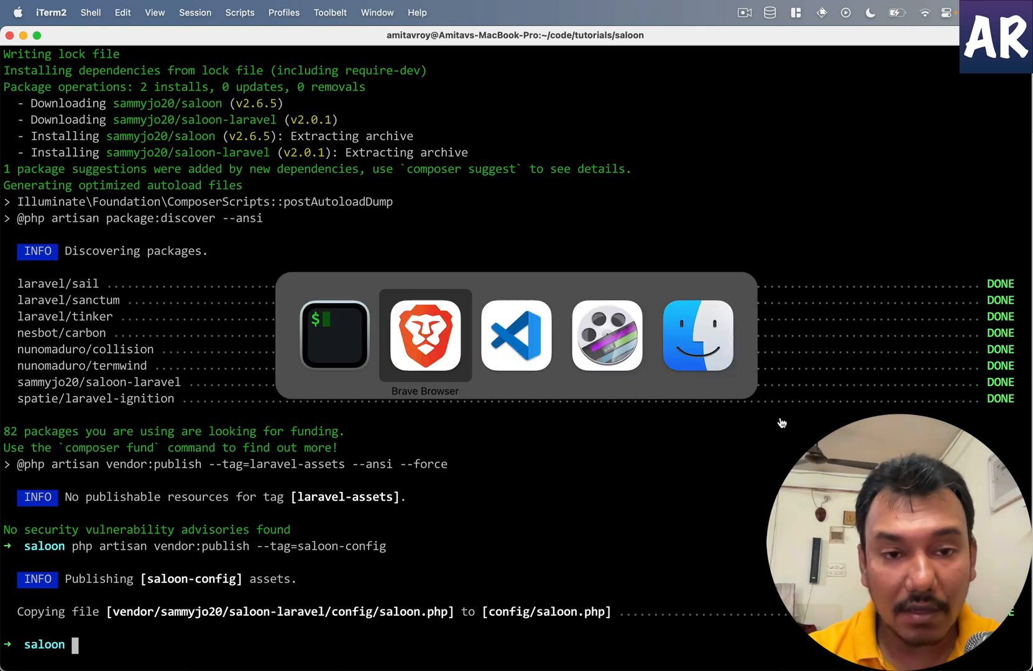
left_click(516, 335)
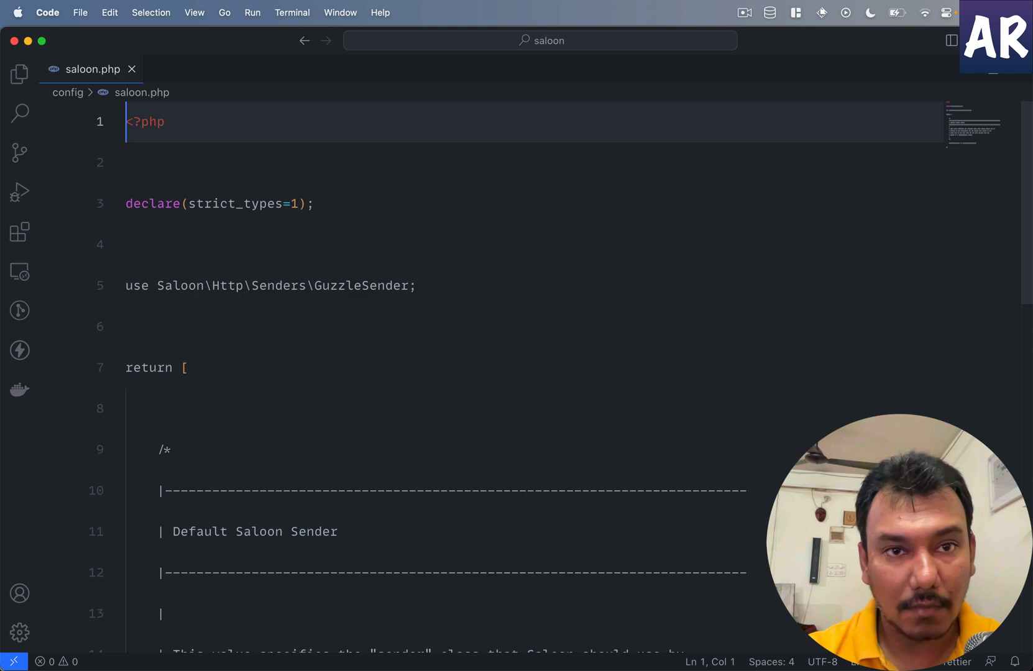
- Review config/saloon.php's GuzzleSender default_sender entry, then return to the docs
scroll("down", 3)
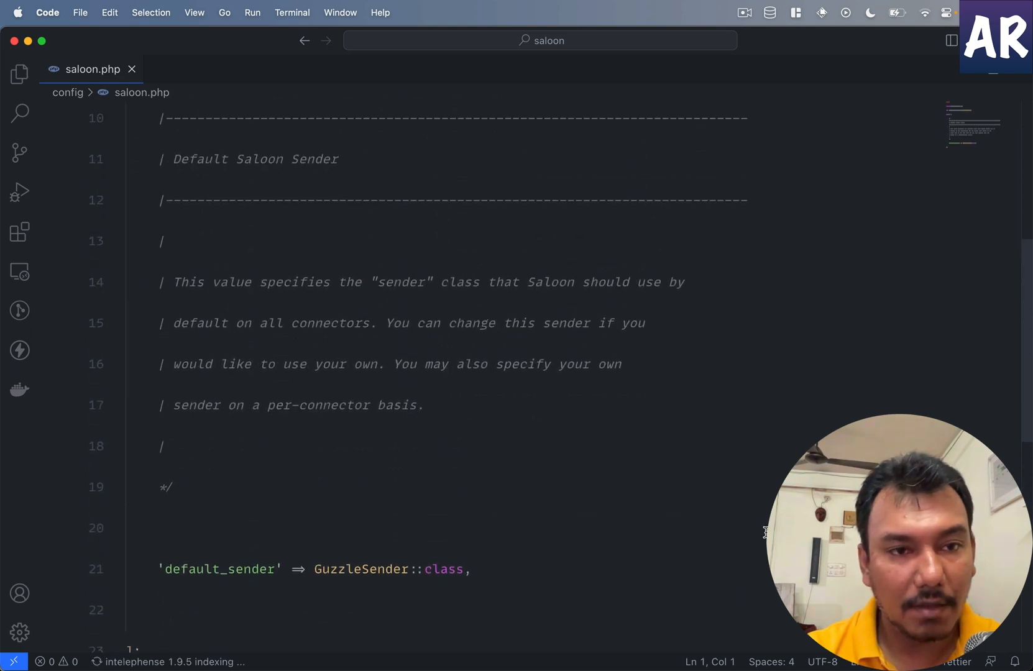
scroll("down", 3)
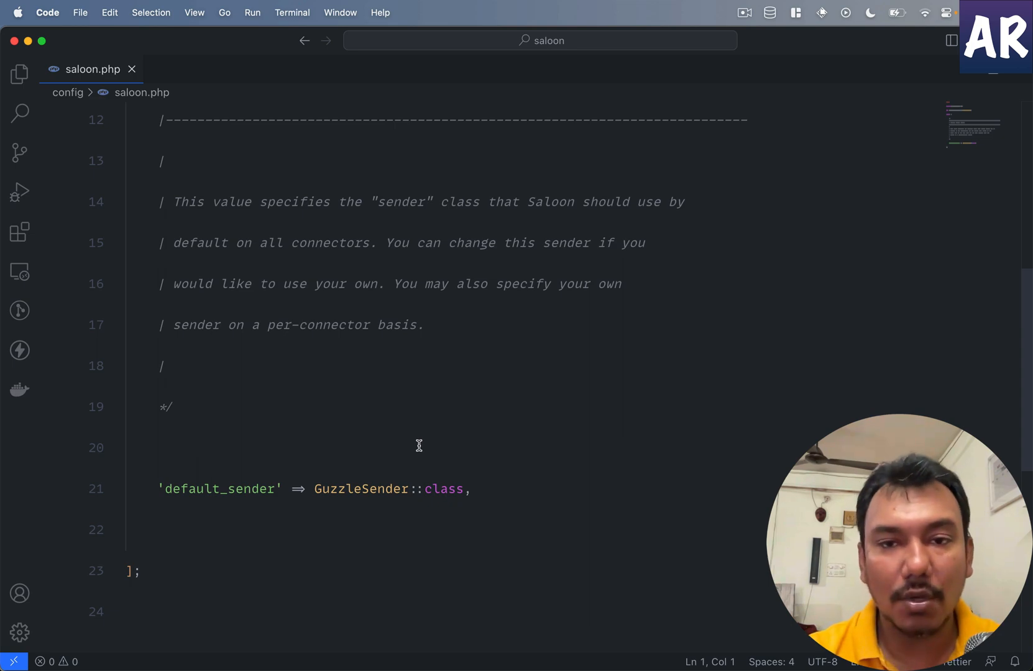
key("cmd+tab")
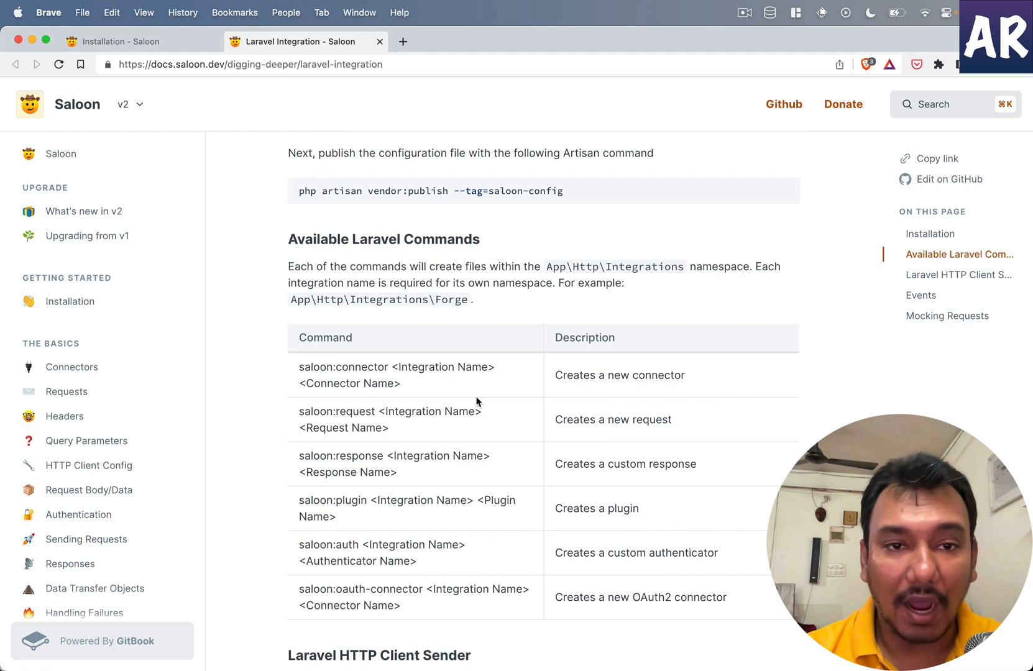
scroll("down", 3)
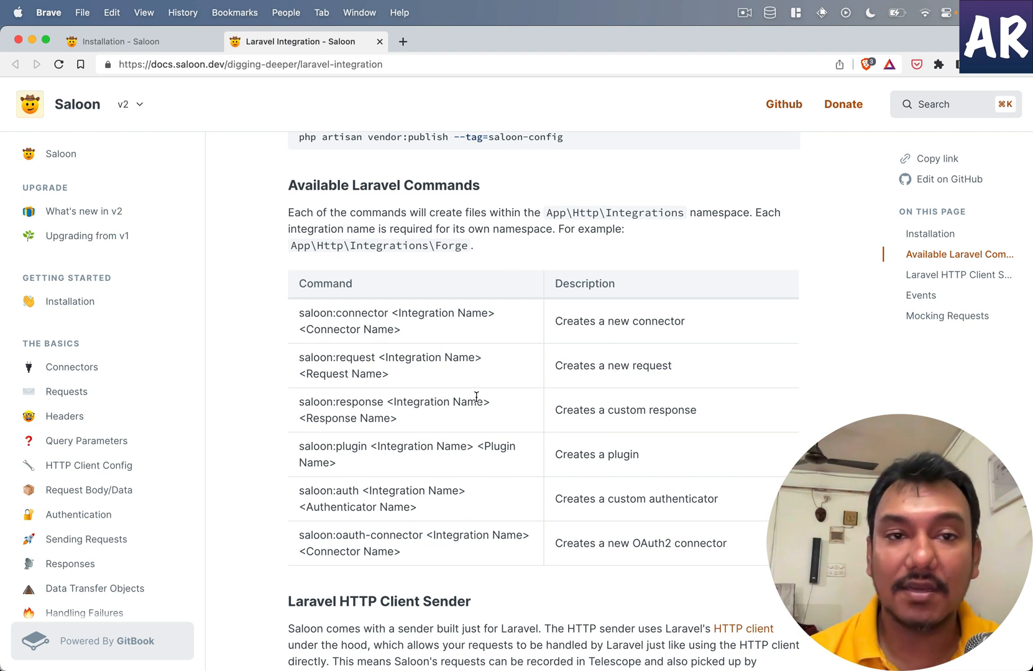
scroll("down", 3)
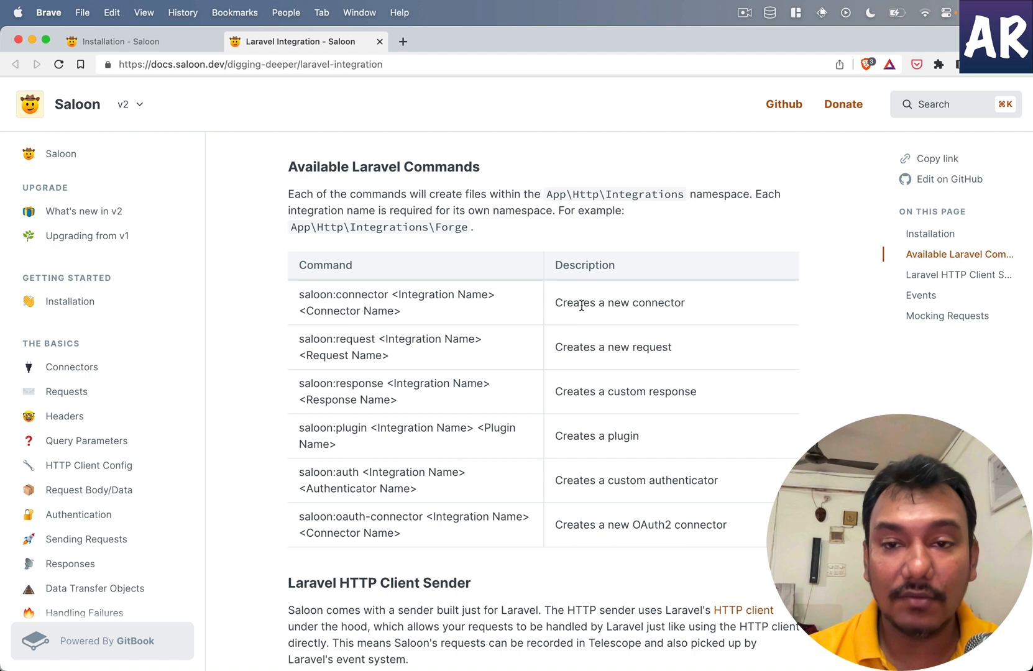
mouse_move(691, 317)
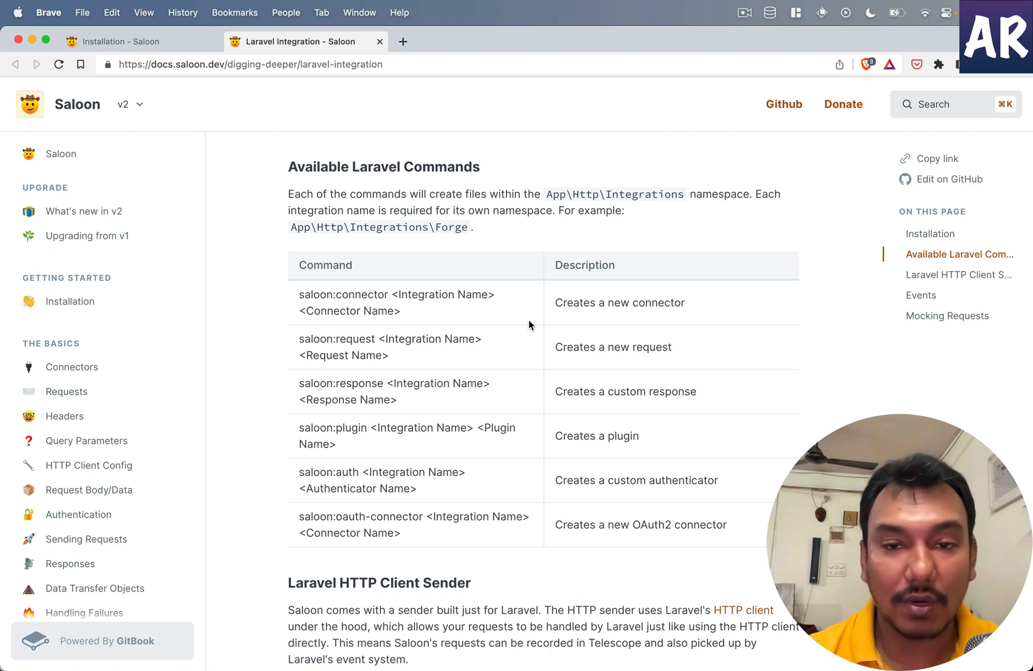
mouse_move(548, 346)
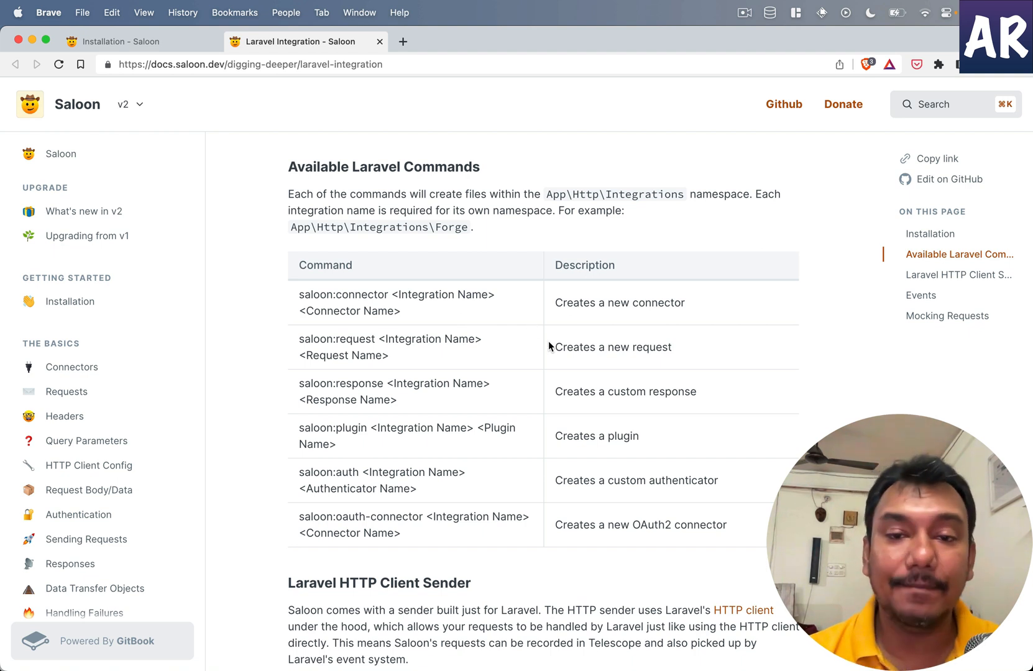
mouse_move(646, 317)
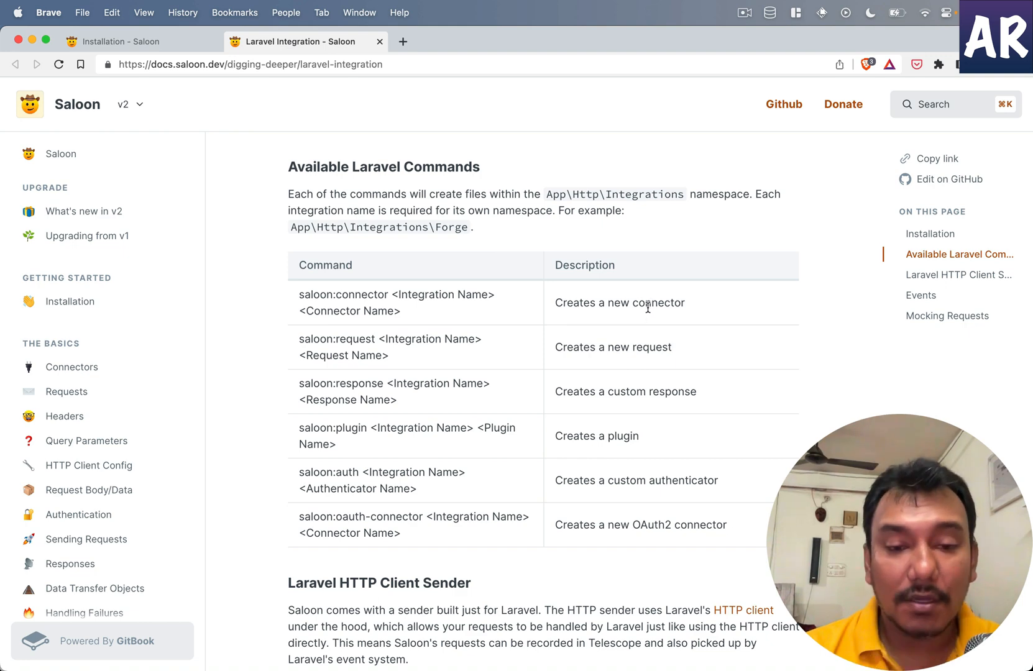
scroll("down", 3)
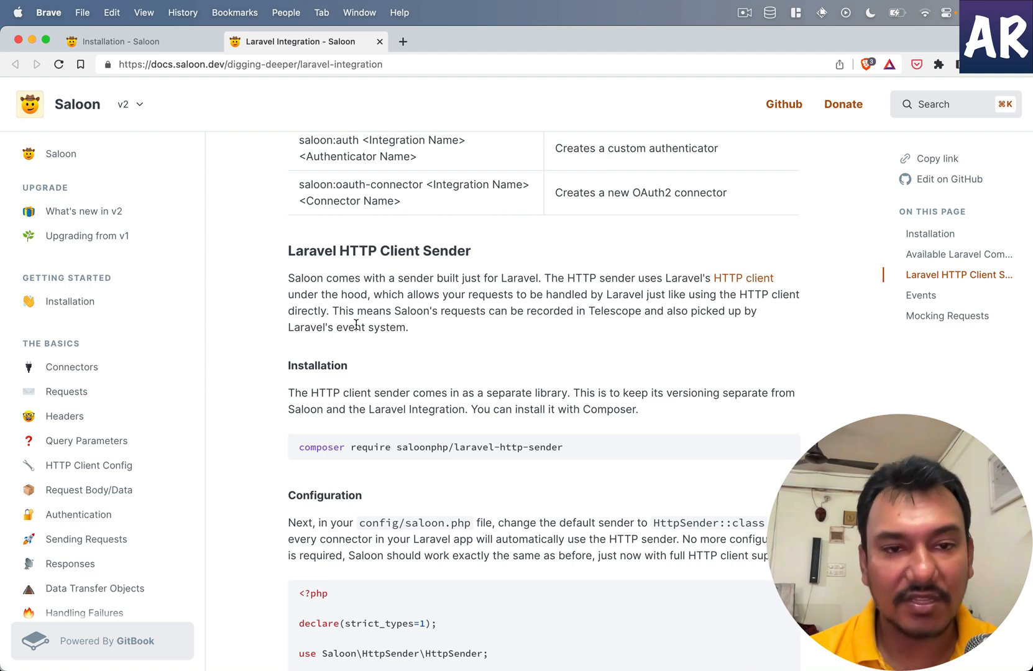
scroll("down", 3)
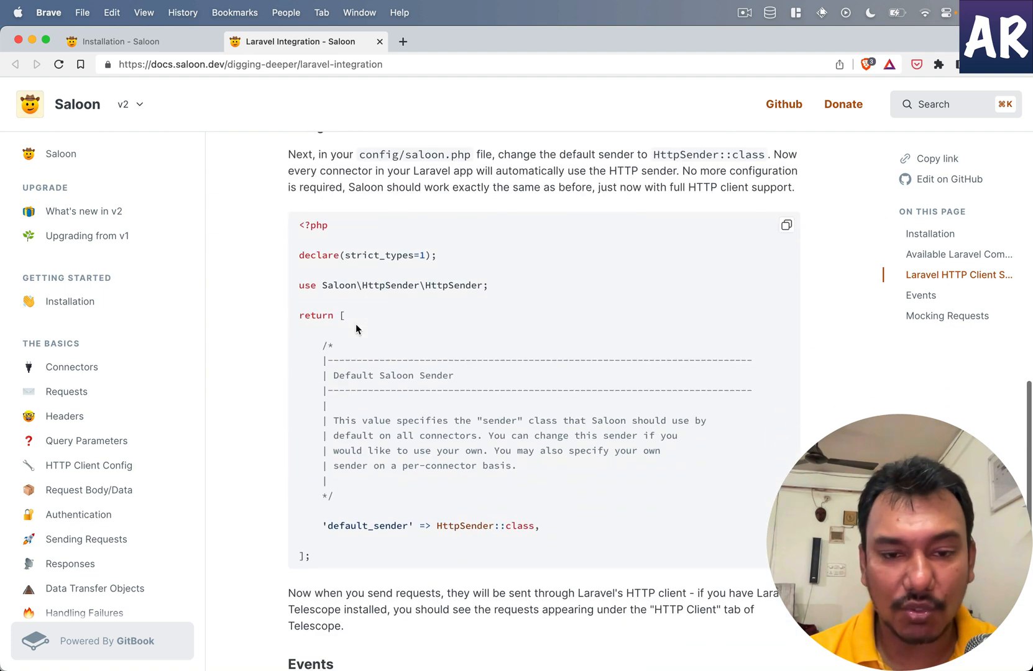
scroll("down", 3)
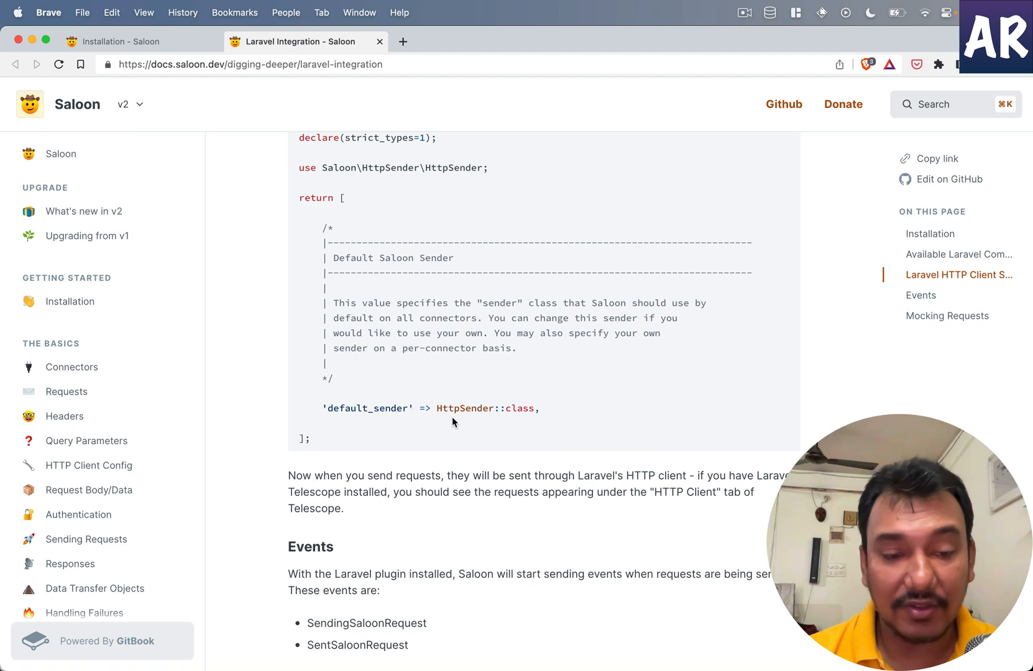
scroll("down", 3)
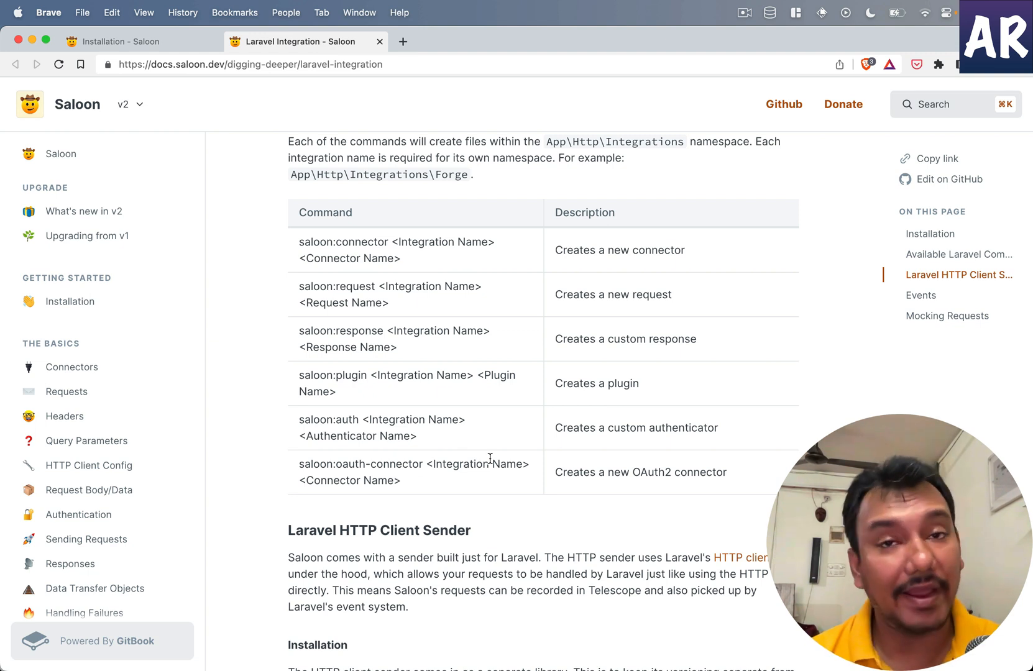
- View the Connectors page under The Basics and start a new browser tab
left_click(73, 367)
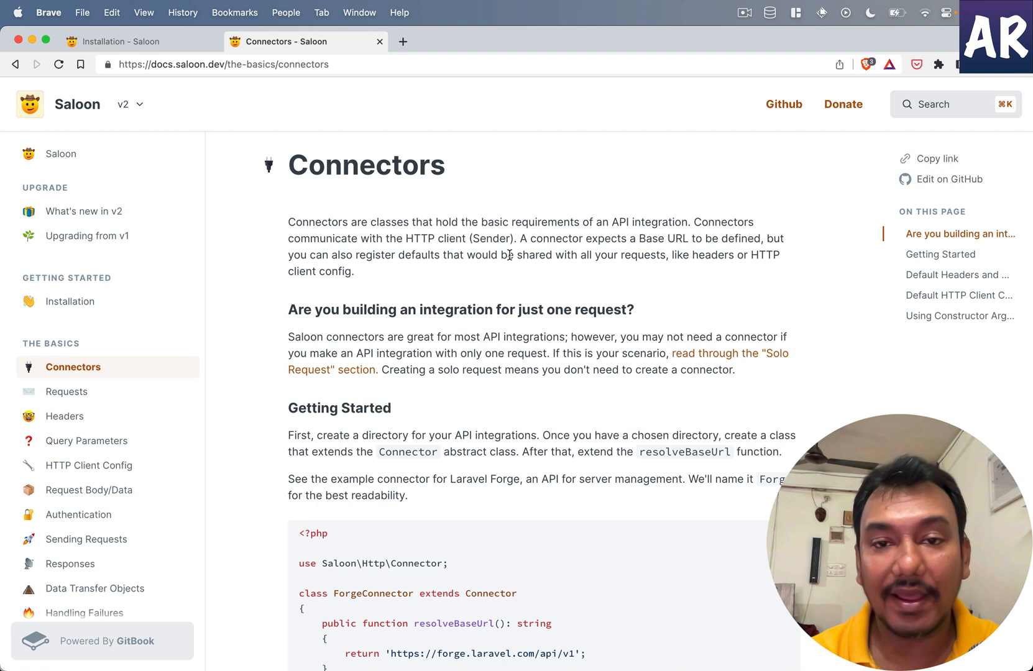
mouse_move(530, 273)
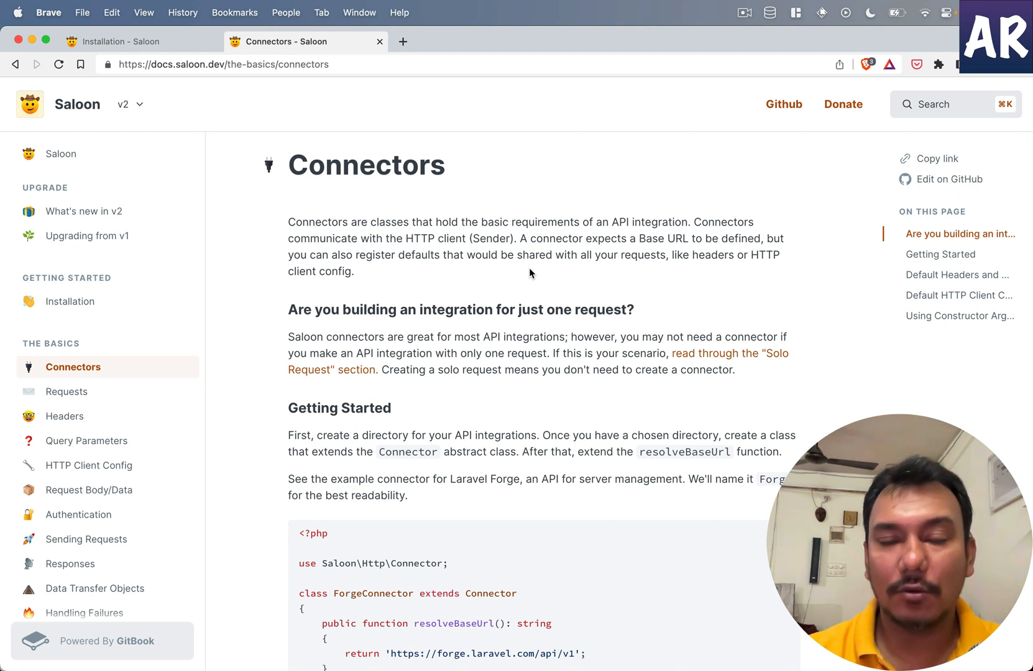
left_click(403, 41)
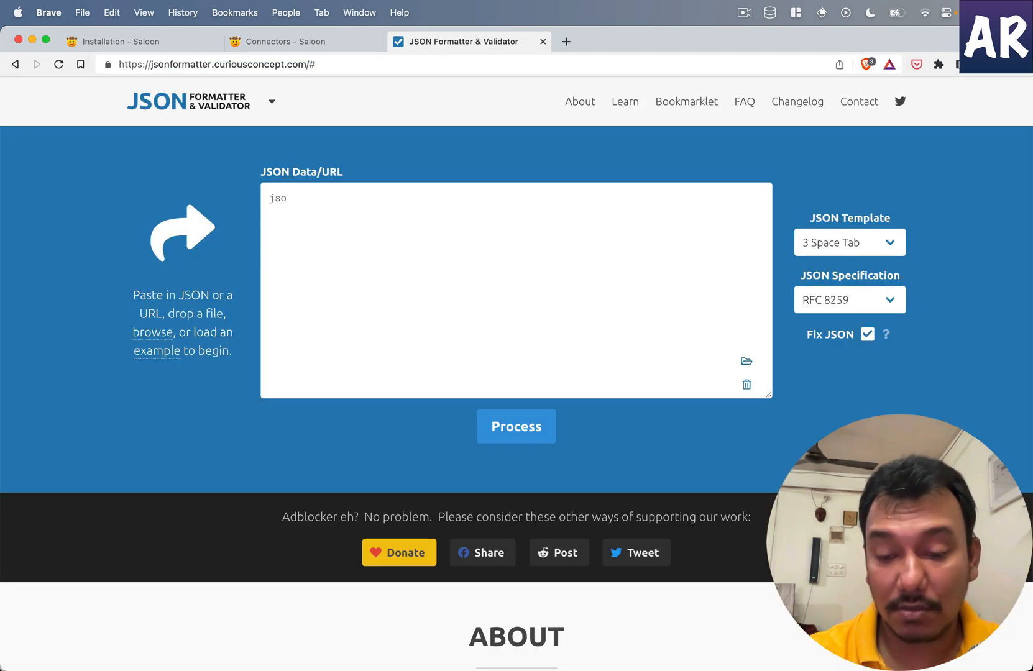
- Google 'json placeholder api', land on JSONPlaceholder and scroll to its Resources list
type("json placeholder api")
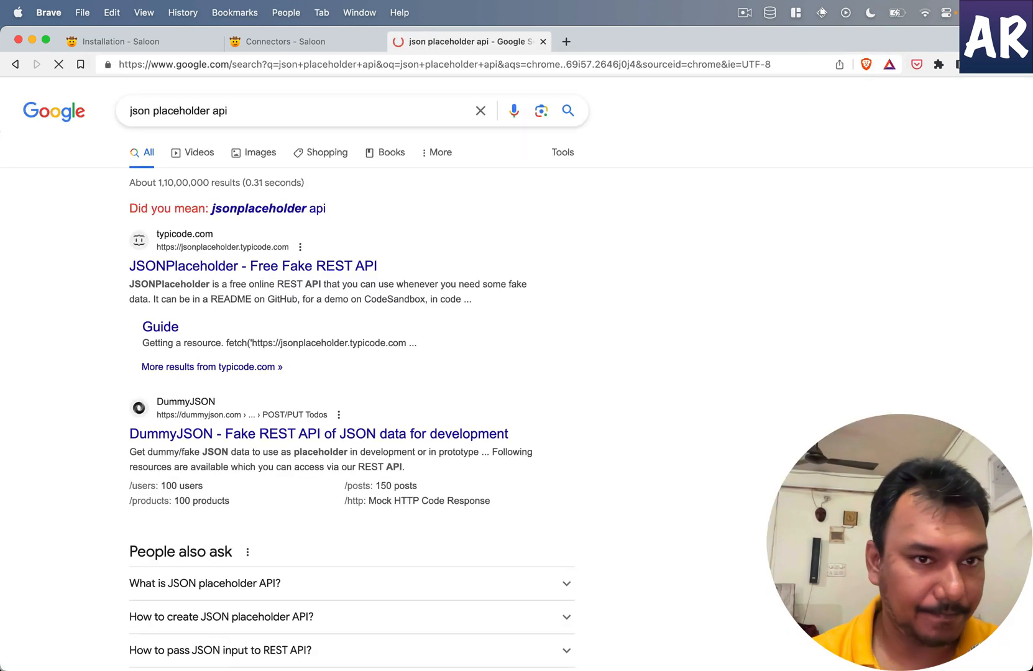
left_click(253, 266)
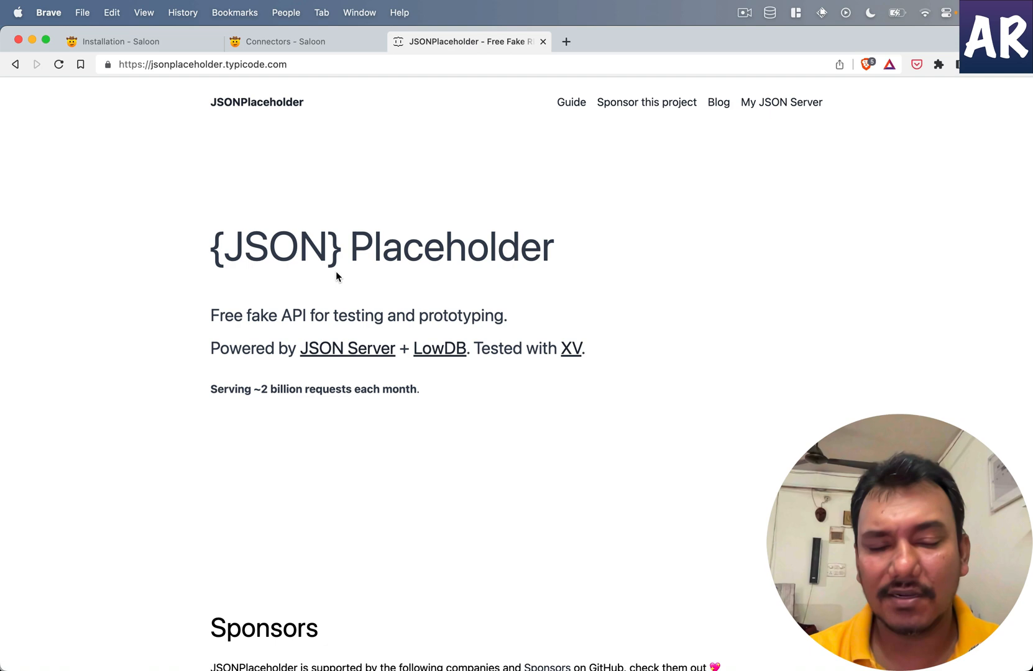
scroll("down", 3)
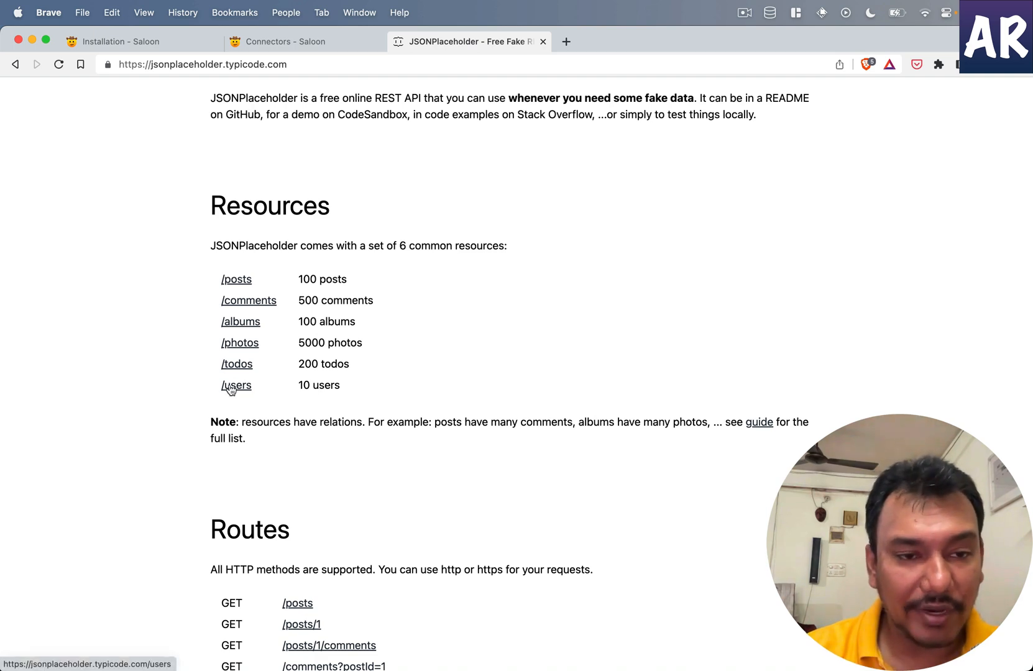
- Inspect the /users JSON, return home and copy the JSONPlaceholder base URL into VS Code
left_click(235, 385)
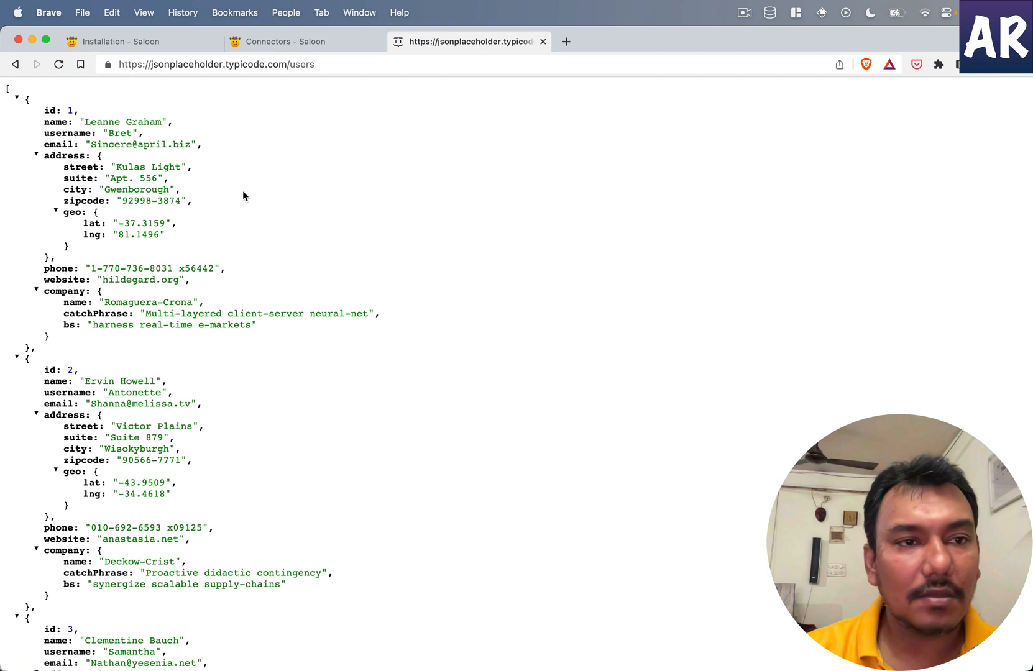
mouse_move(248, 276)
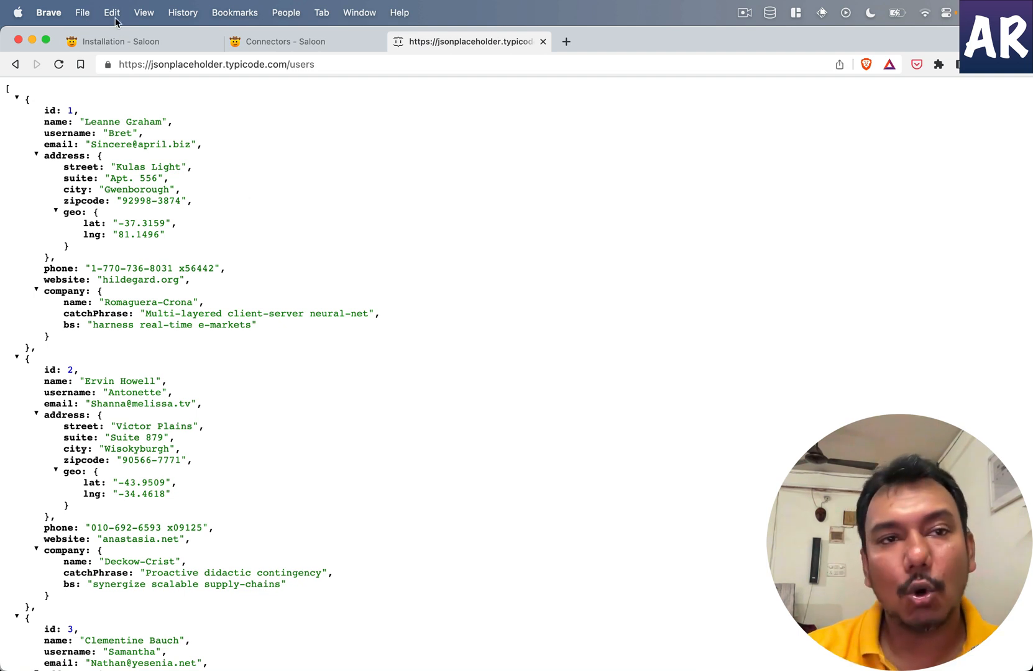
left_click(216, 64)
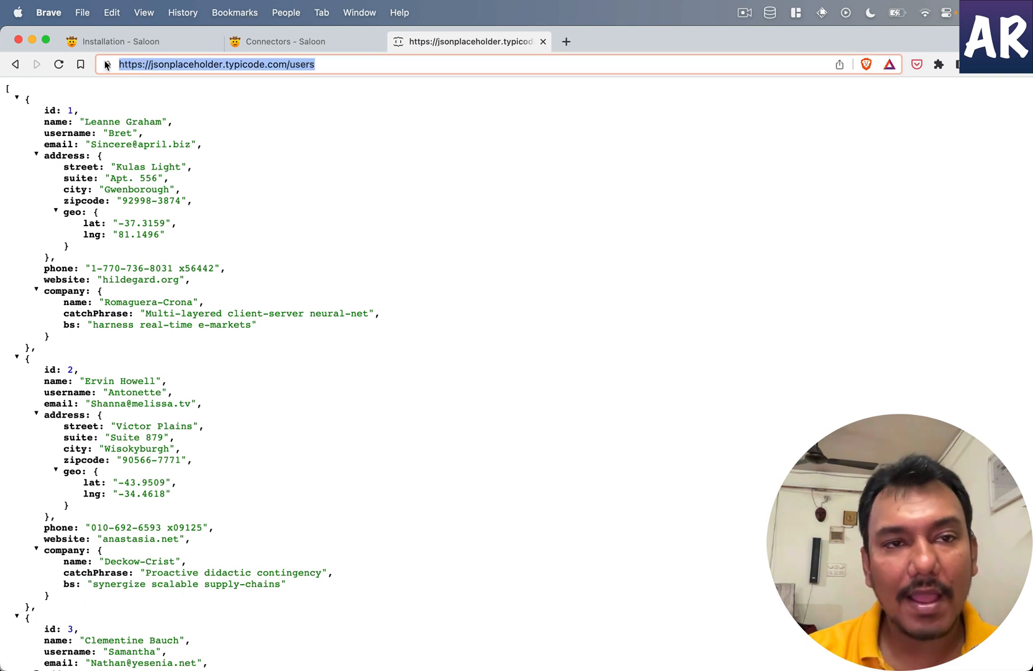
mouse_move(232, 144)
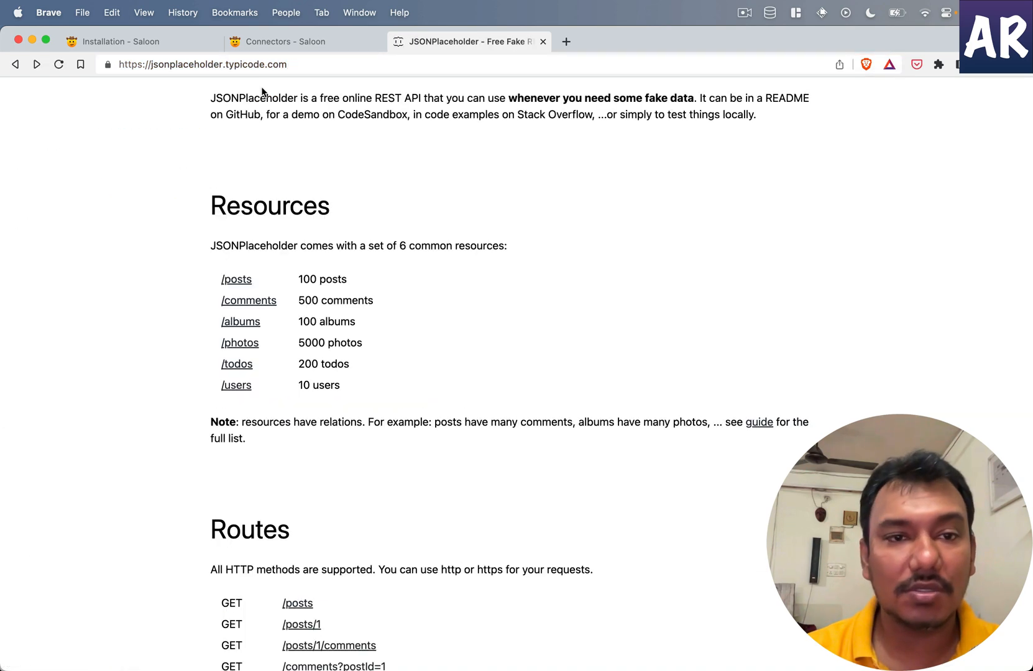
left_click(236, 278)
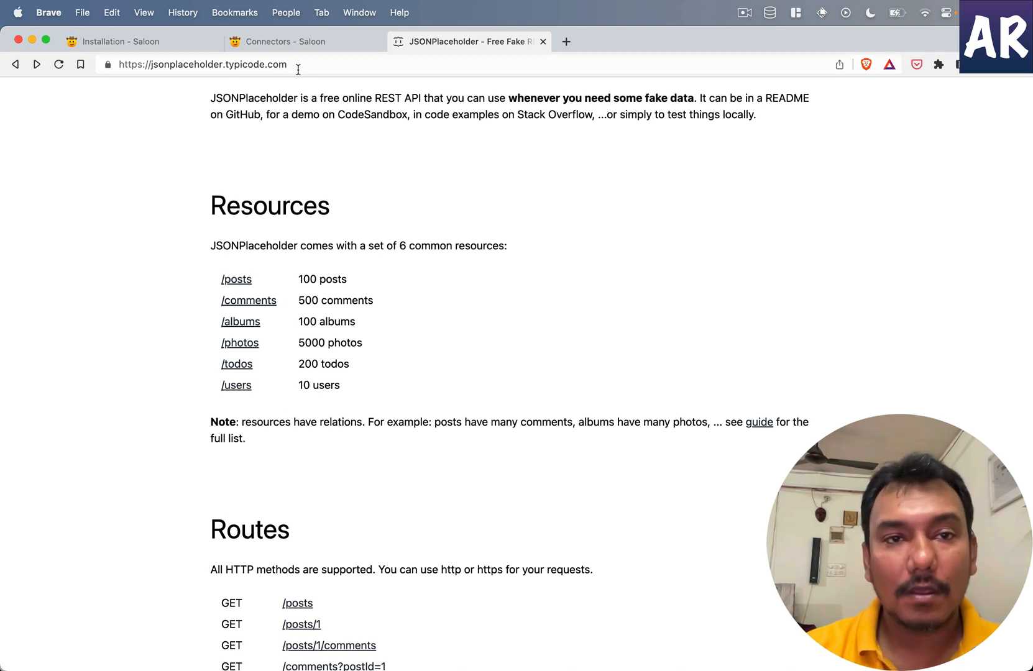
left_click(198, 64)
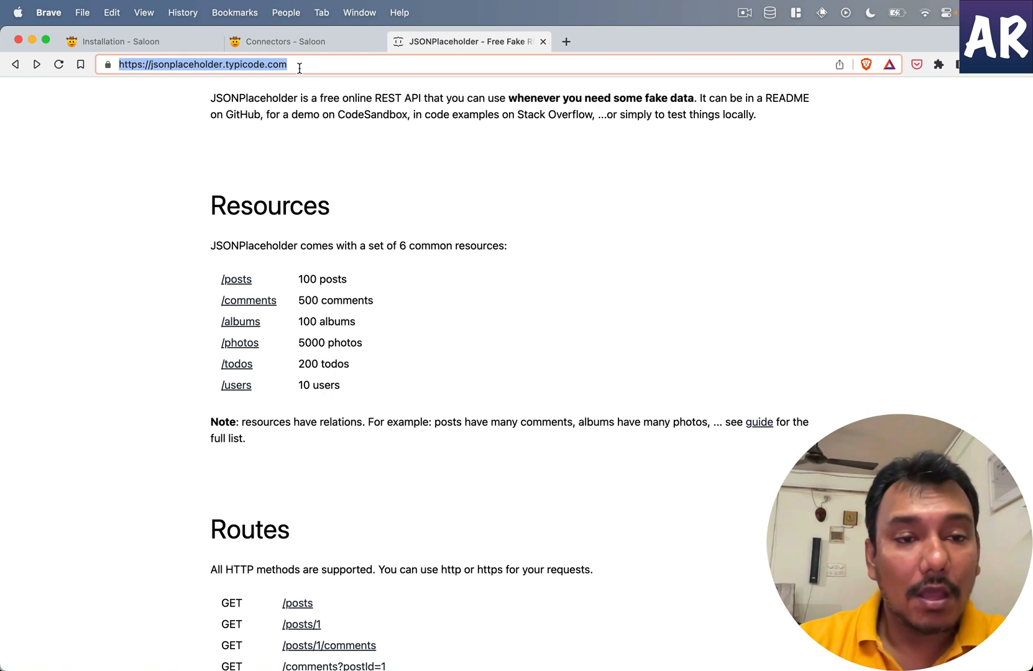
key("Cmd+Tab")
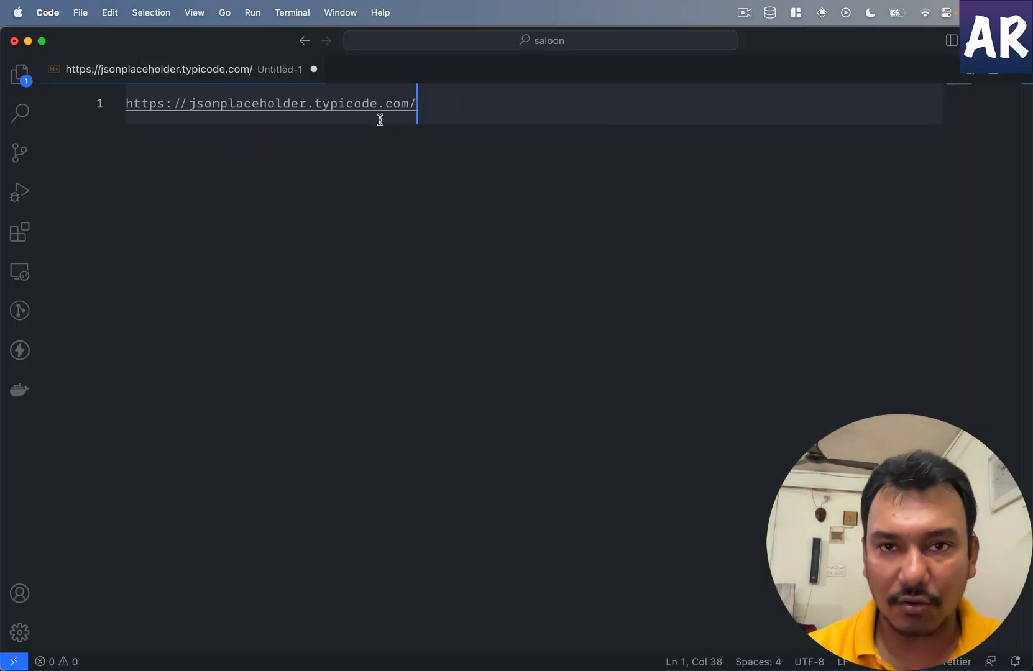
- Note users ⇒ /users, todos and posts route mappings below the pasted base URL
key("enter")
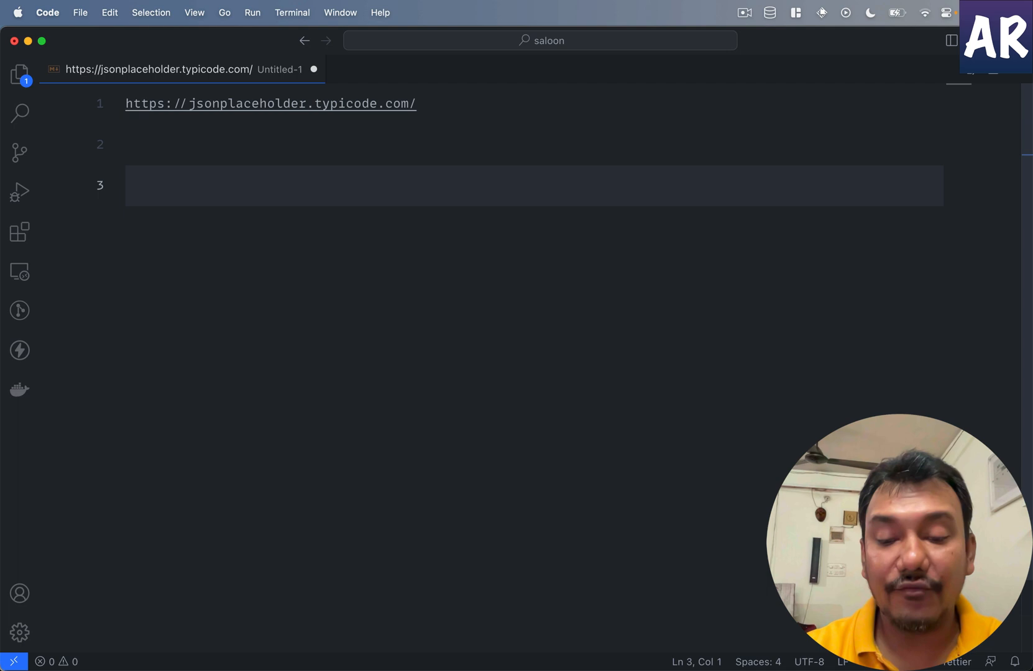
type("users =>")
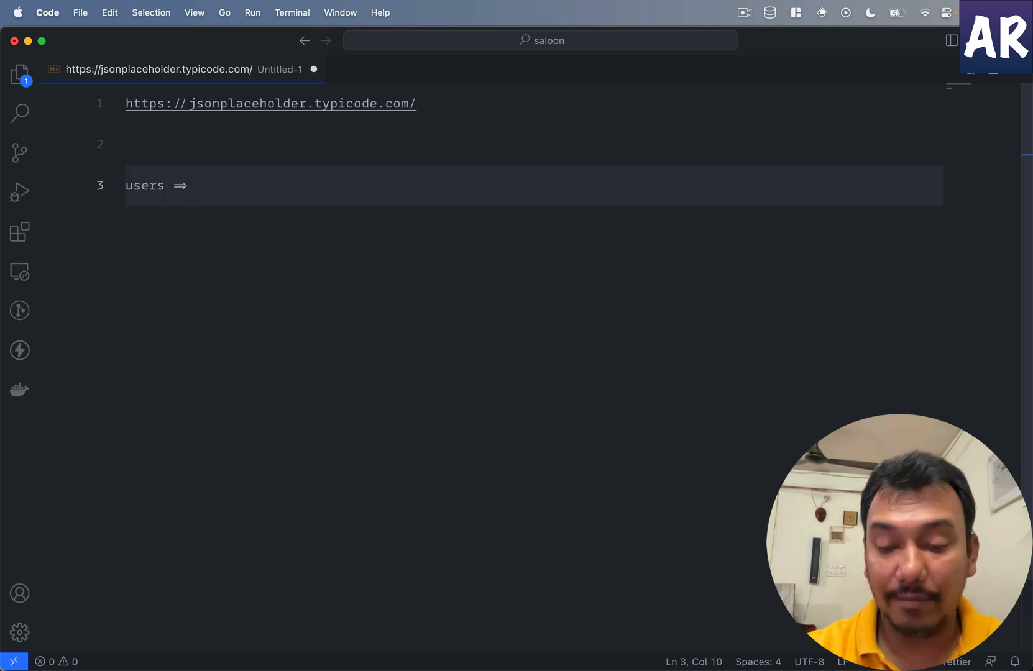
type("/users")
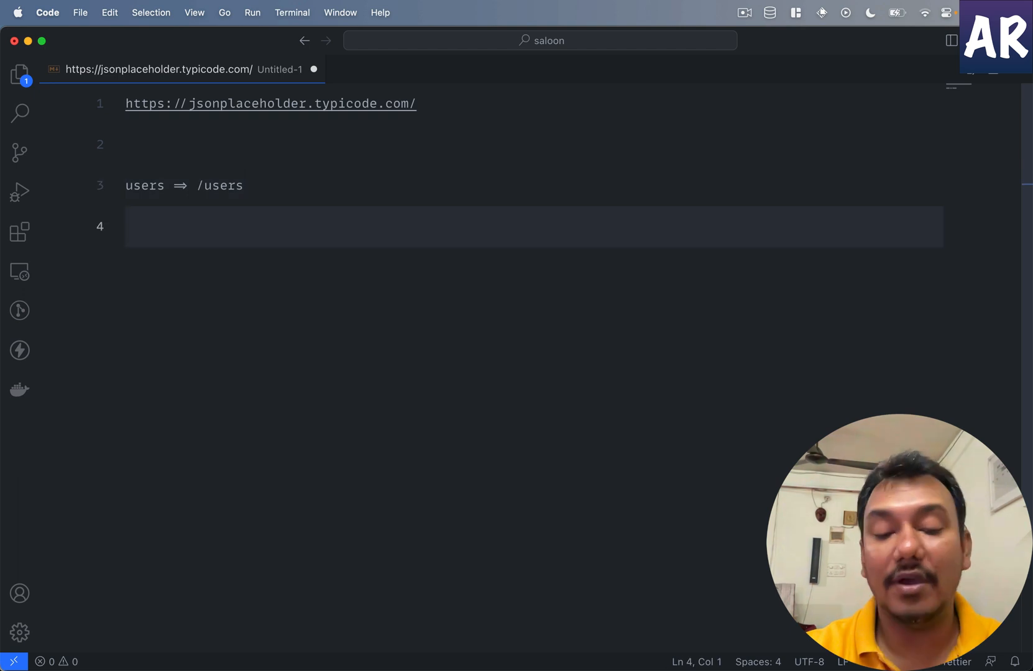
type("todos => /todos")
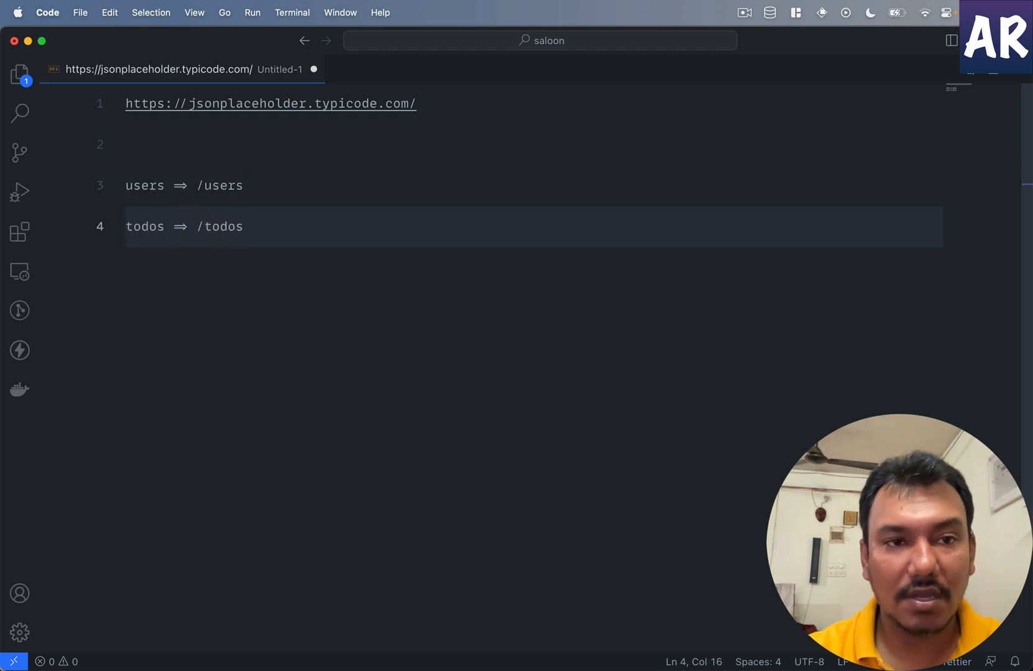
type("posts => /")
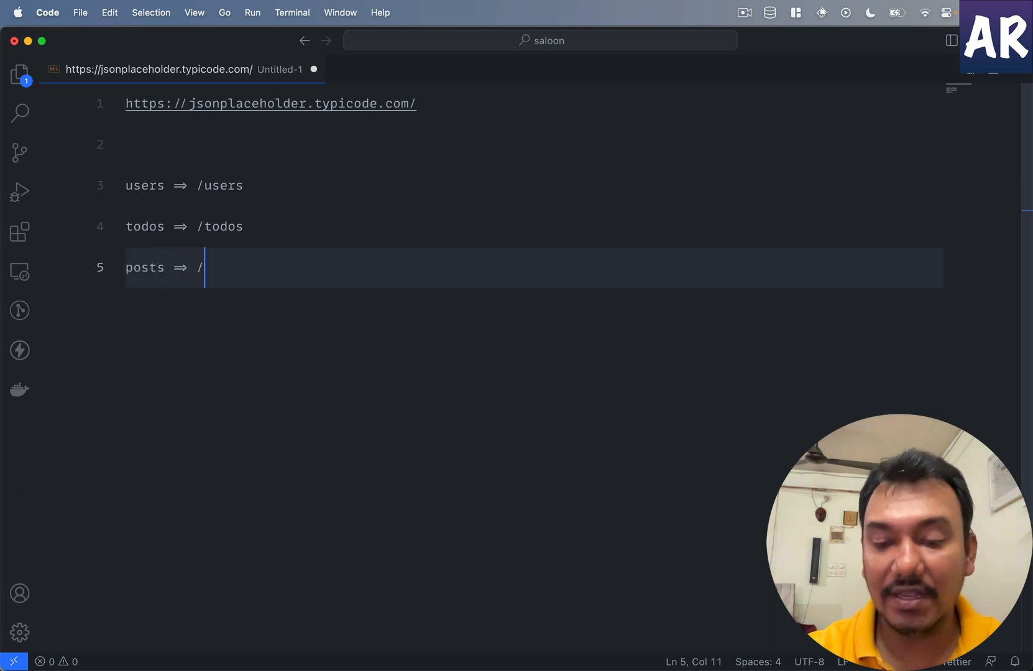
type("posts")
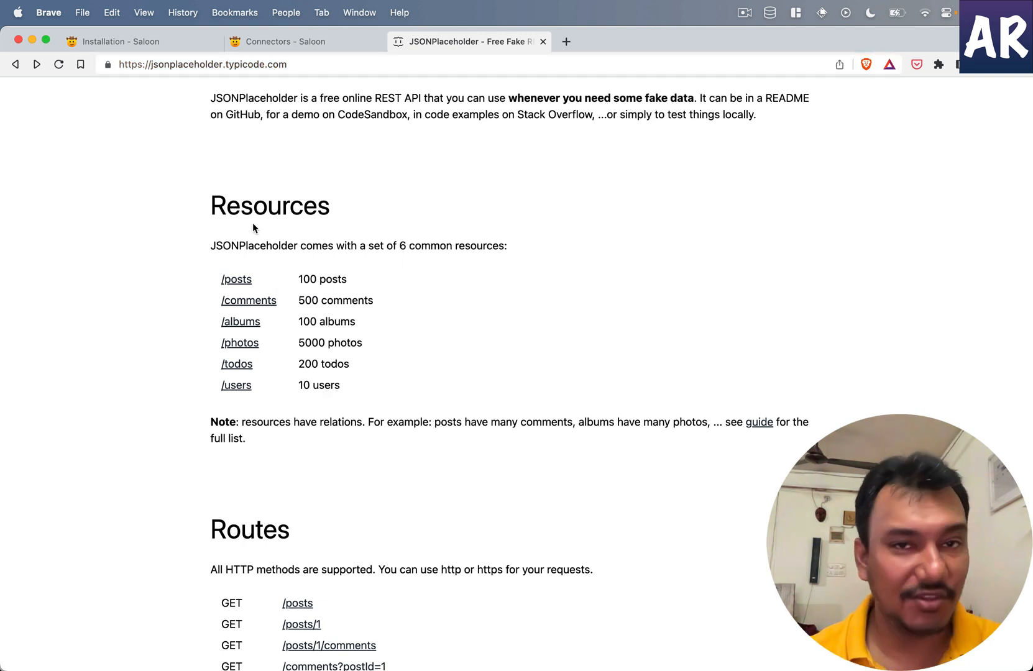
- Leave the JSONPlaceholder page and switch to the 'Connectors - Saloon' browser tab
scroll("down", 3)
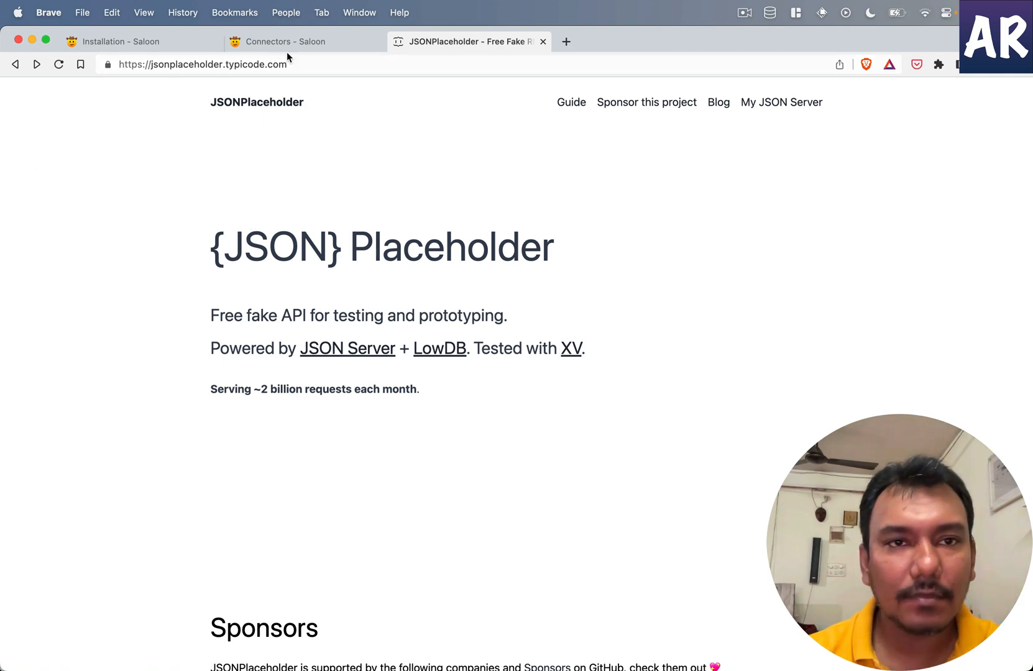
left_click(284, 42)
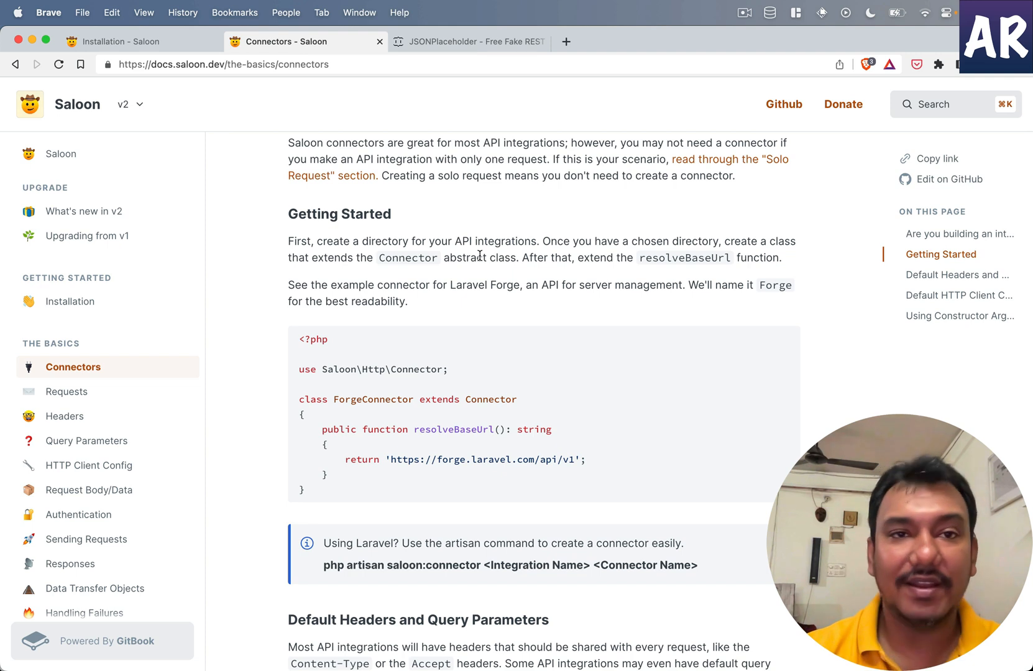
- Highlight resolveBaseUrl in the sample, then scroll to the Default Headers example
scroll("down", 3)
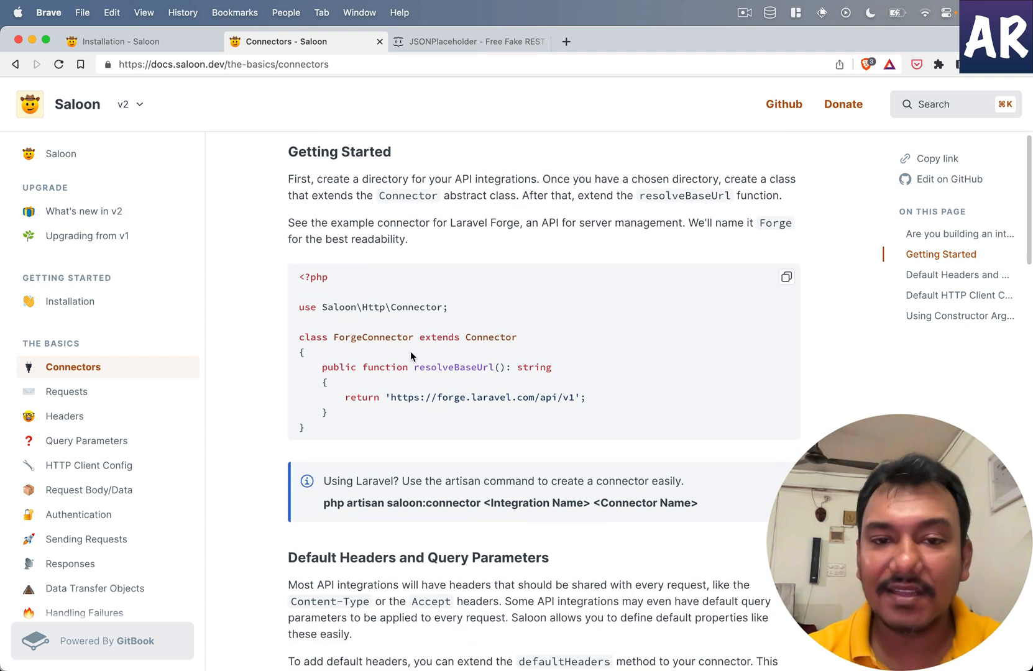
double_click(451, 367)
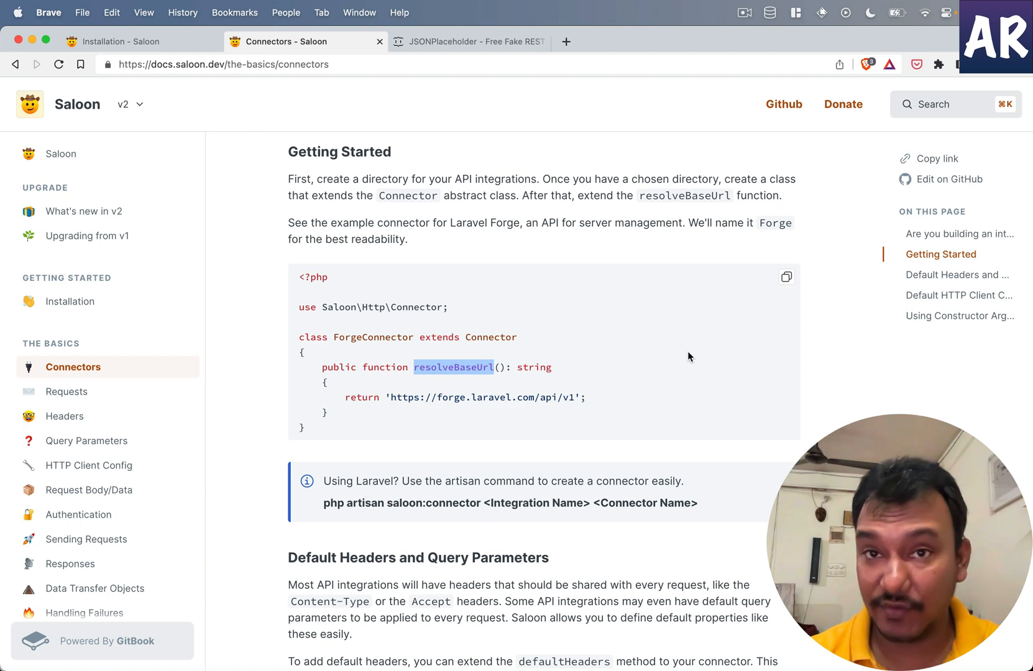
scroll("down", 3)
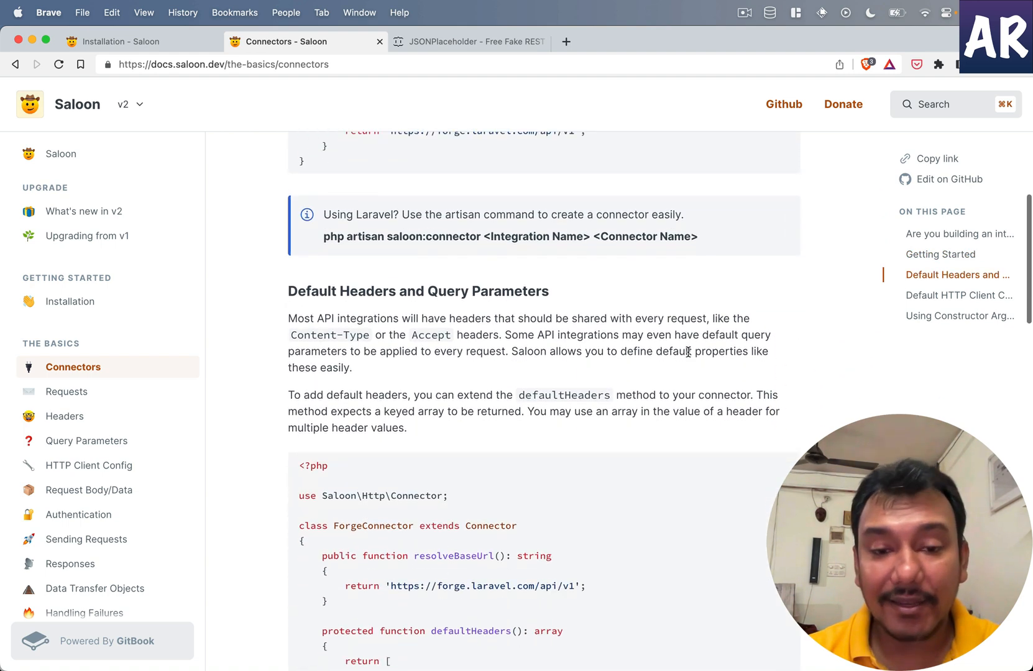
scroll("down", 3)
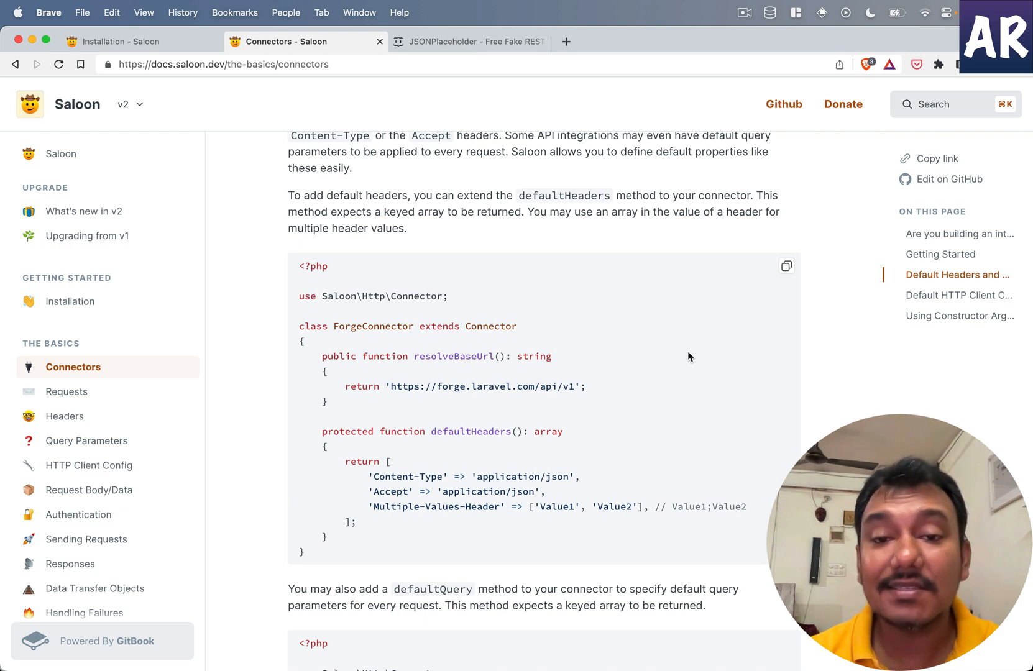
mouse_move(521, 510)
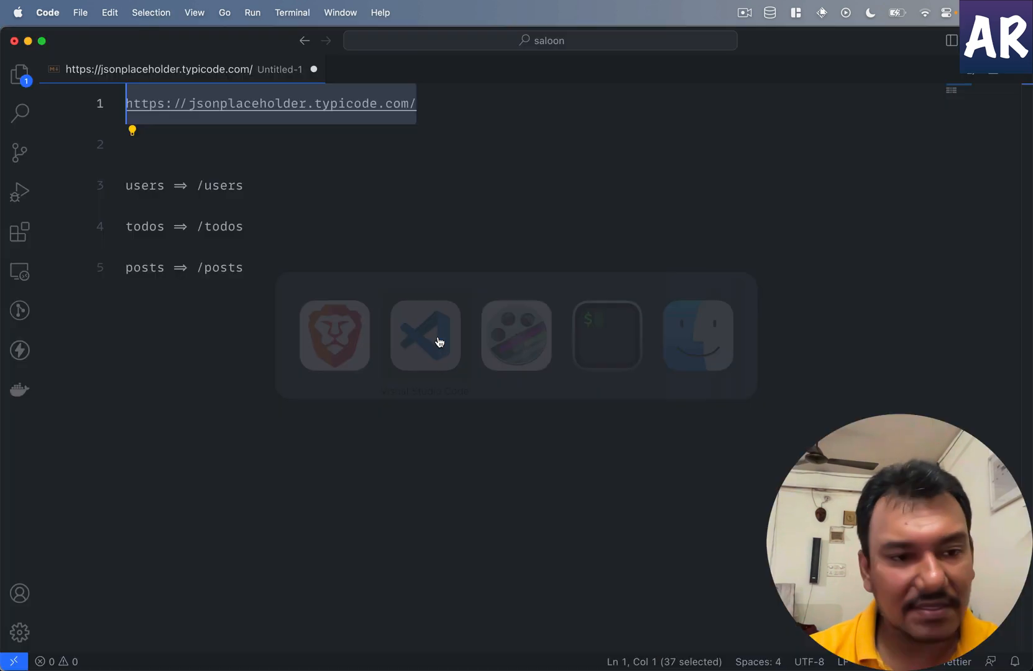
left_click(20, 350)
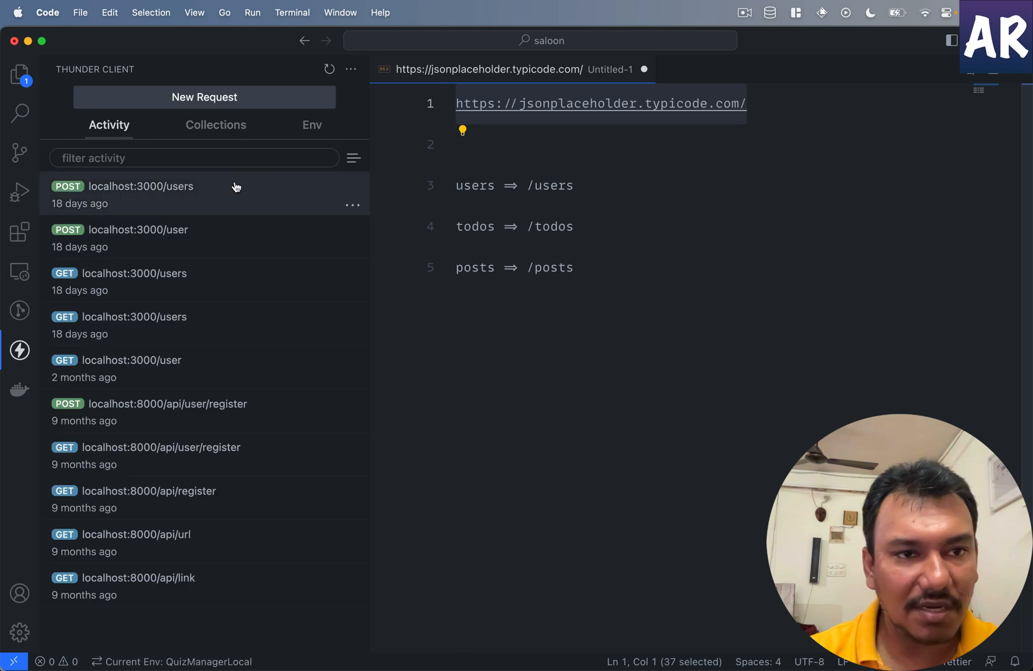
left_click(204, 97)
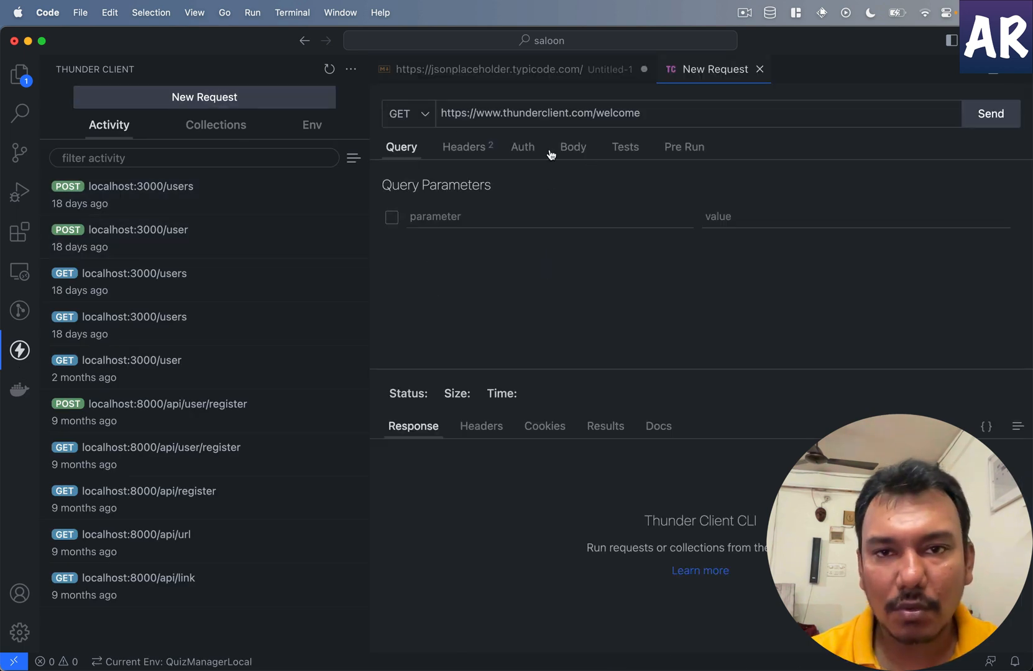
left_click(521, 146)
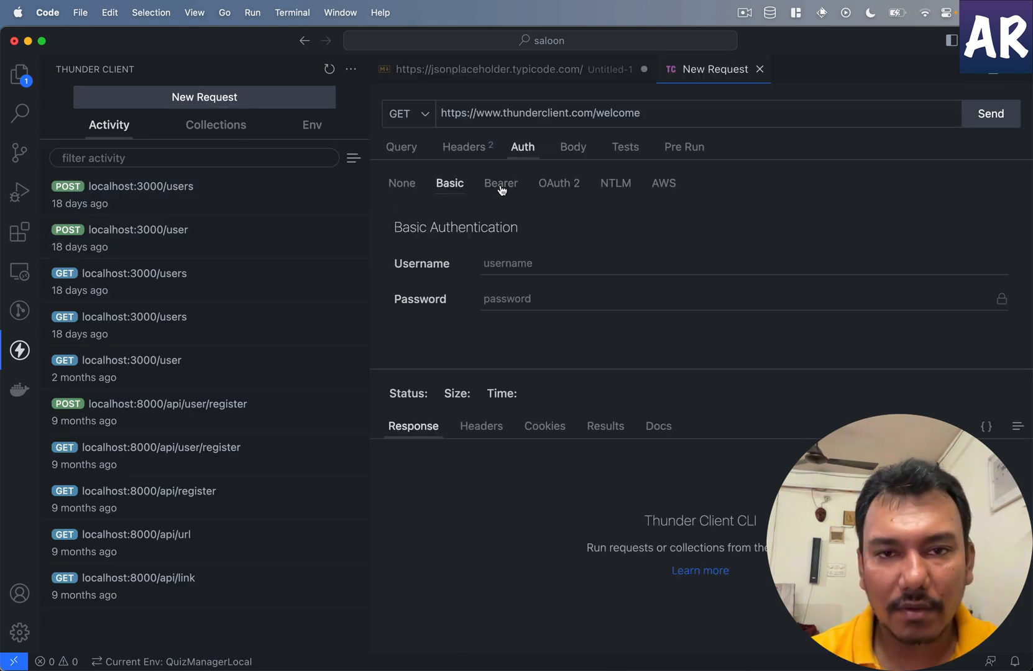
left_click(501, 183)
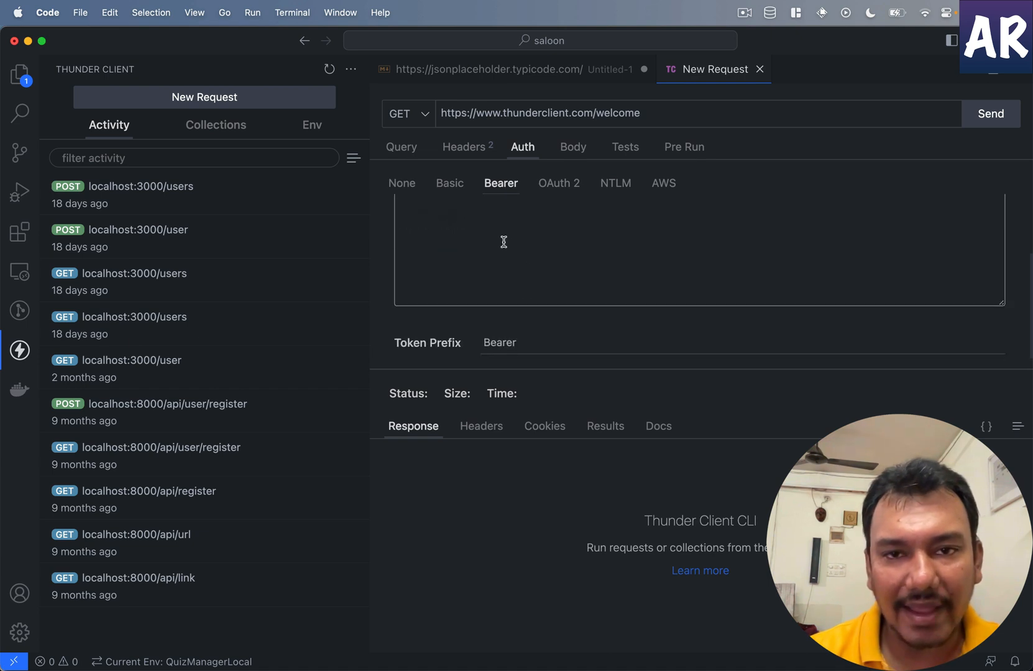
type("adadsadasd")
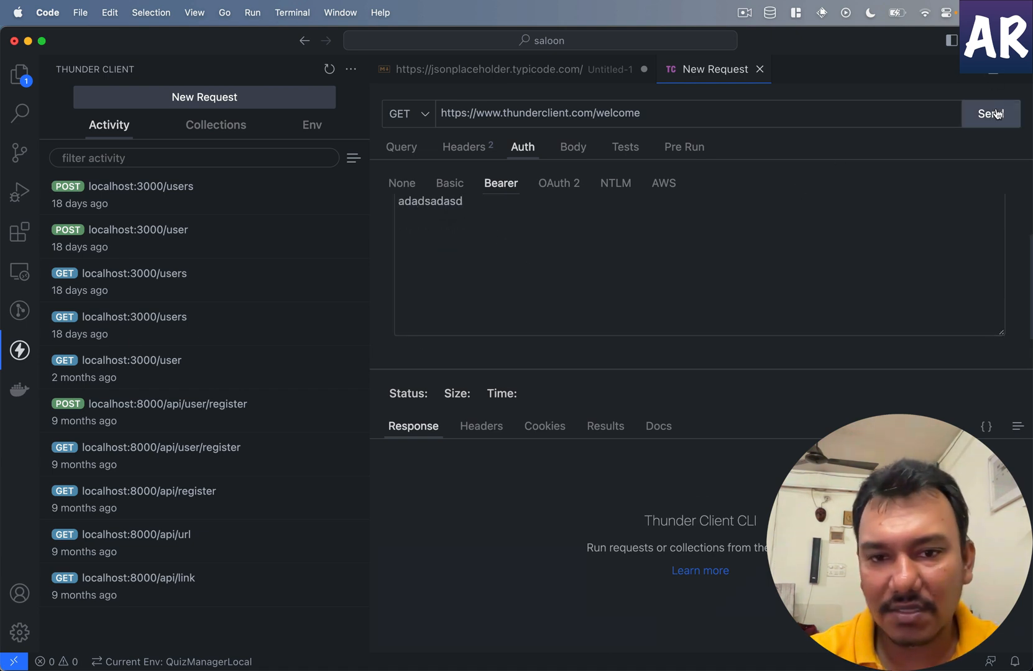
left_click(990, 113)
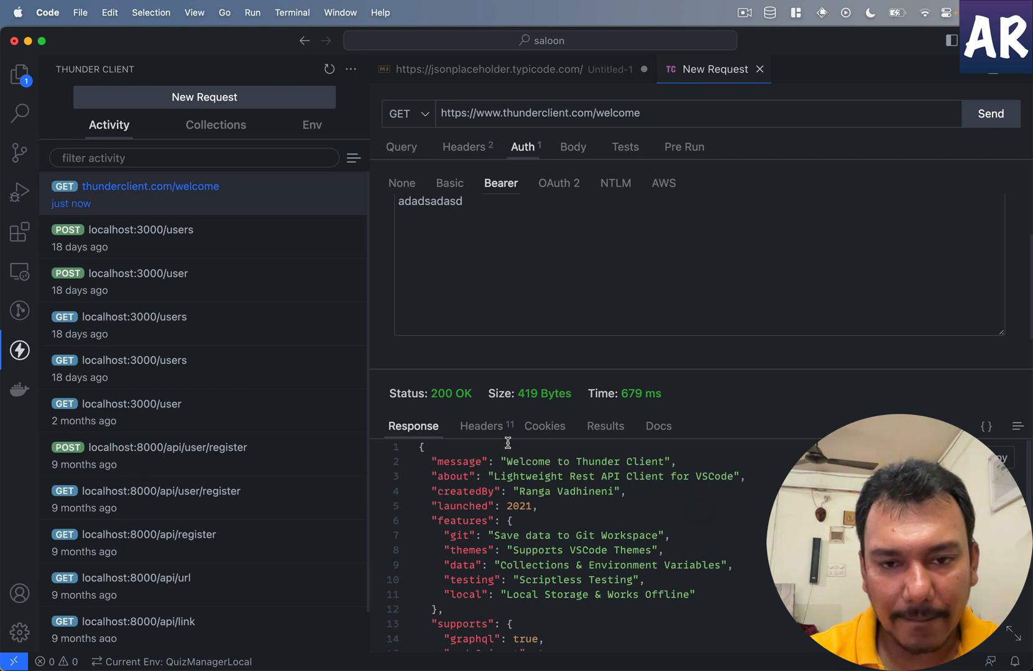
left_click(482, 426)
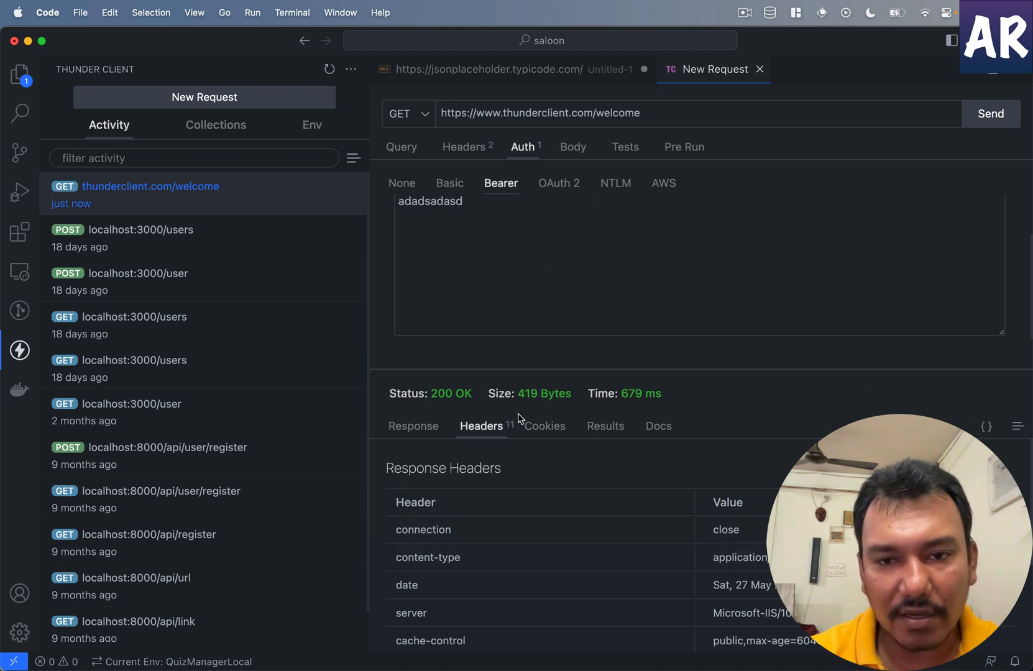
mouse_move(403, 433)
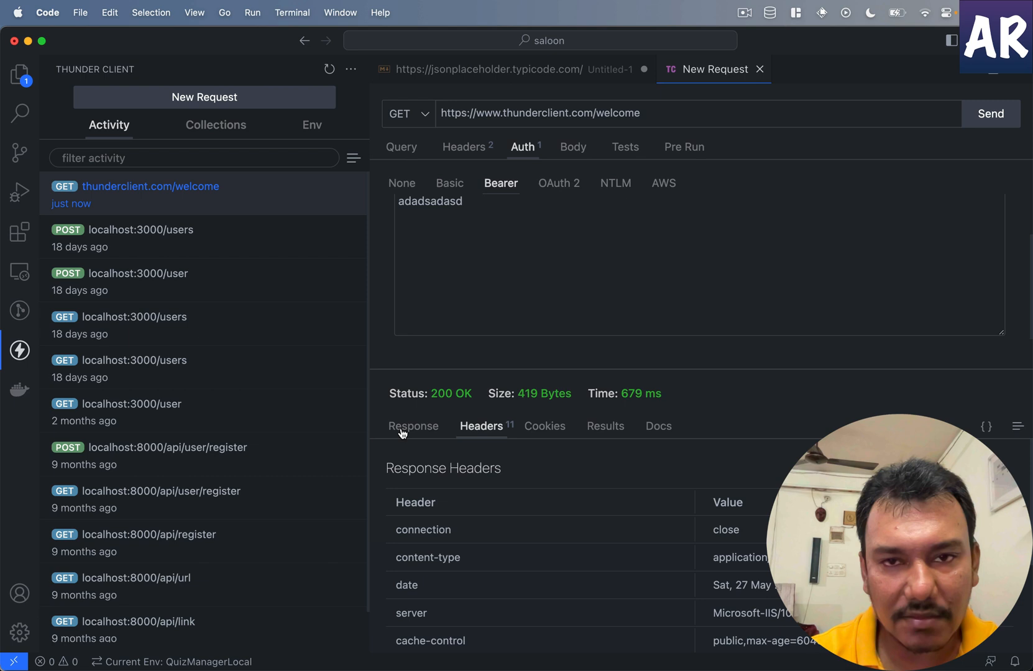
mouse_move(626, 152)
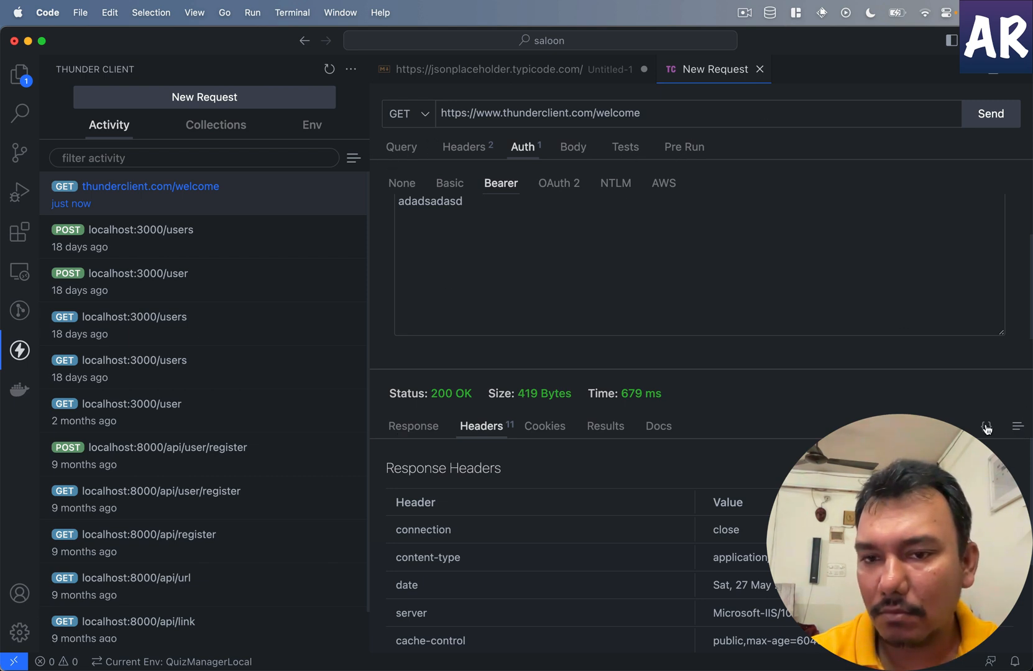
mouse_move(671, 218)
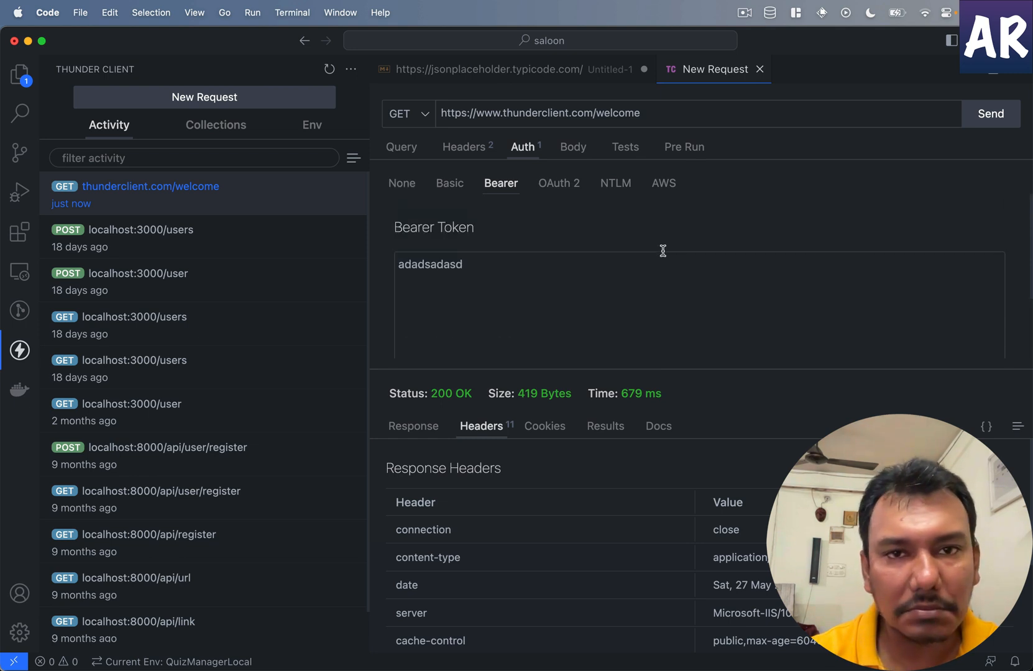
mouse_move(685, 402)
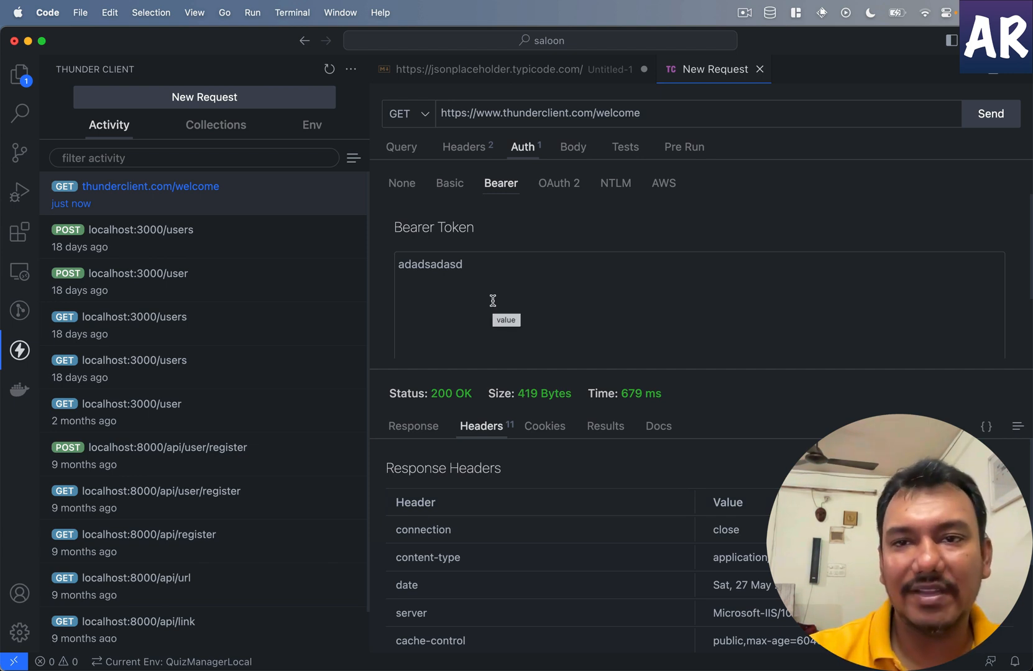
mouse_move(645, 246)
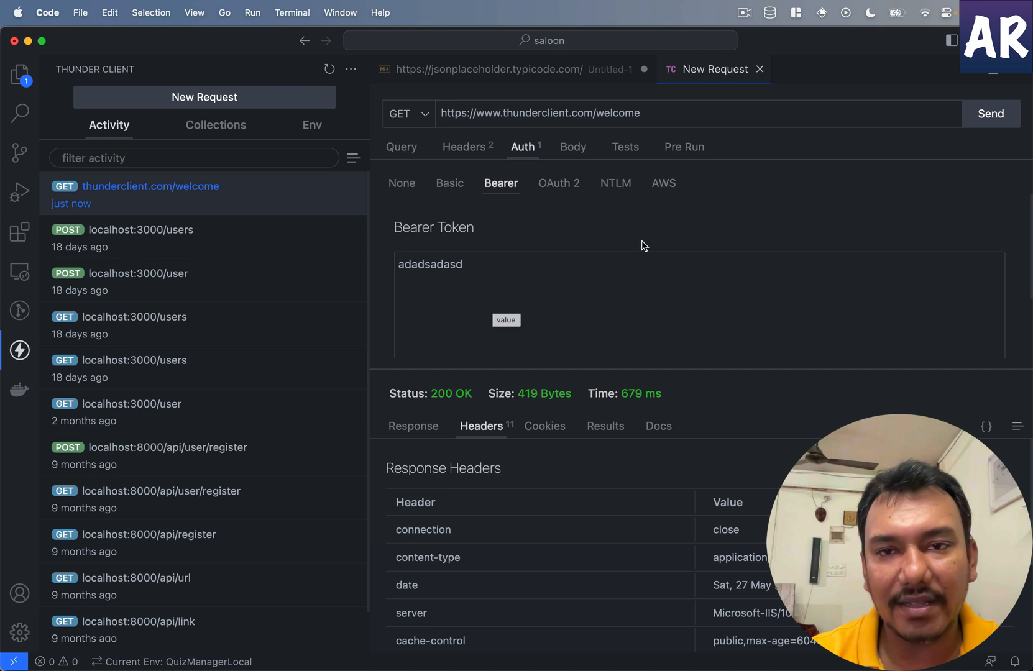
- Start adding a request header named Authorization
left_click(463, 146)
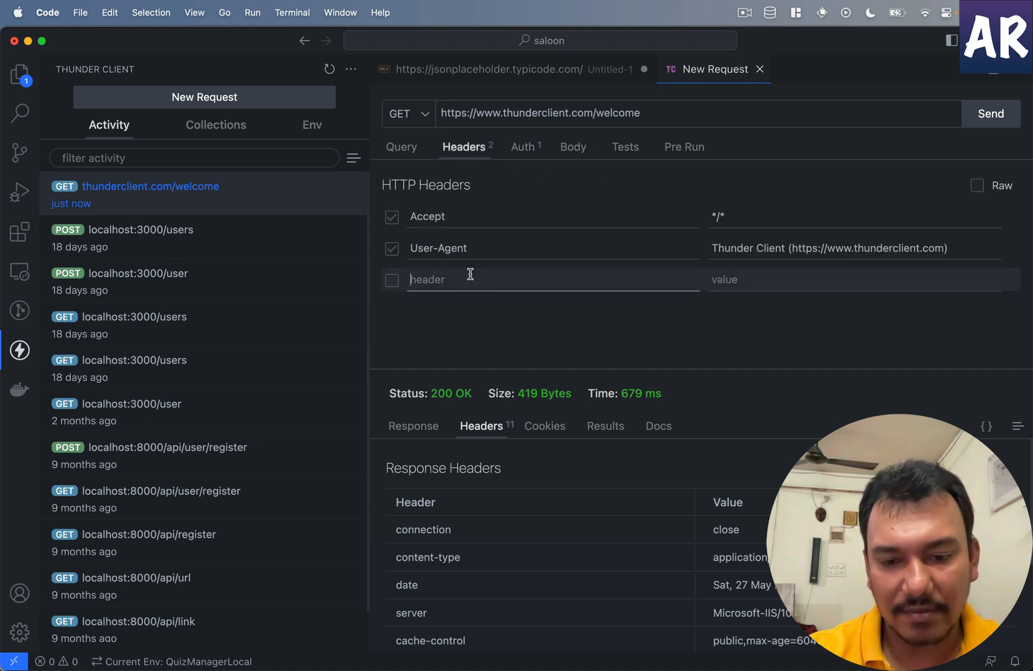
type("Authorization")
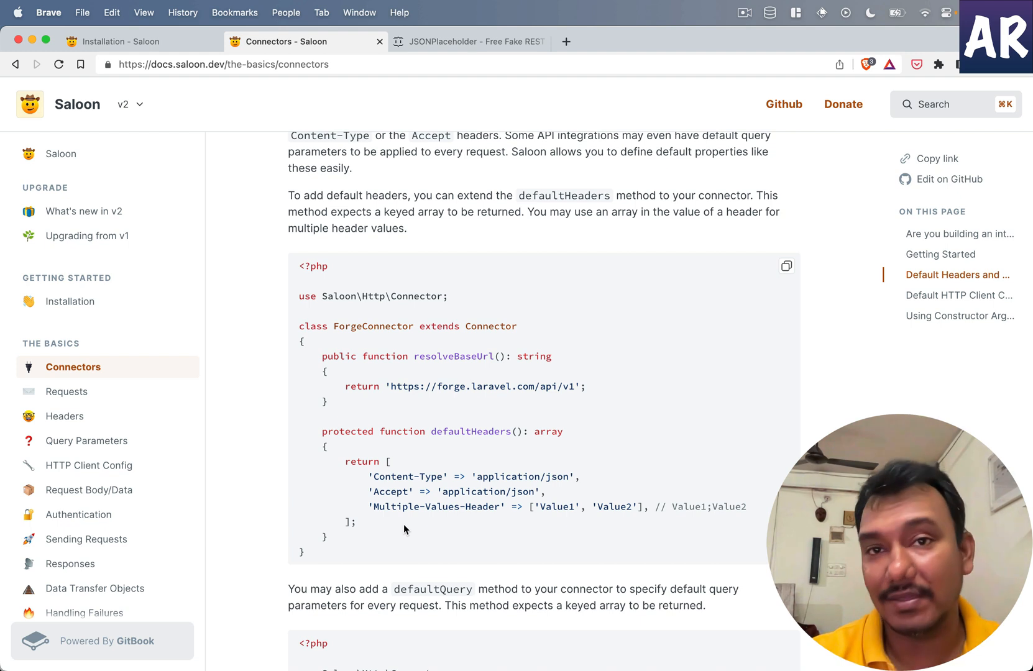
mouse_move(370, 488)
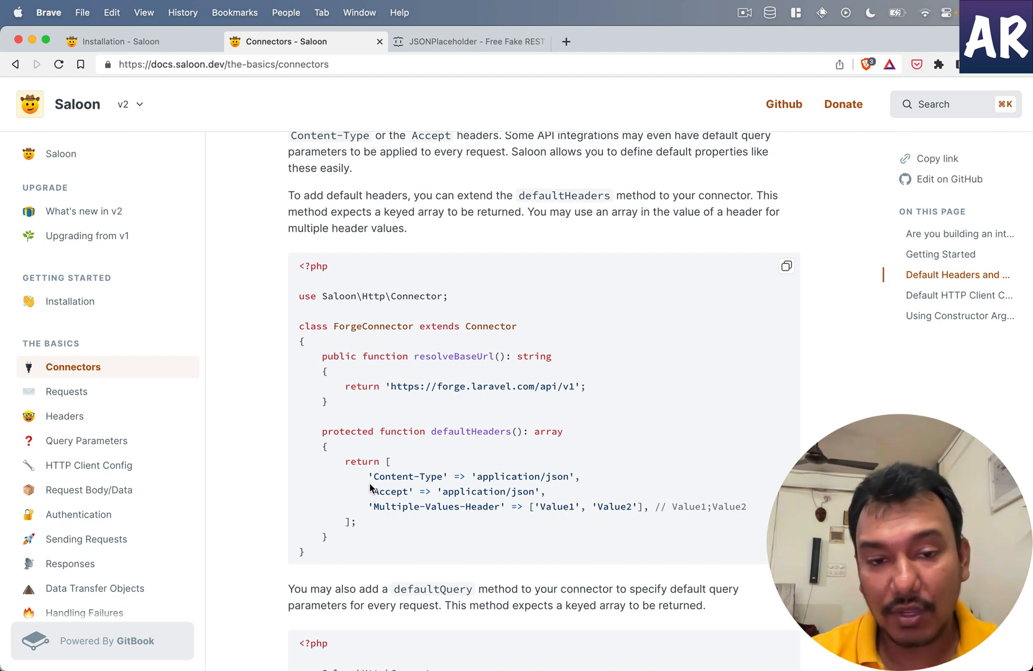
- Highlight the Content-Type and Accept header names, then scroll to the defaultQuery per_page 500 example
double_click(408, 476)
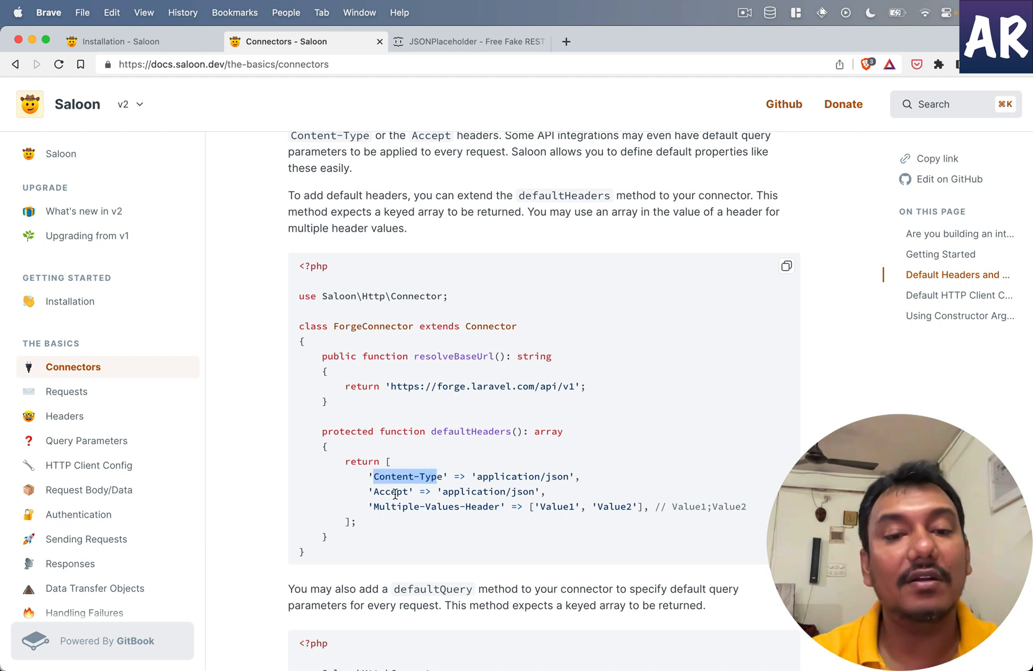
double_click(389, 492)
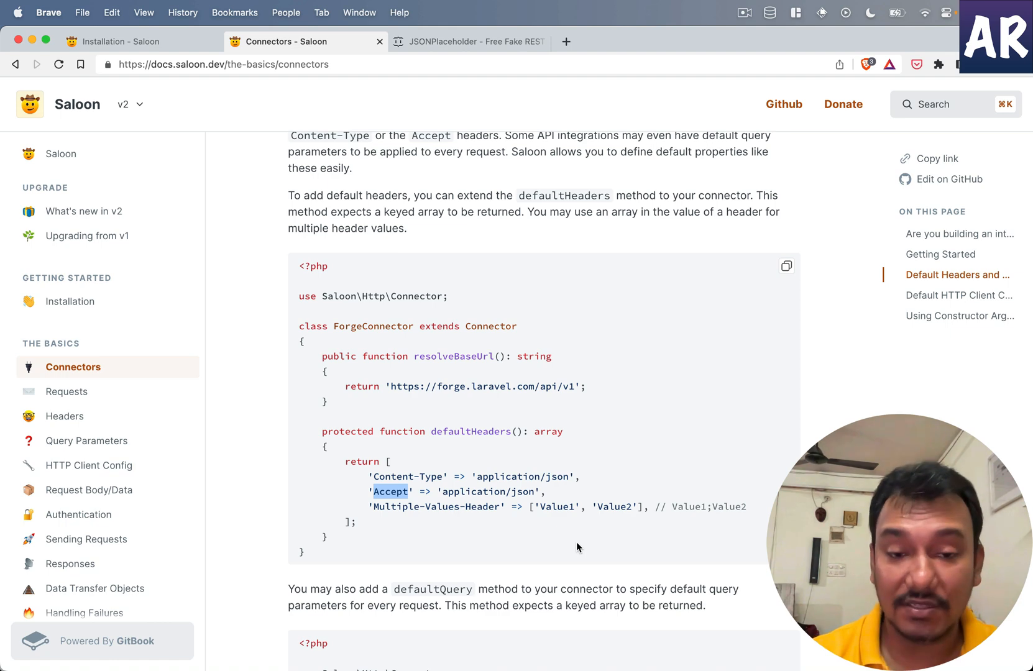
scroll("down", 3)
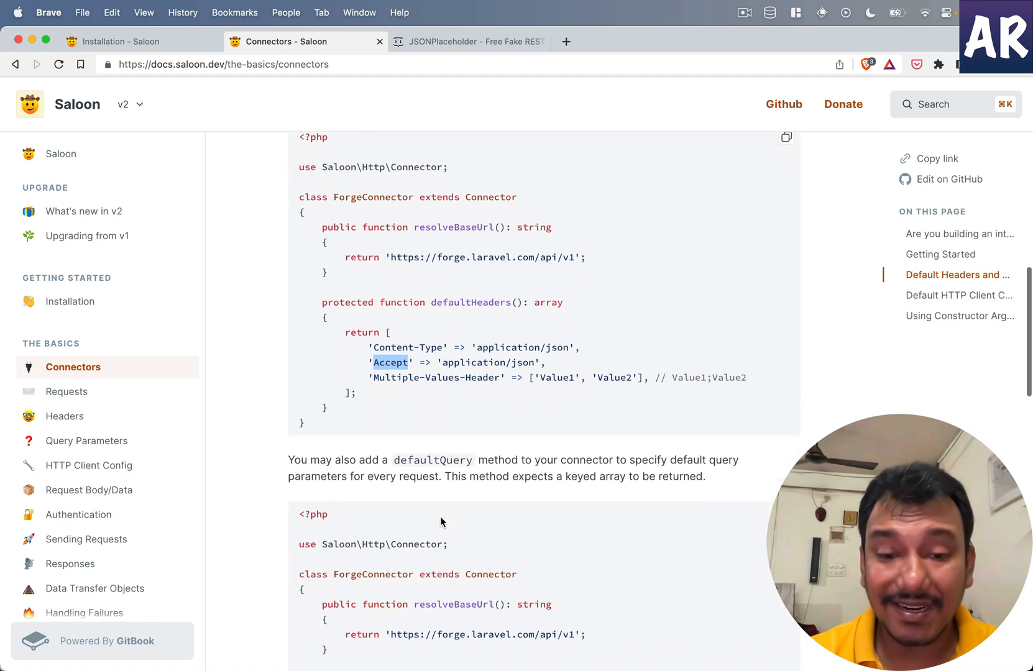
scroll("down", 3)
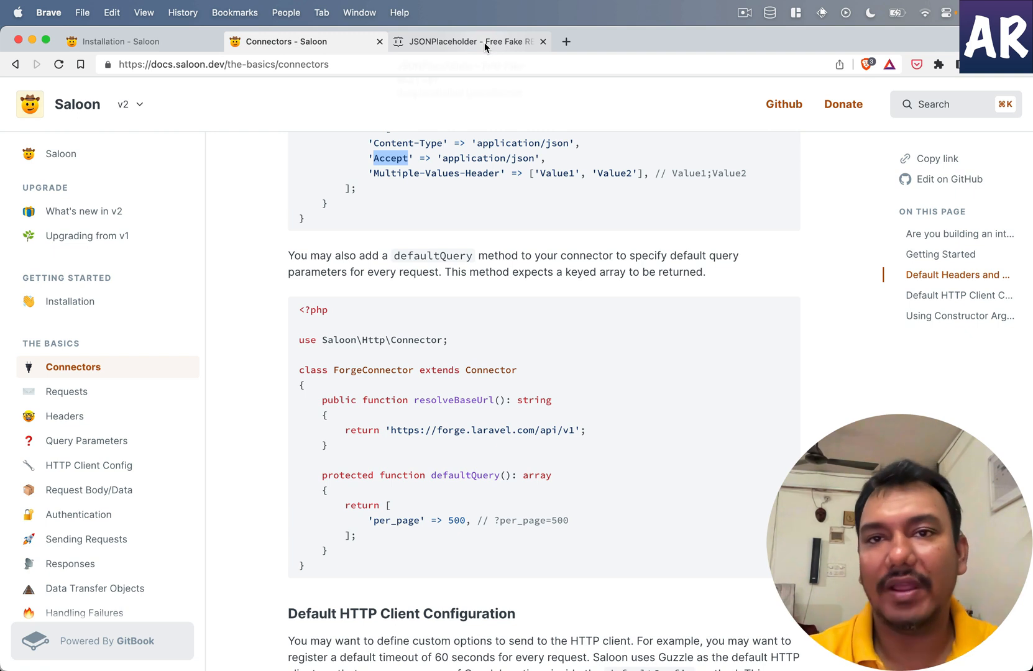
mouse_move(469, 42)
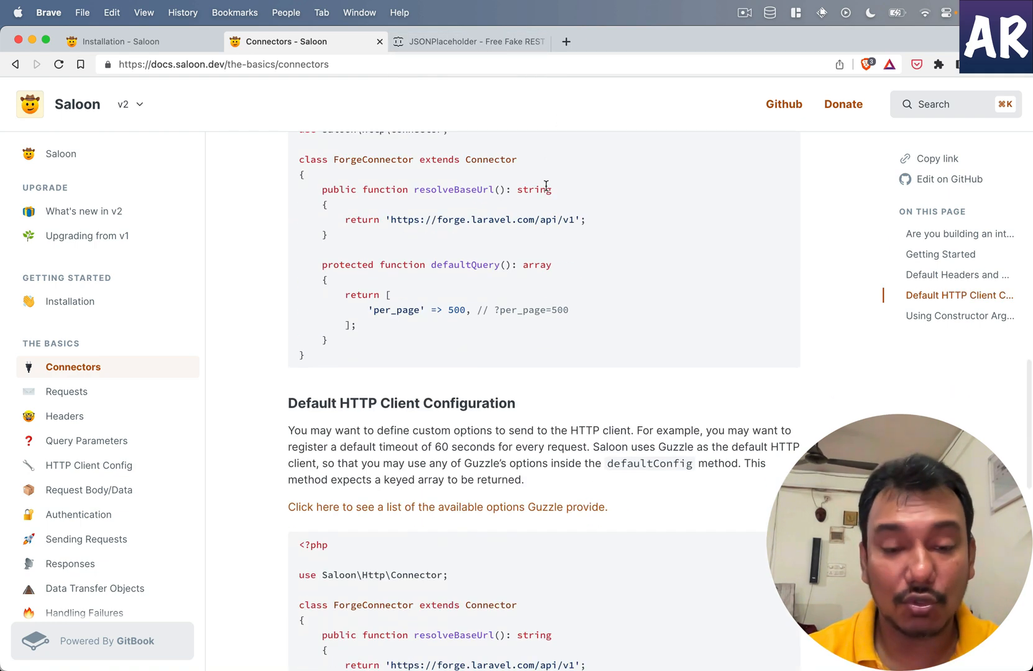
- Scroll past Default HTTP Client Configuration down to Using Constructor Arguments
scroll("down", 3)
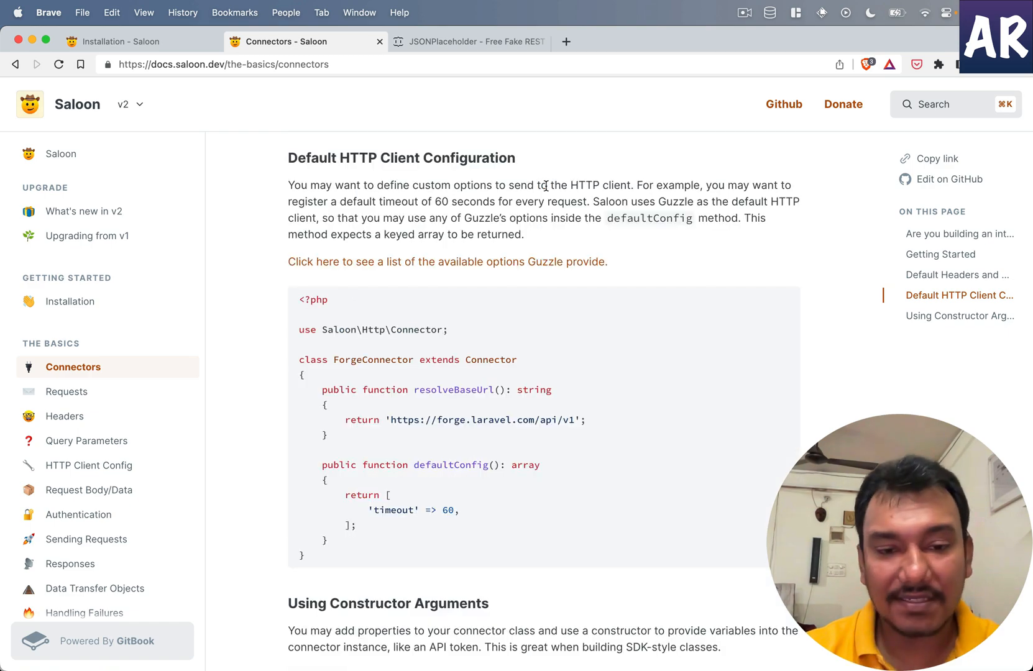
scroll("down", 3)
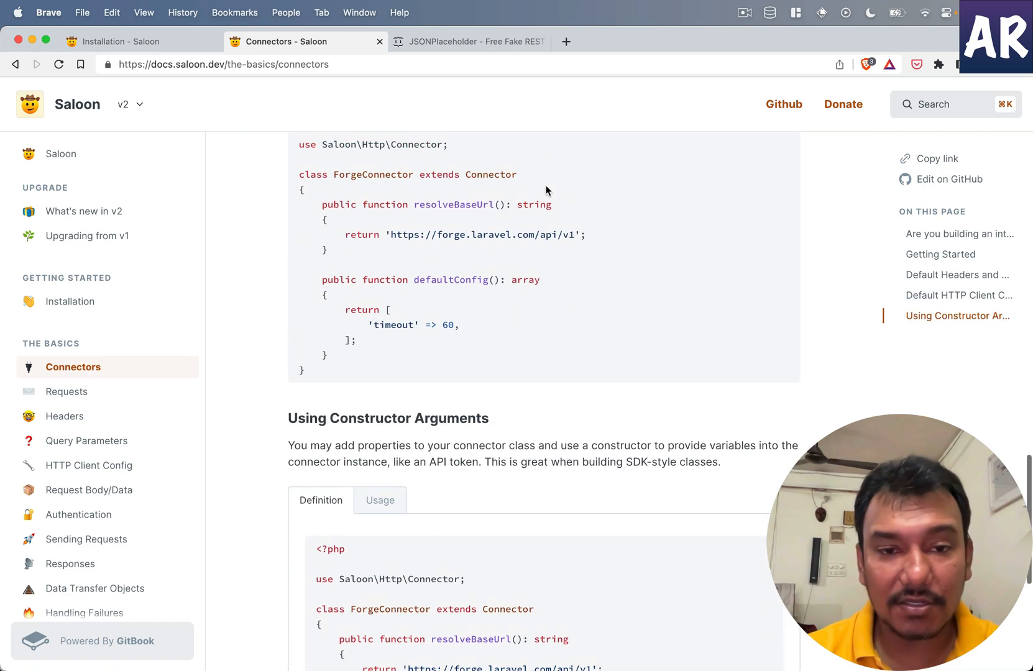
scroll("down", 3)
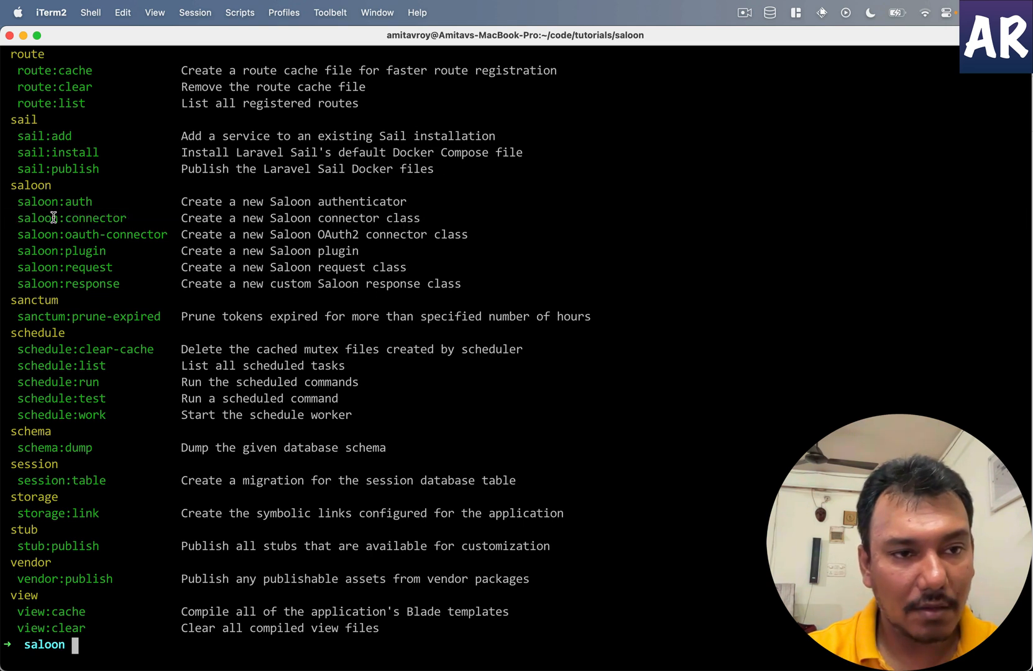
- Run php artisan saloon:connector, abort its prompt, and rerun it with --help
double_click(72, 218)
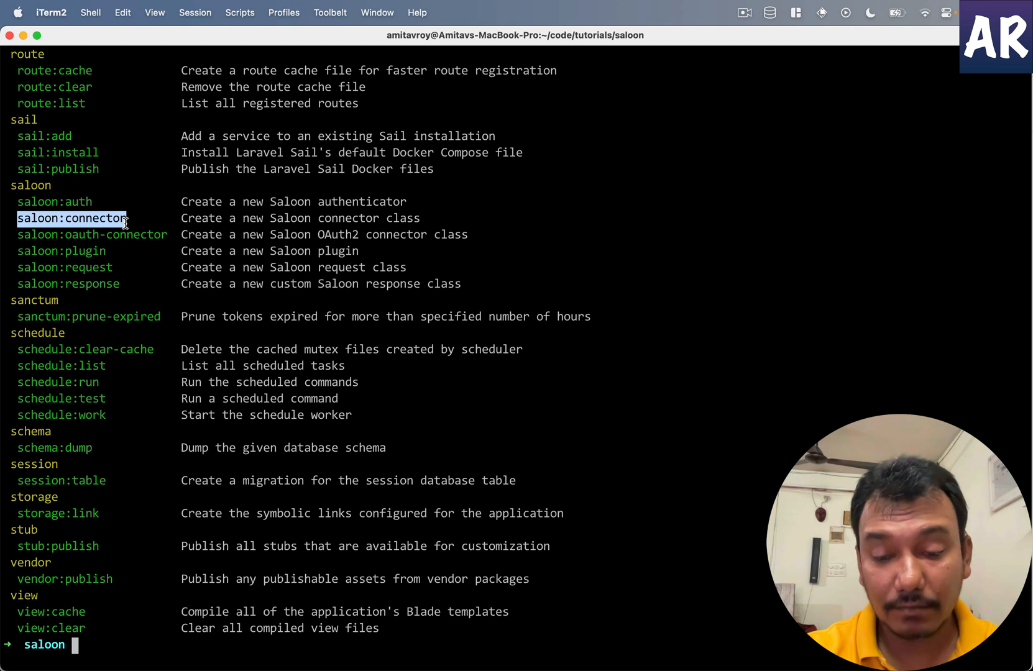
type("php artisan saloon:connector")
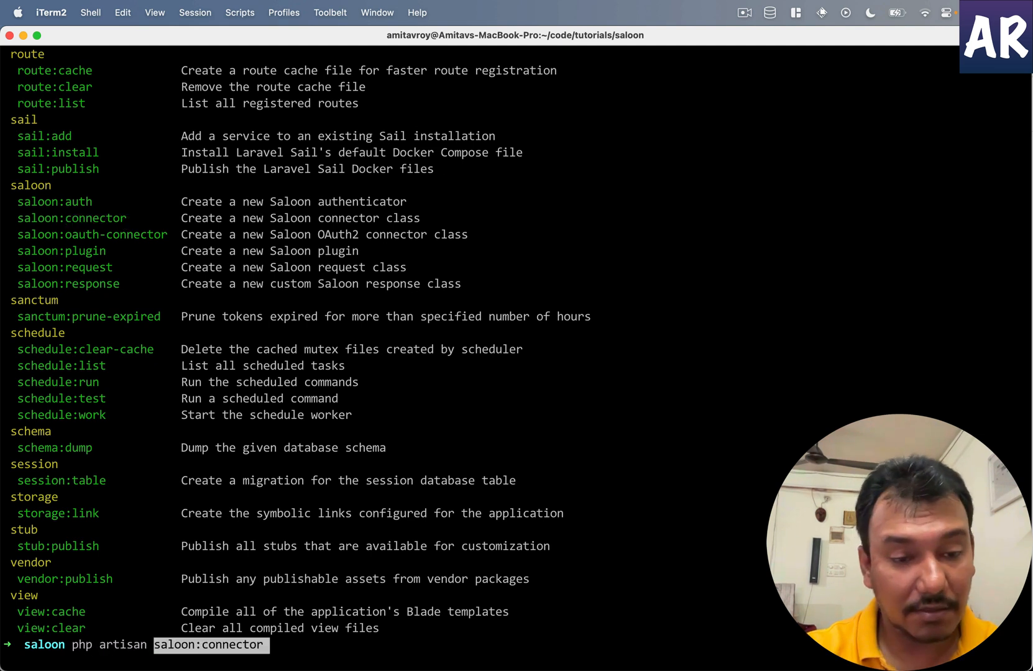
key("enter")
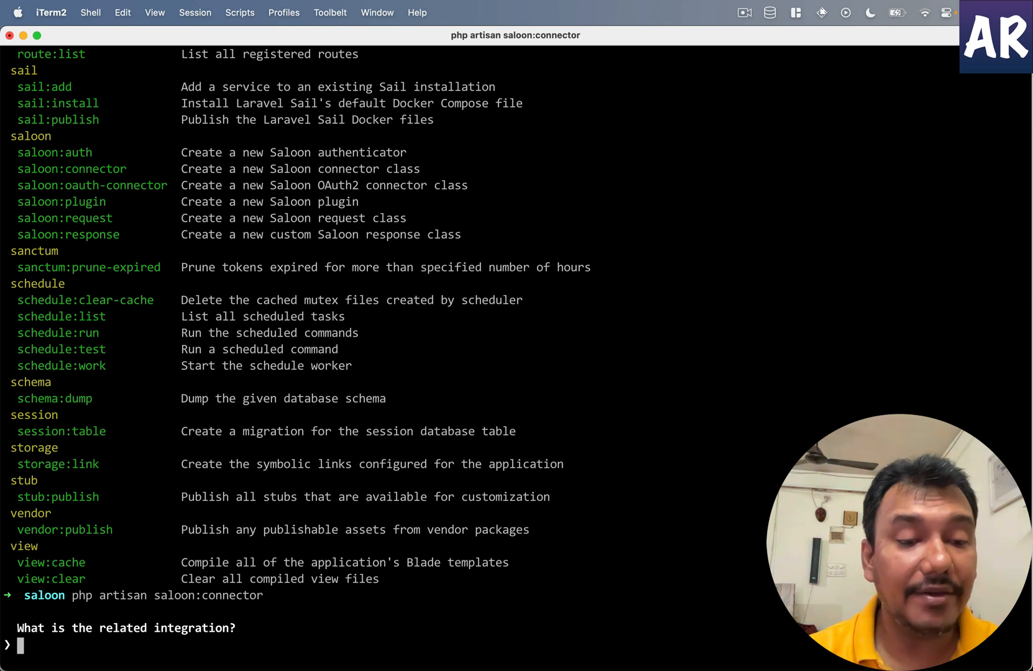
key("ctrl+c")
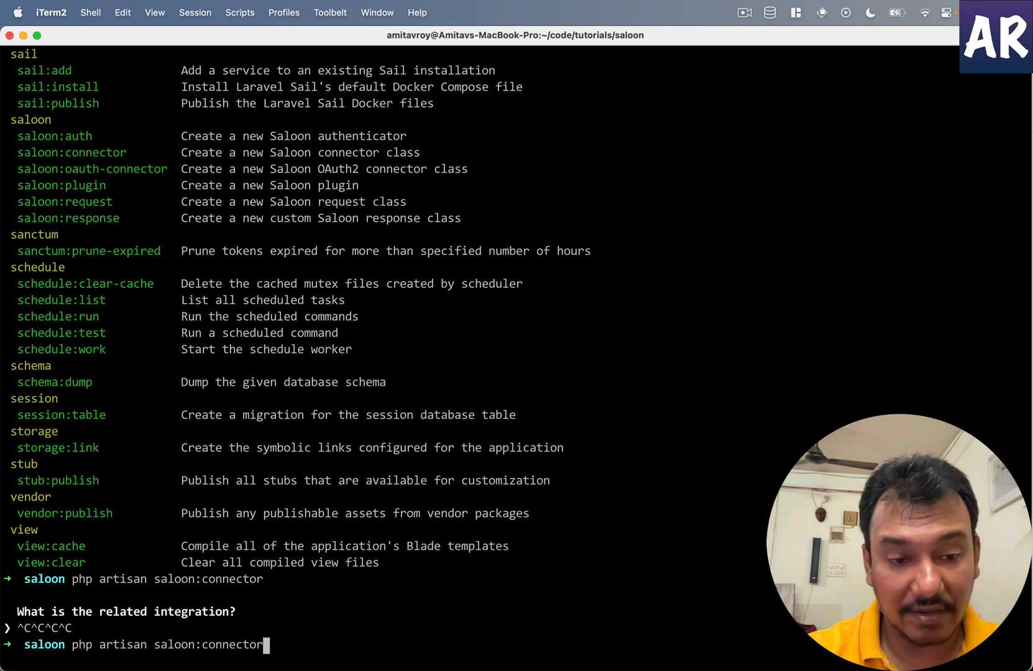
type("--help")
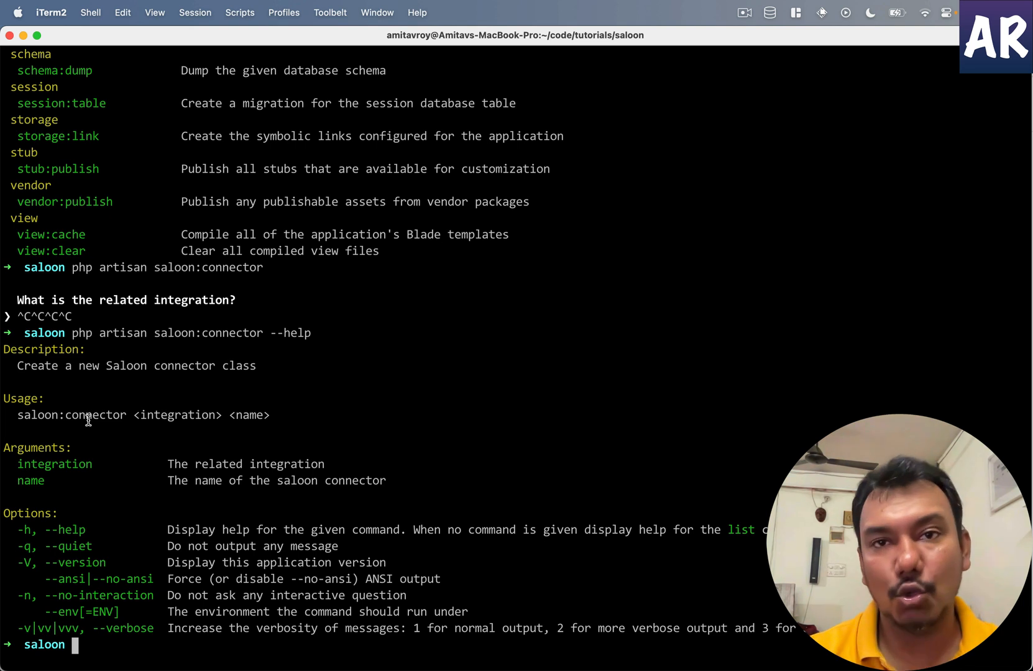
mouse_move(232, 485)
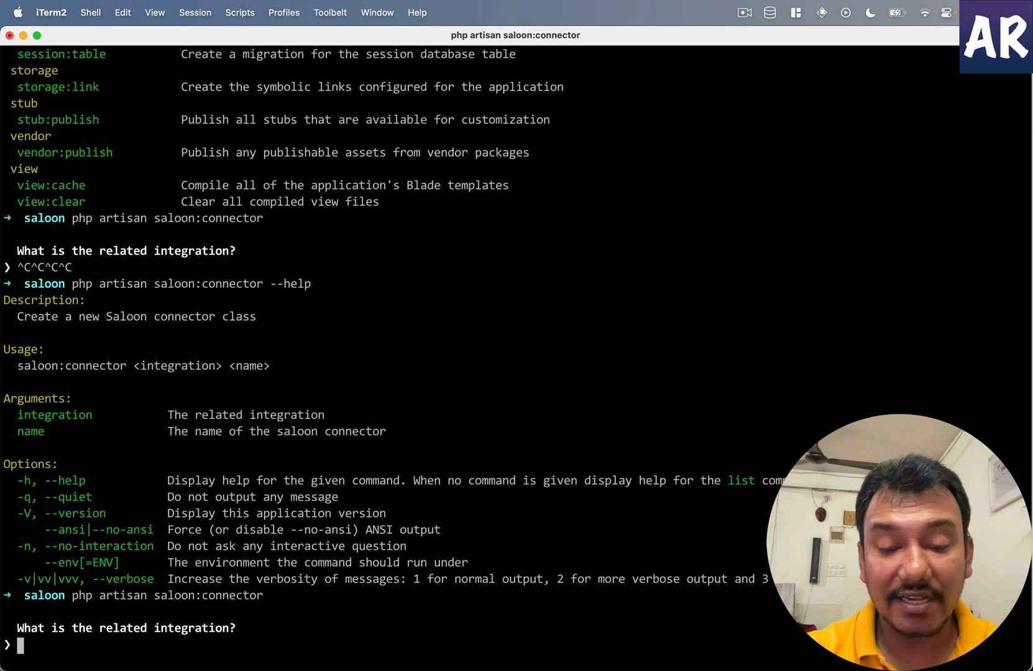
- Answer the prompts with integration JsonPlaceholderAPI and connector JsonPlaceholder to generate the class
type("JsonPlaceH")
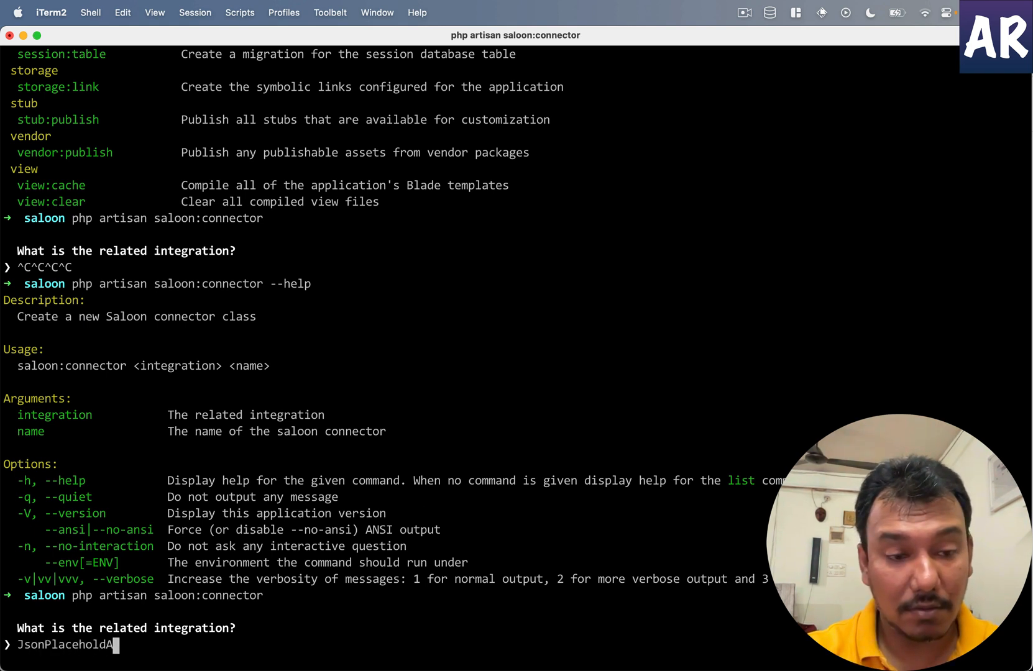
type("PI")
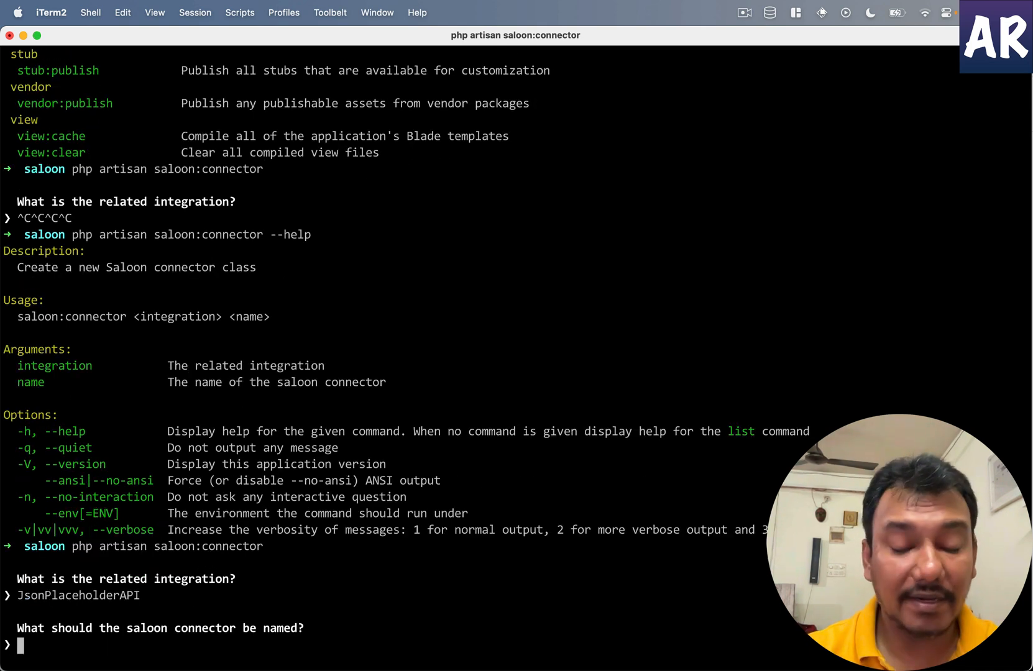
type("JsonPlaceholder")
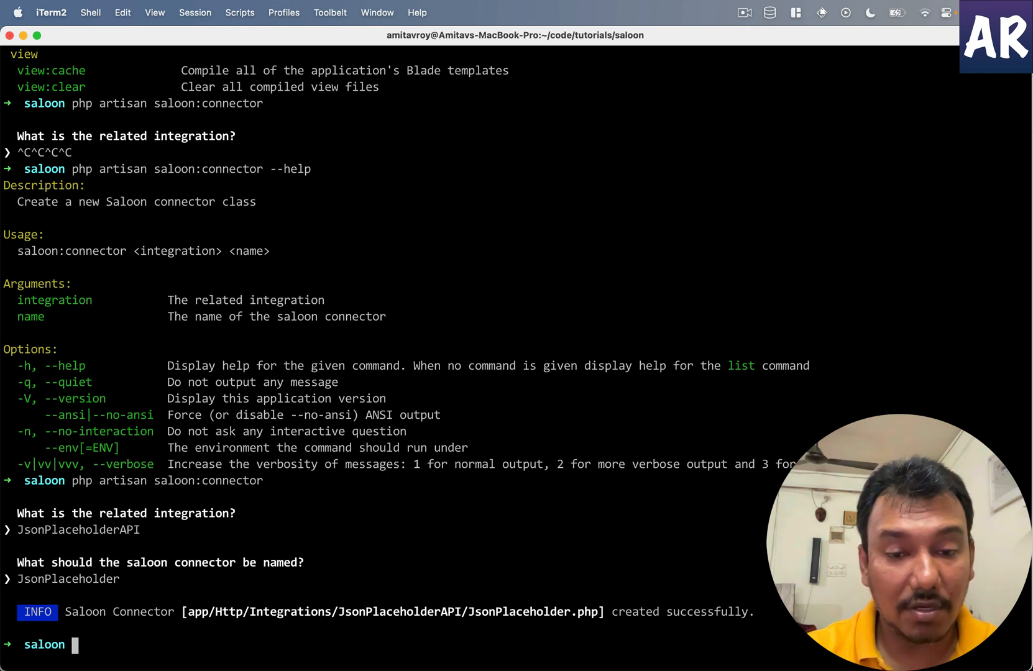
key("cmd+tab")
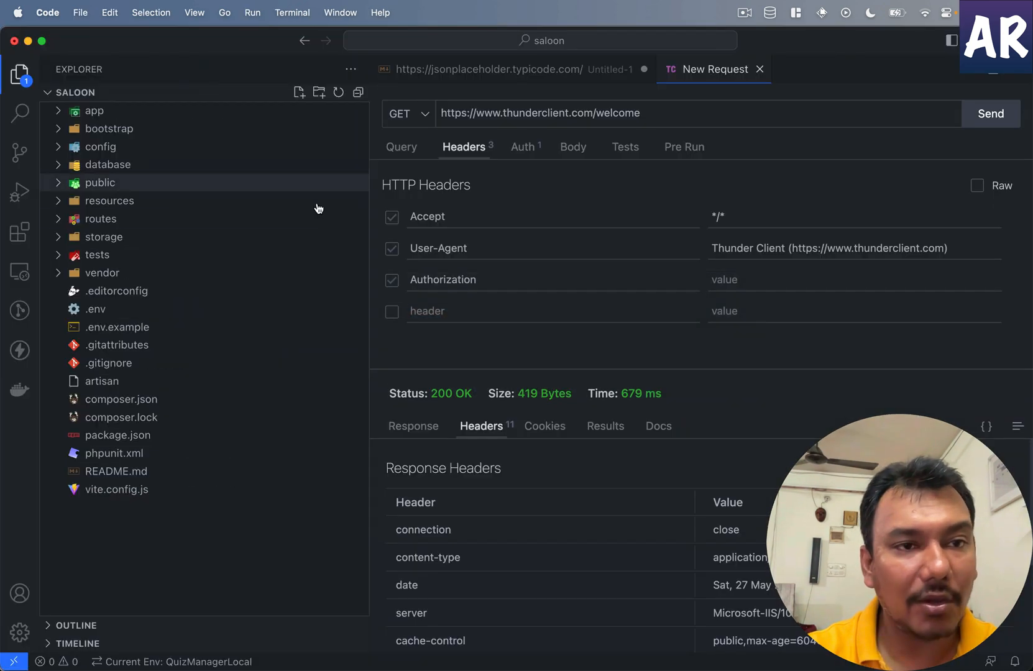
- Expand app > Http > Integrations in the Explorer toward the JsonPlaceholderAPI folder
left_click(95, 110)
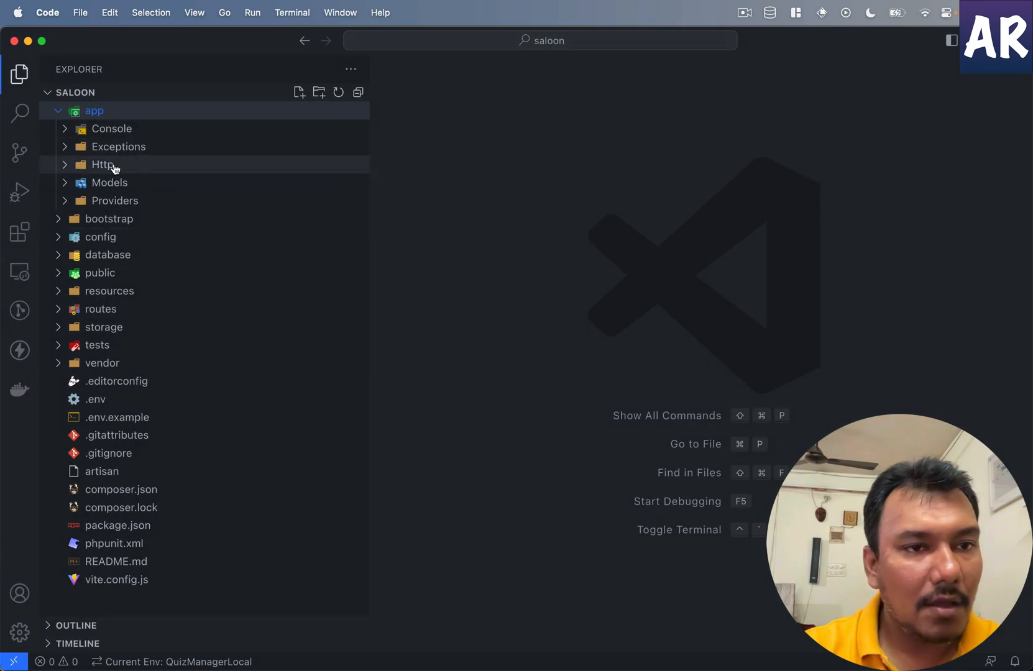
left_click(103, 164)
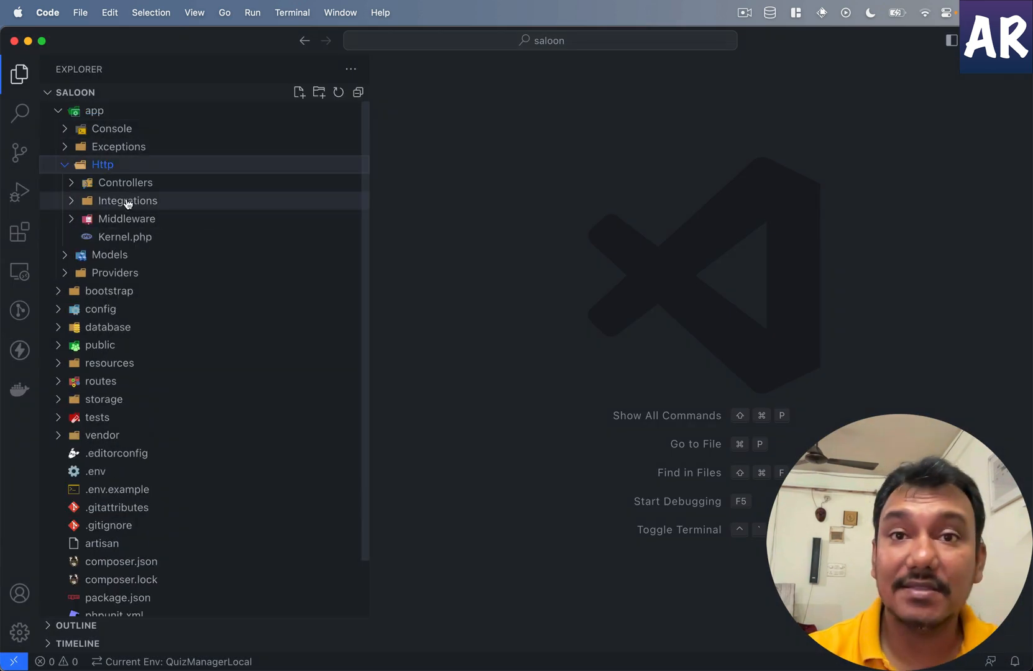
left_click(127, 201)
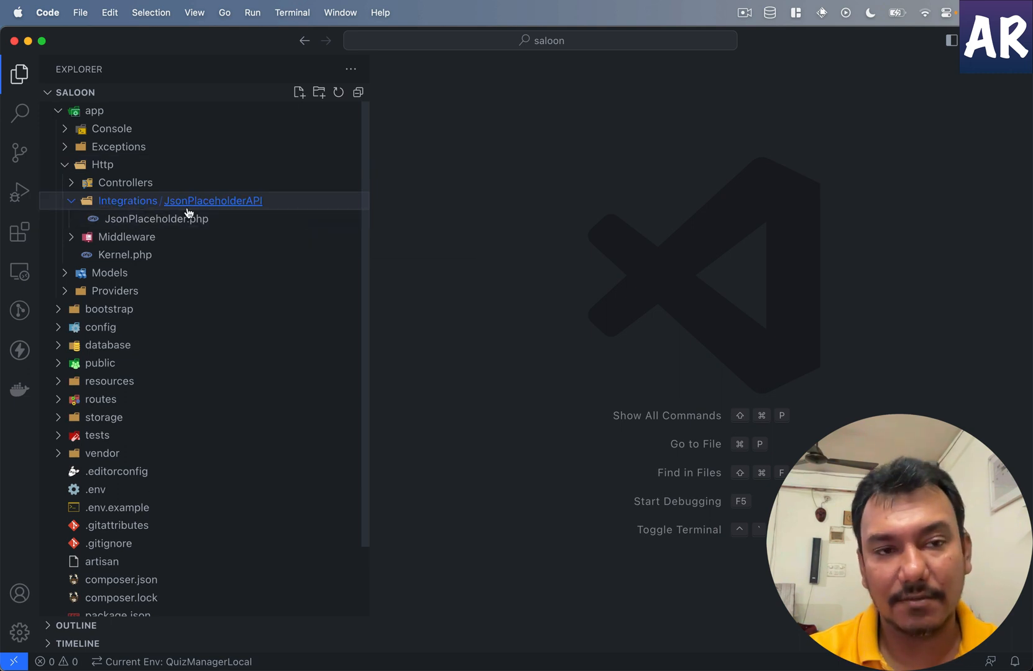
mouse_move(201, 207)
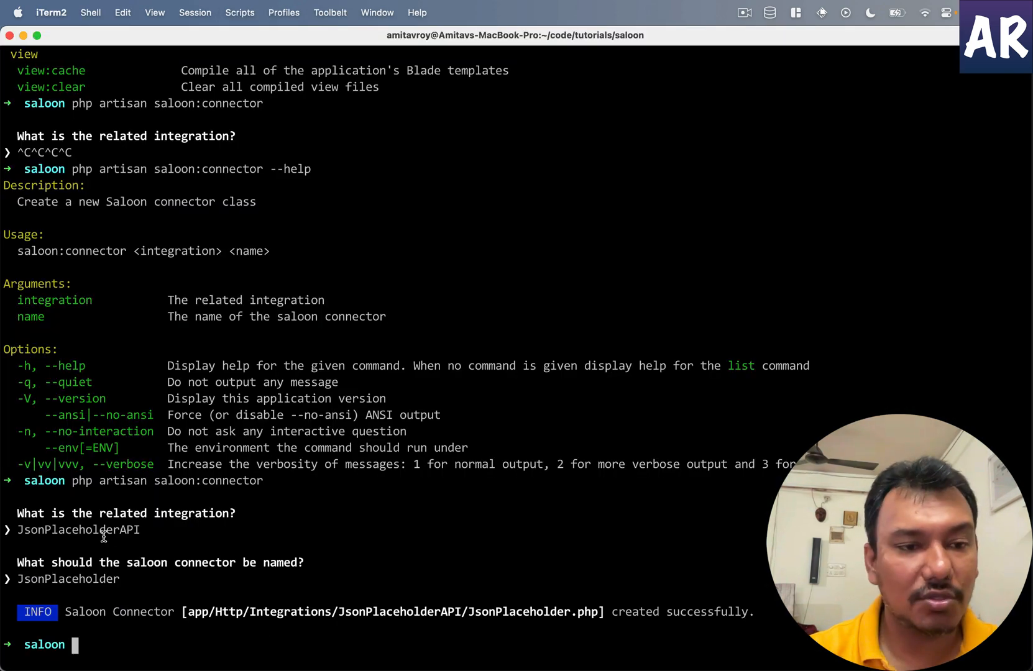
mouse_move(151, 538)
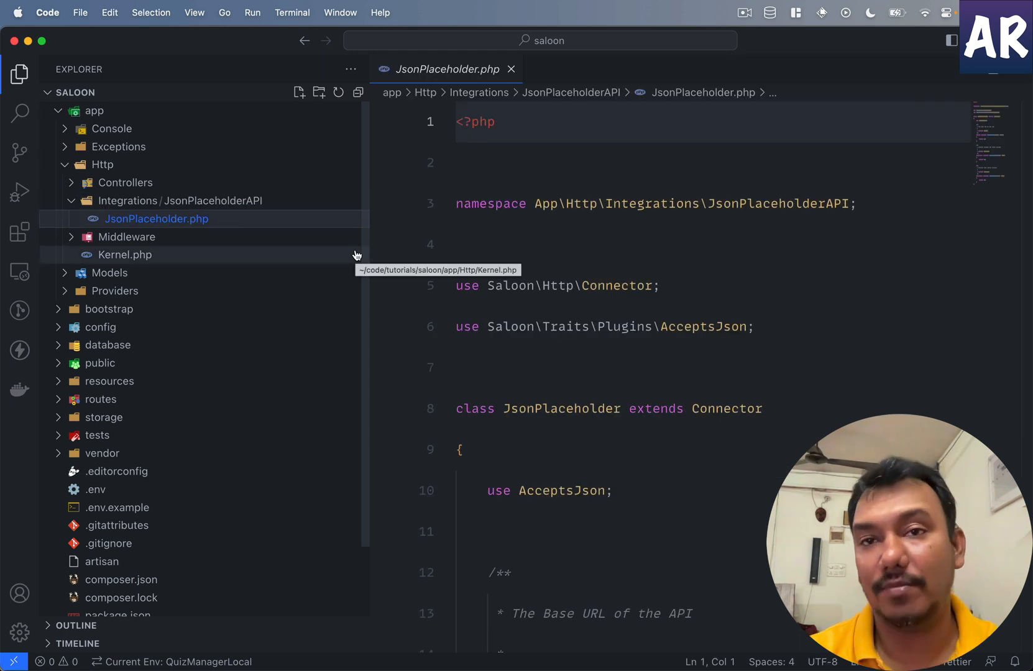
mouse_move(551, 267)
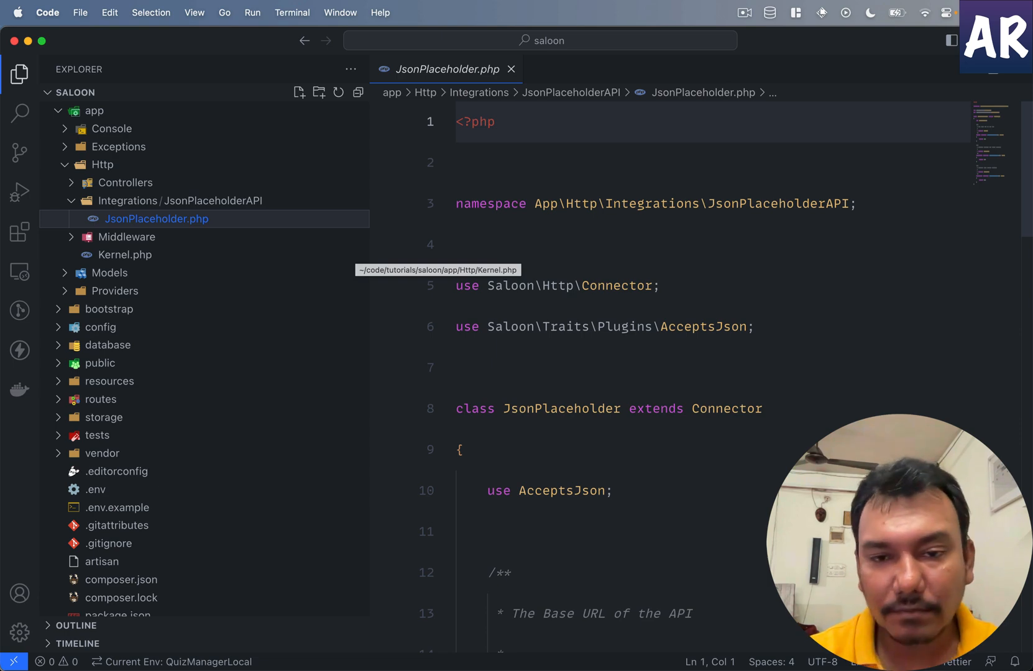
scroll("down", 3)
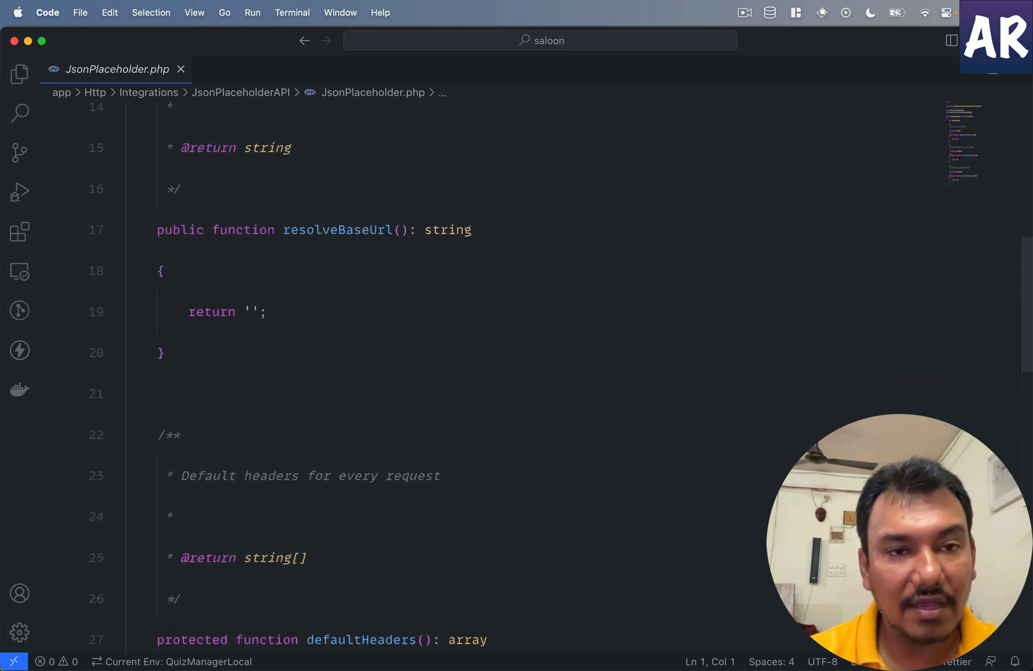
left_click(283, 312)
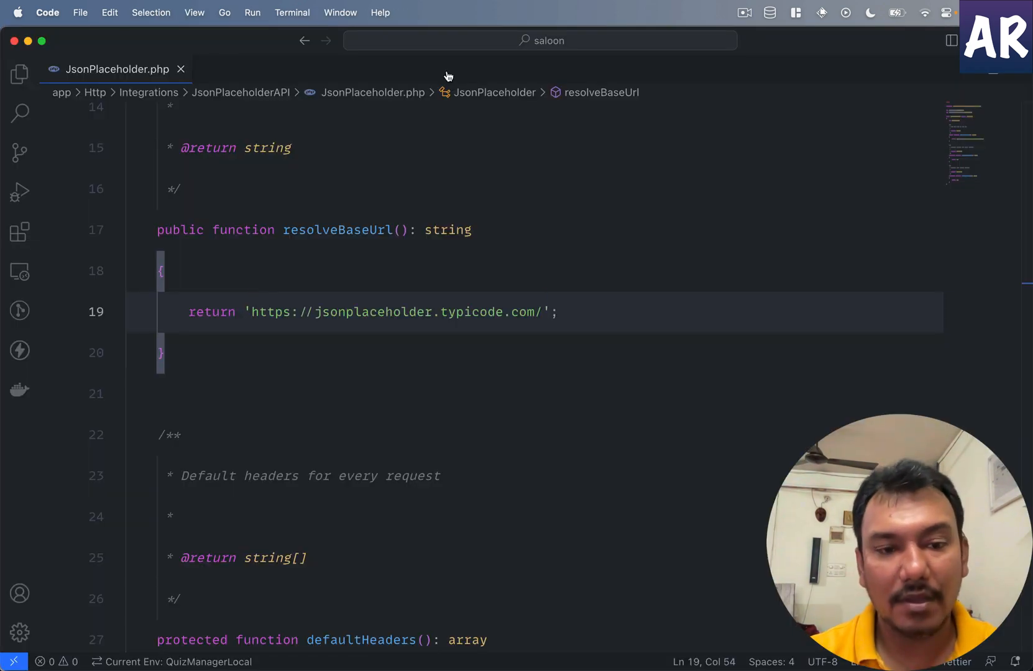
scroll("down", 3)
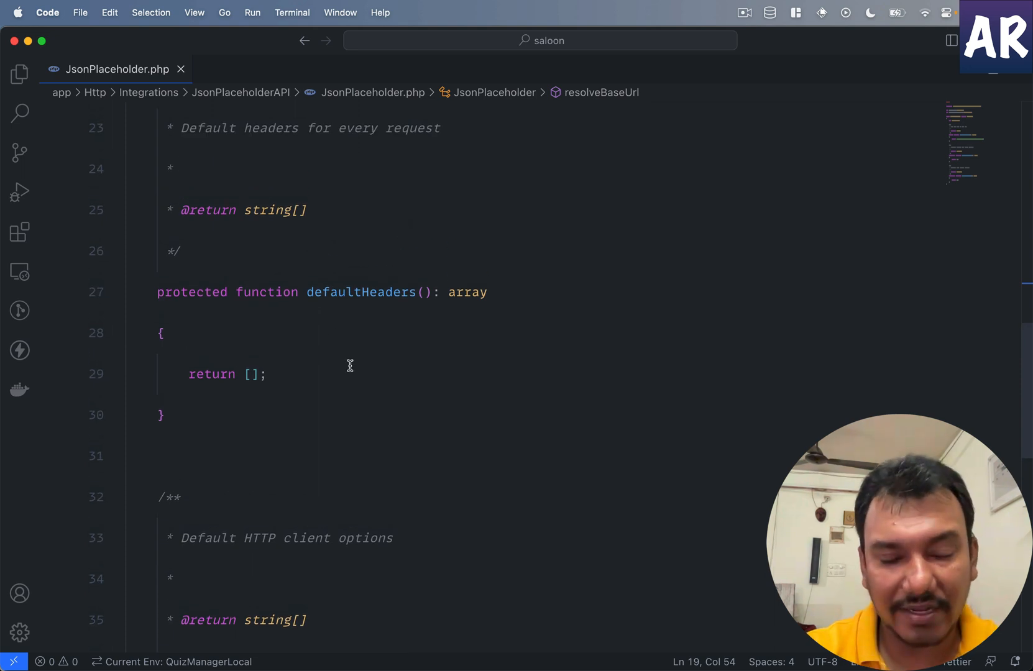
scroll("down", 3)
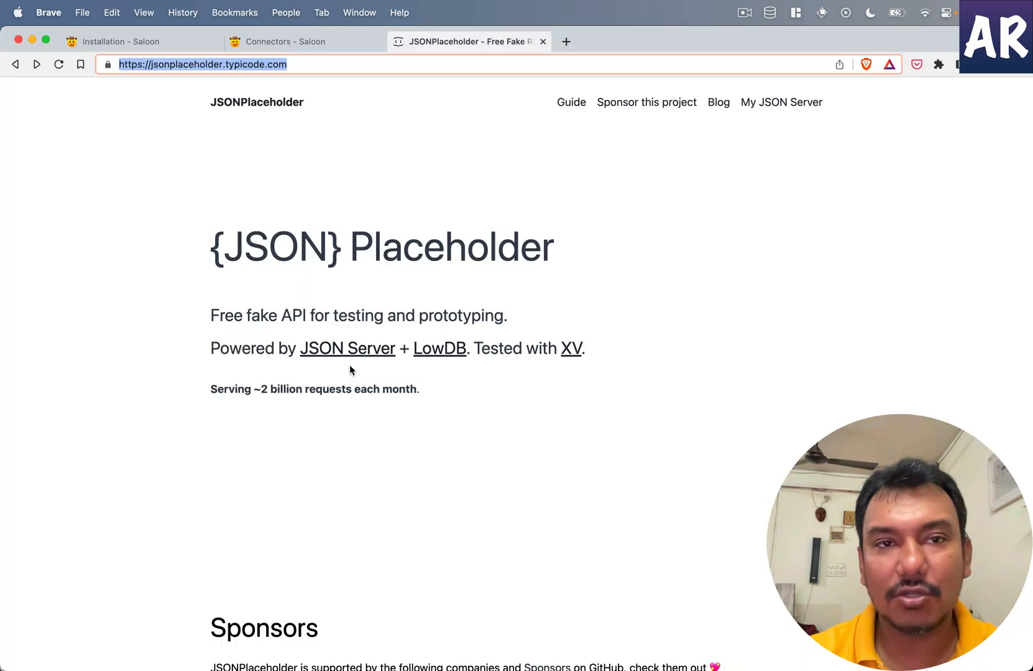
- Switch Brave back to the 'Connectors - Saloon' docs tab
left_click(297, 42)
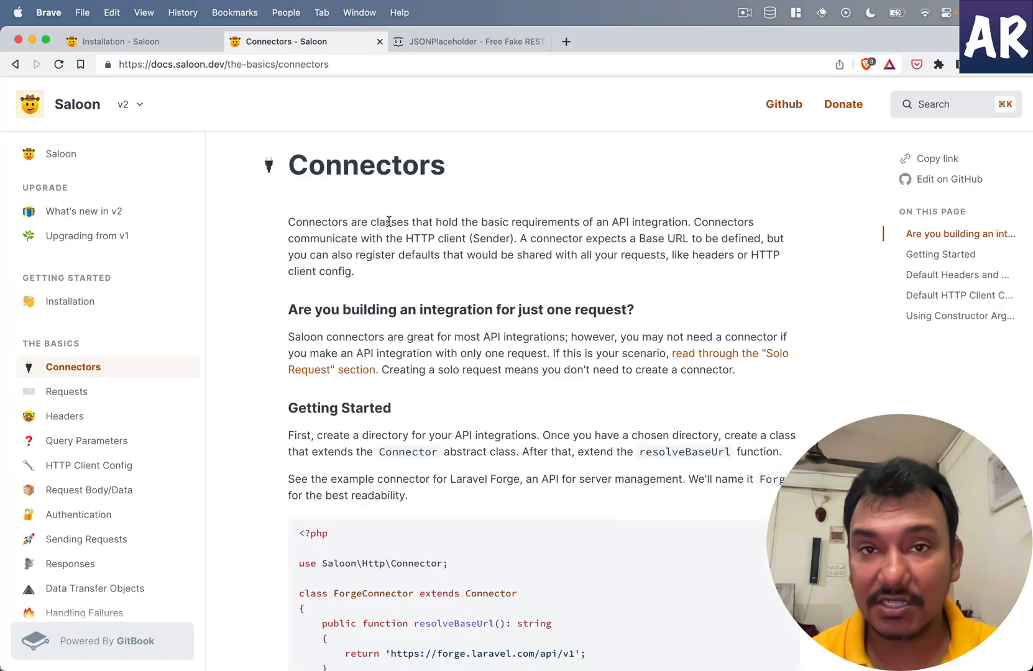